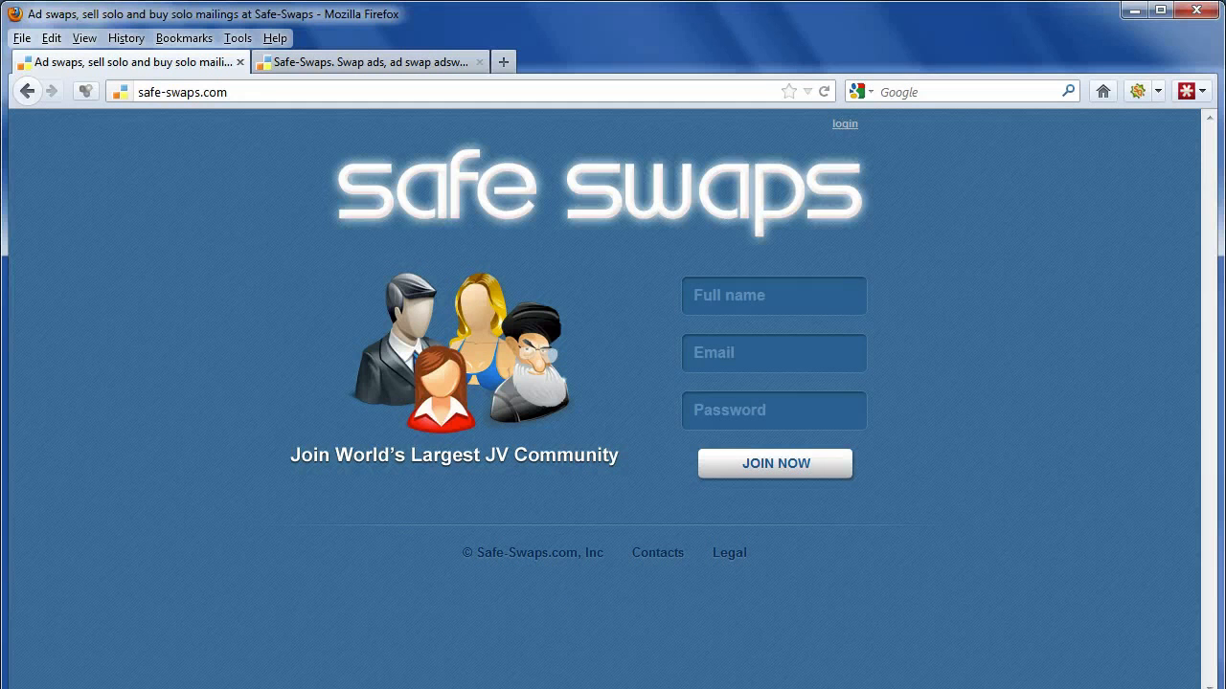
pyautogui.moveTo(421, 372)
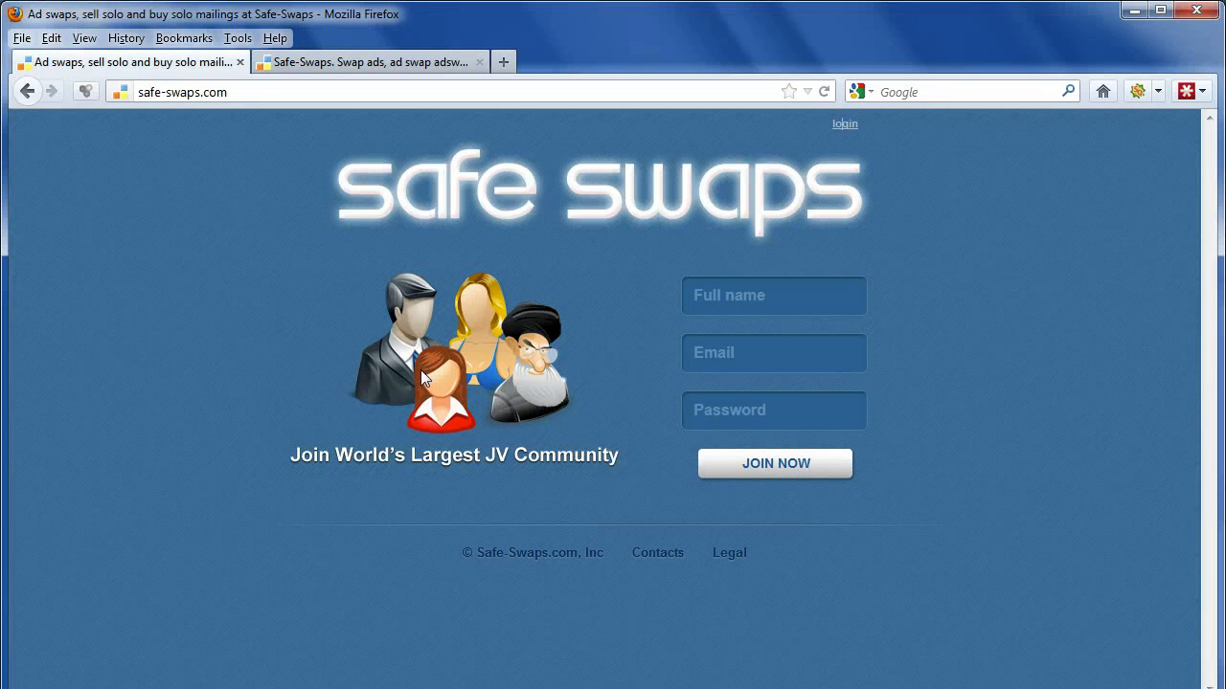
pyautogui.moveTo(337, 372)
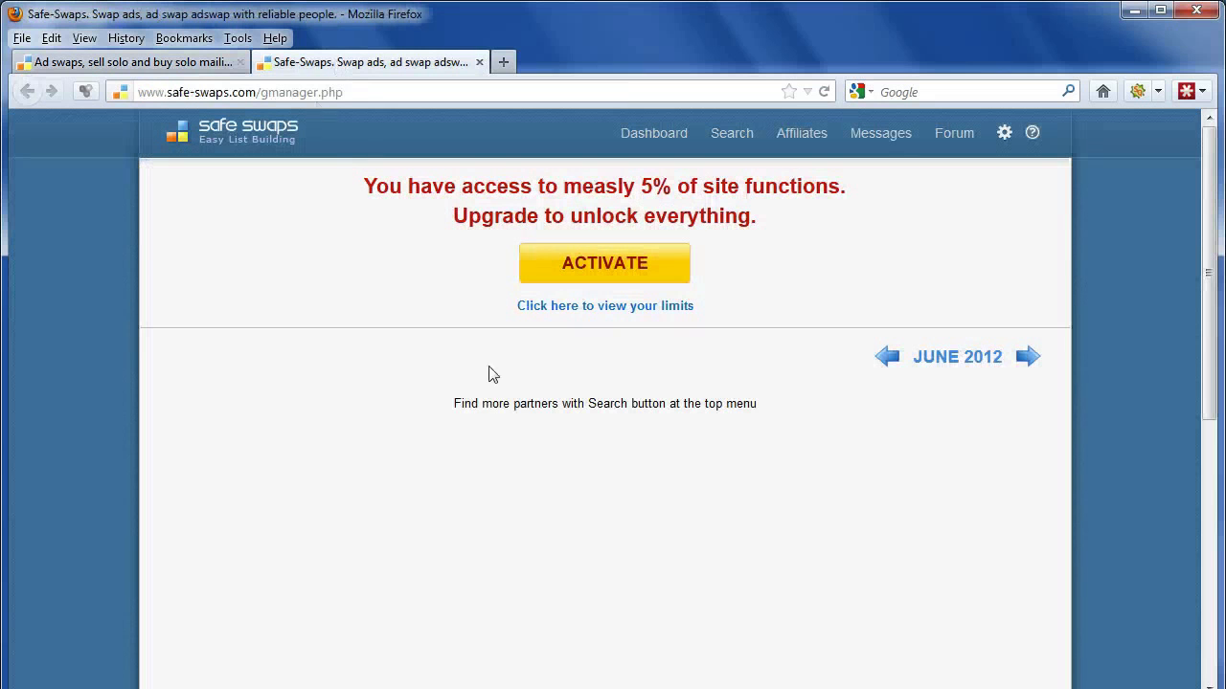
pyautogui.scroll(-3)
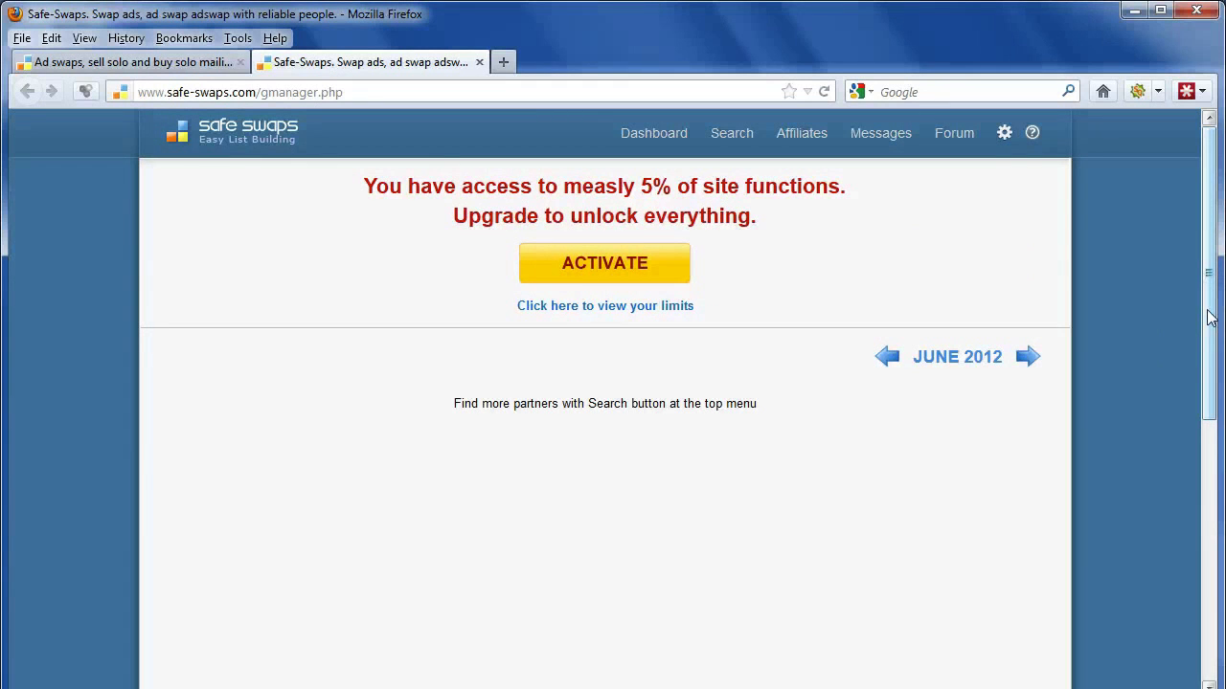
pyautogui.moveTo(586, 241)
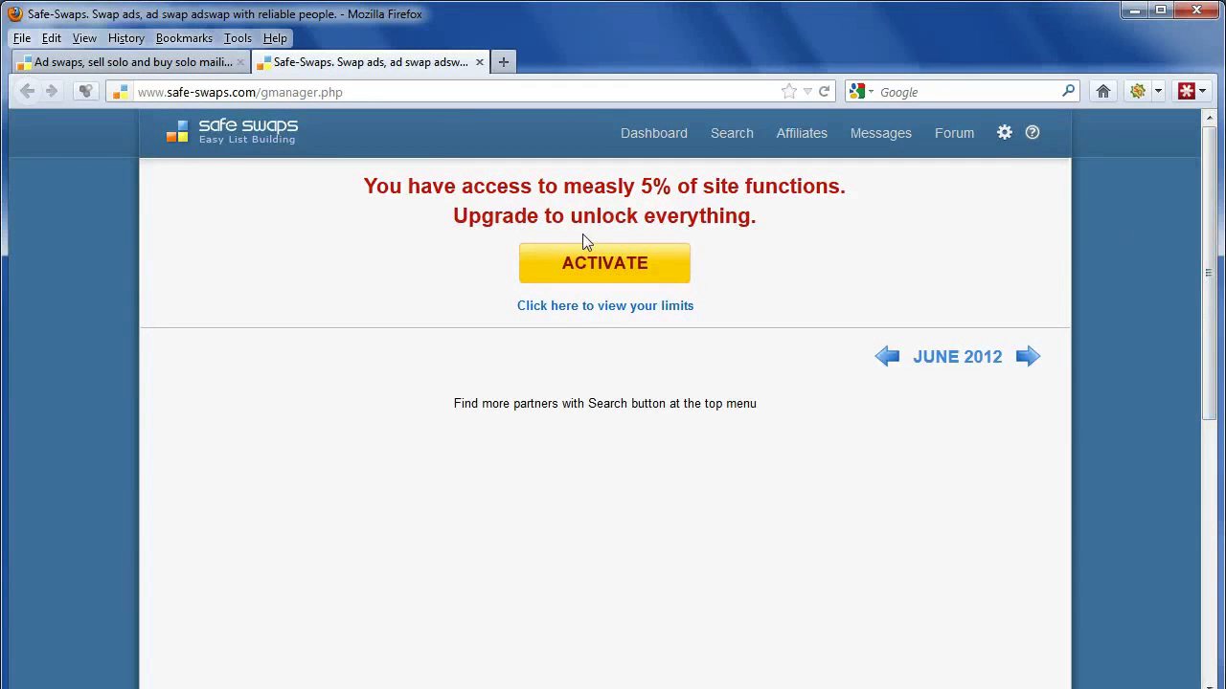
pyautogui.moveTo(444, 280)
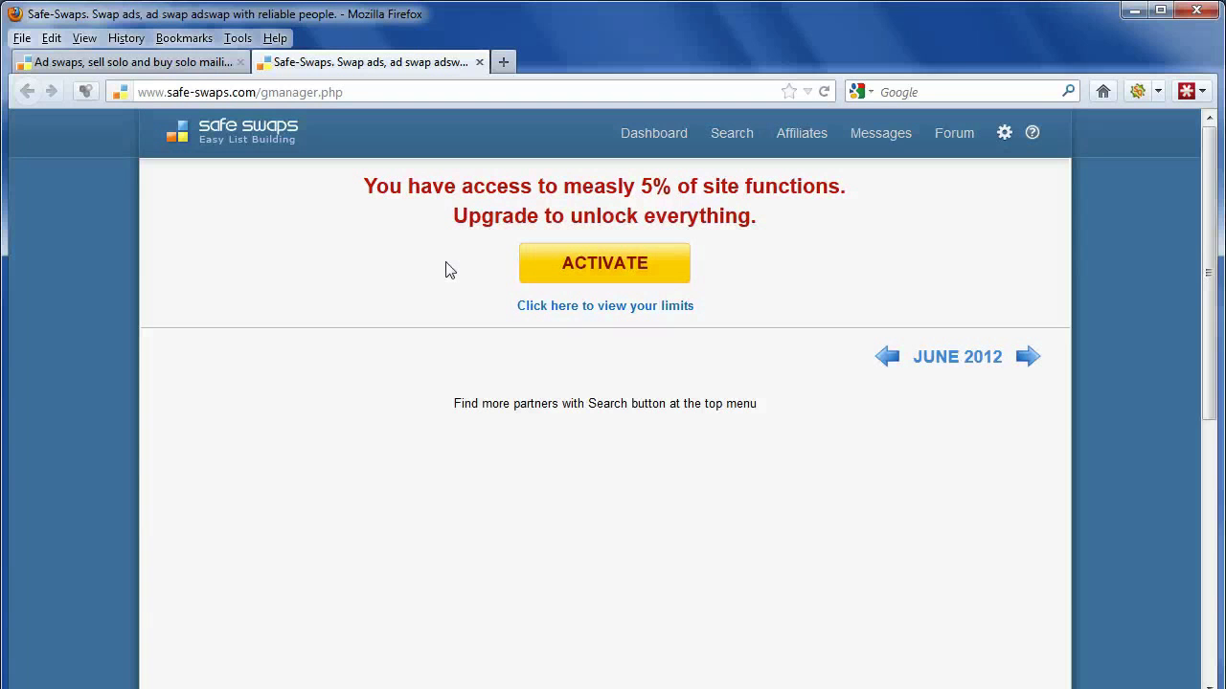
pyautogui.moveTo(521, 203)
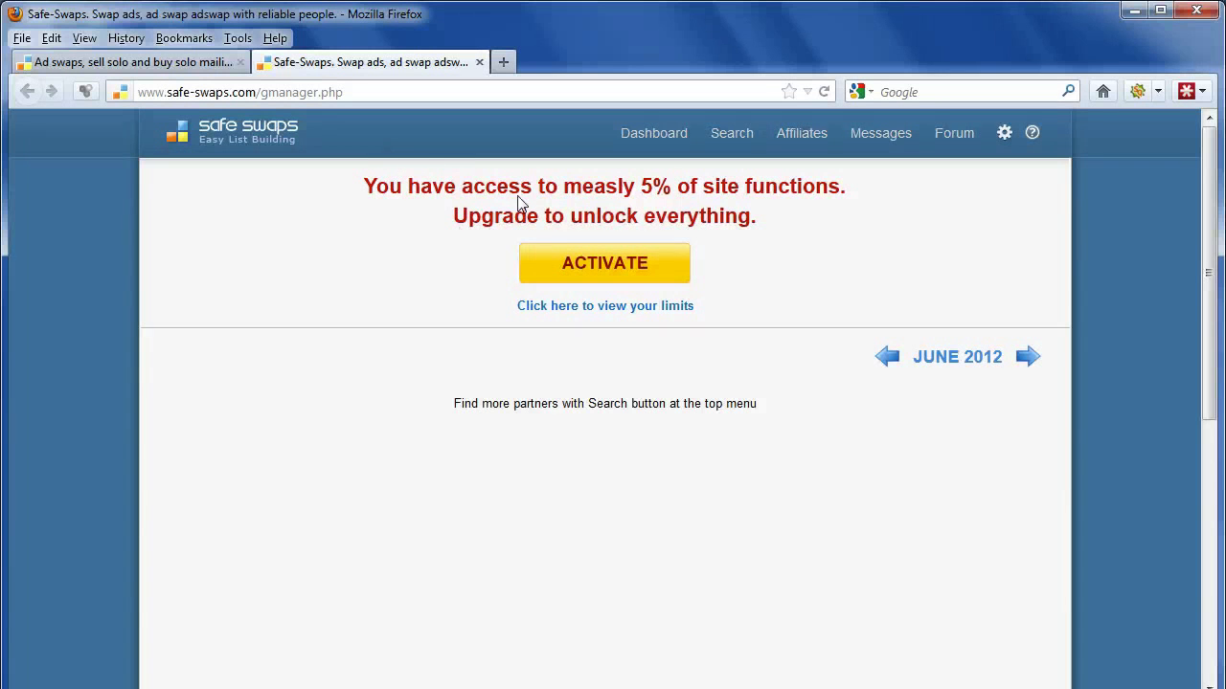
pyautogui.moveTo(613, 203)
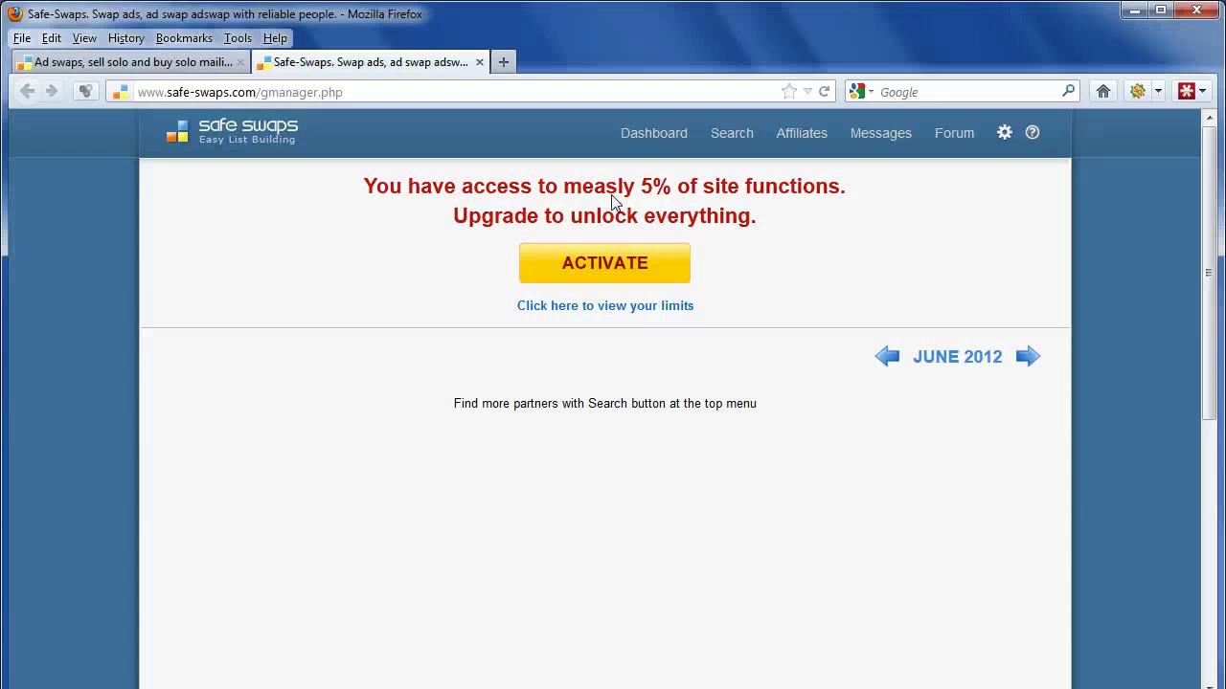
# - View the guest account's limits list via the link under ACTIVATE
pyautogui.click(605, 307)
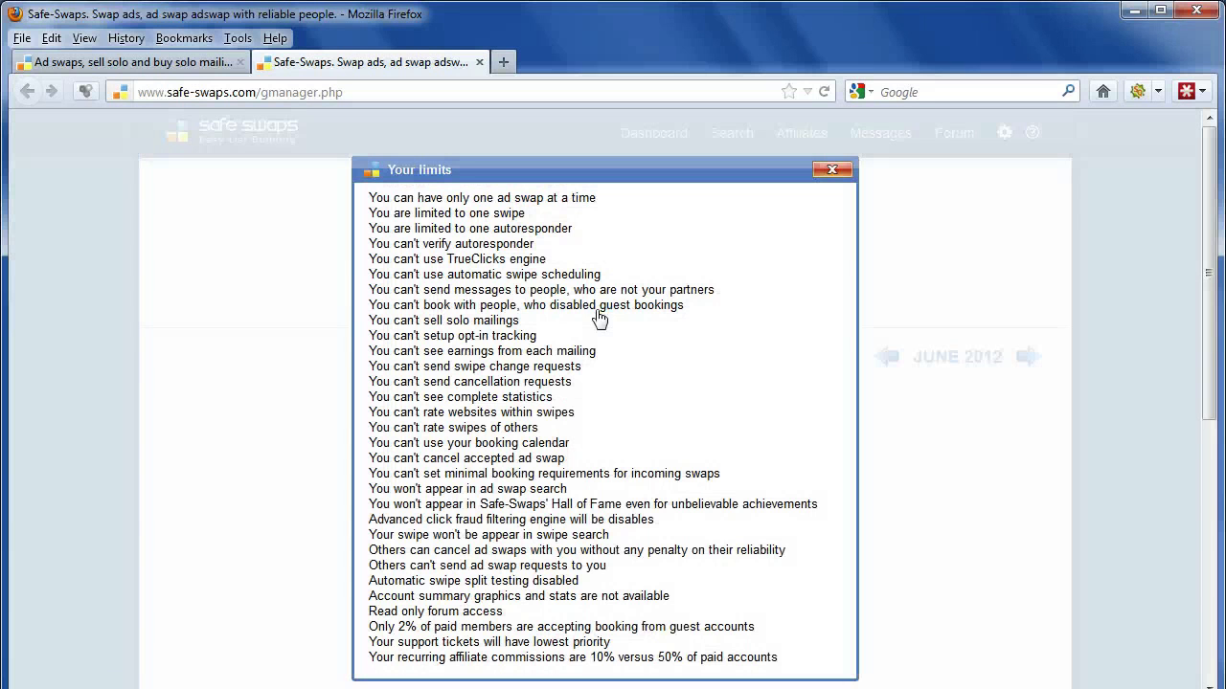
pyautogui.moveTo(1065, 406)
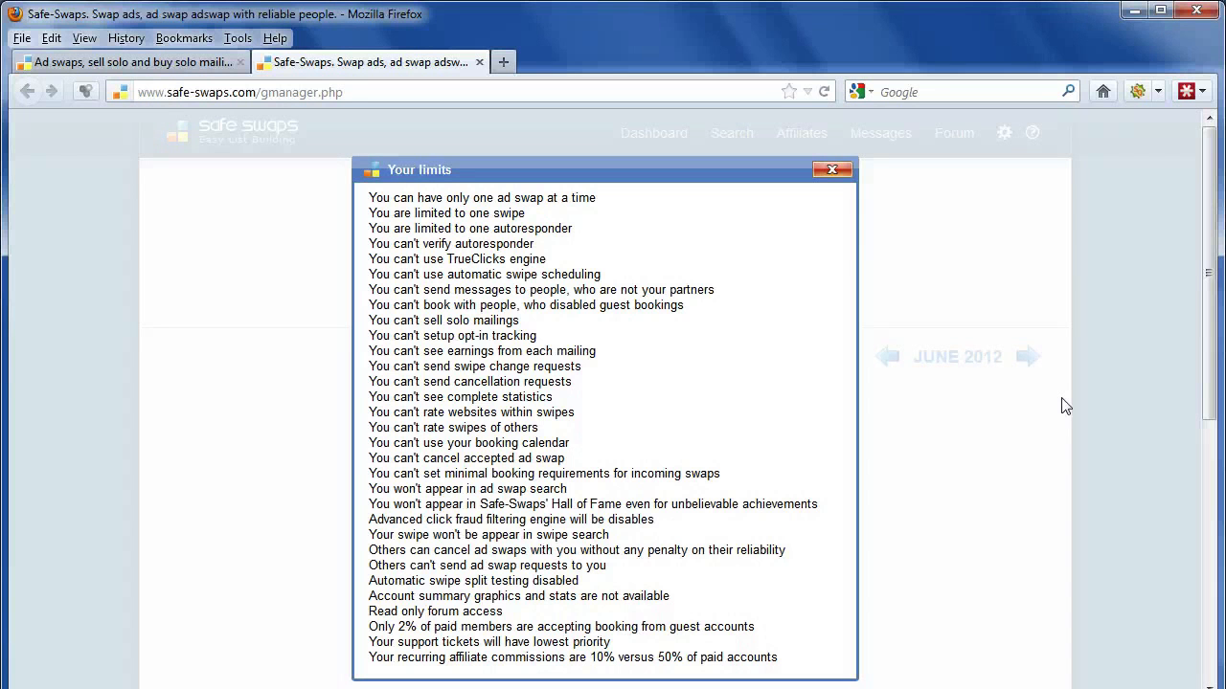
pyautogui.moveTo(1034, 400)
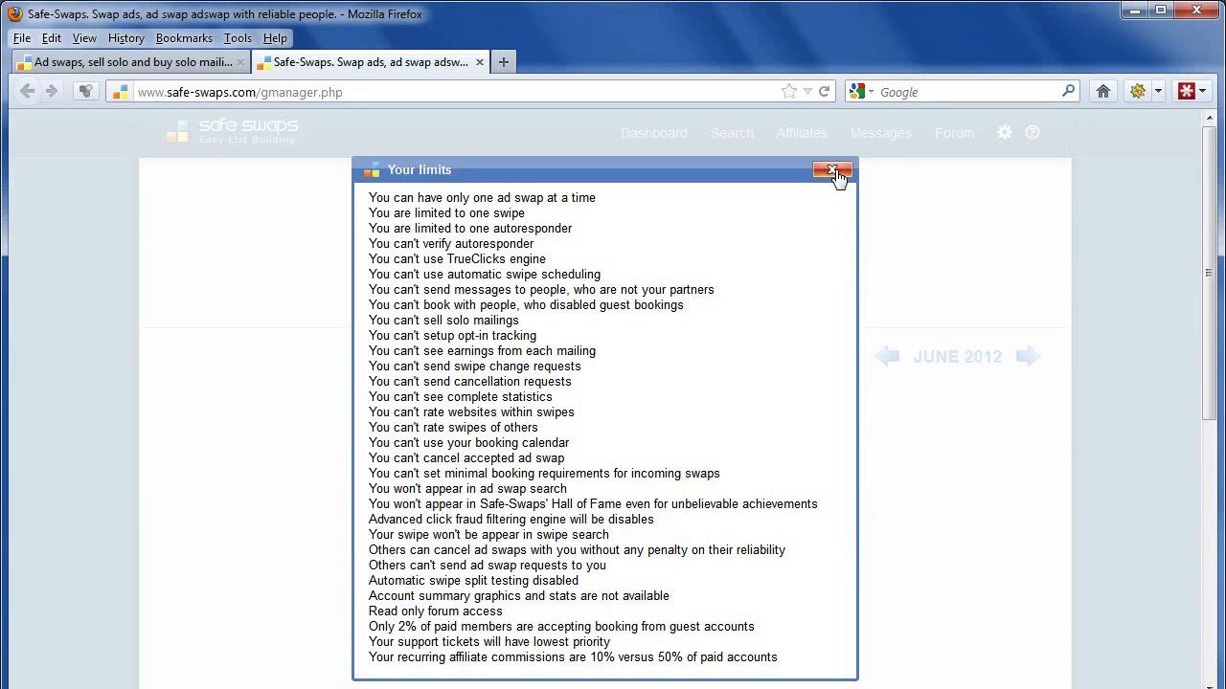
pyautogui.moveTo(831, 171)
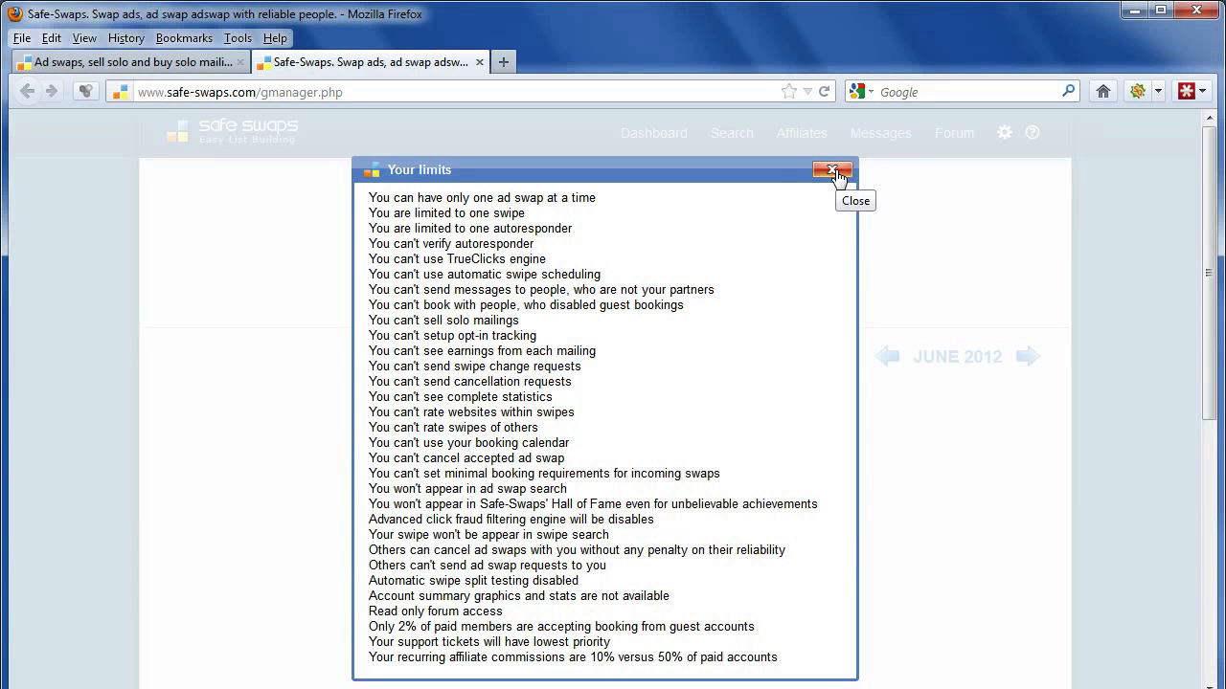
# - Dismiss the 'Your limits' window to return to the guest dashboard
pyautogui.click(831, 170)
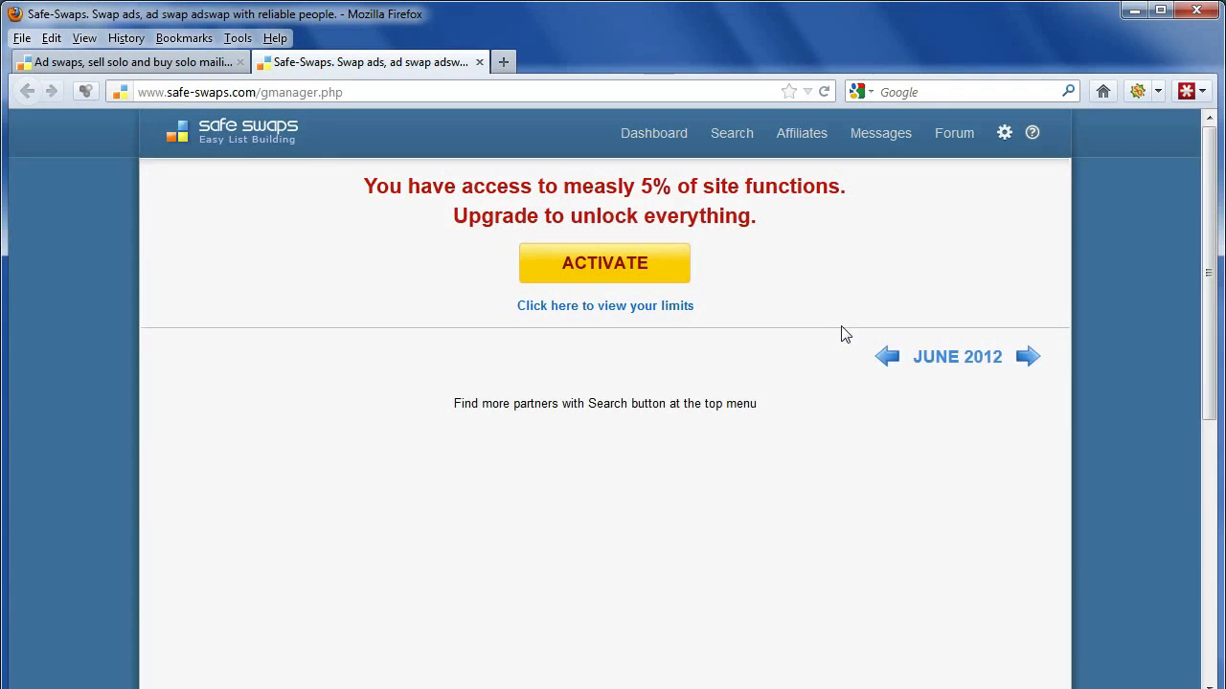
pyautogui.moveTo(869, 389)
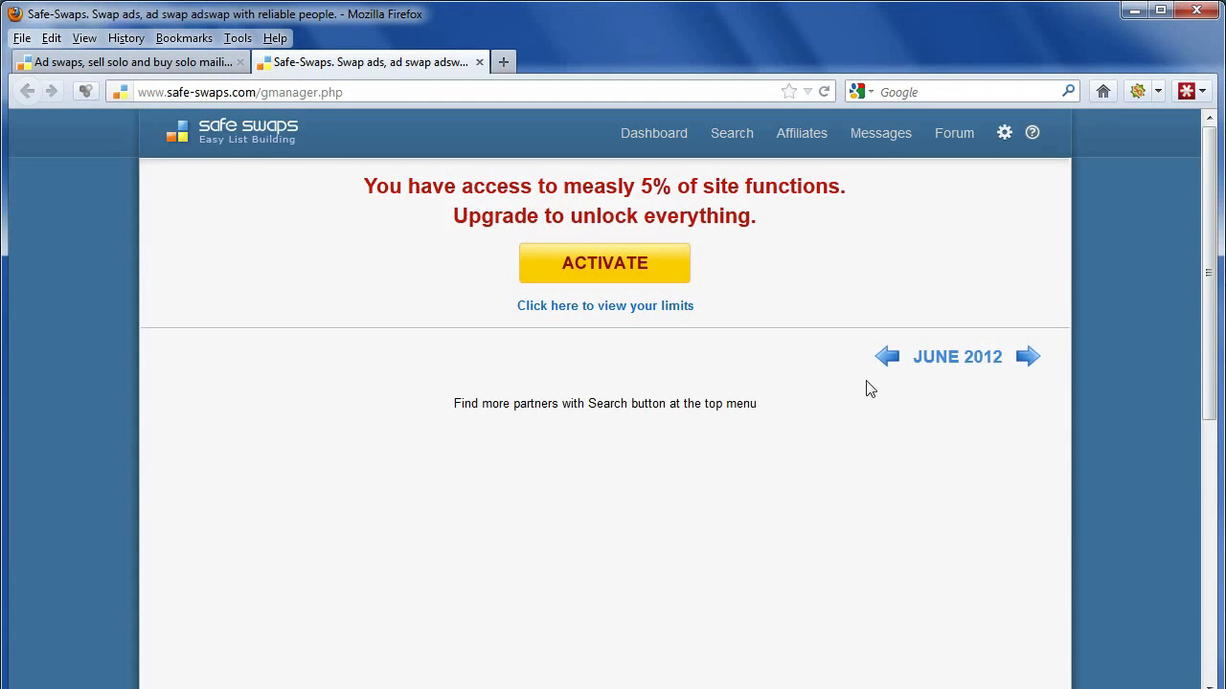
pyautogui.moveTo(900, 424)
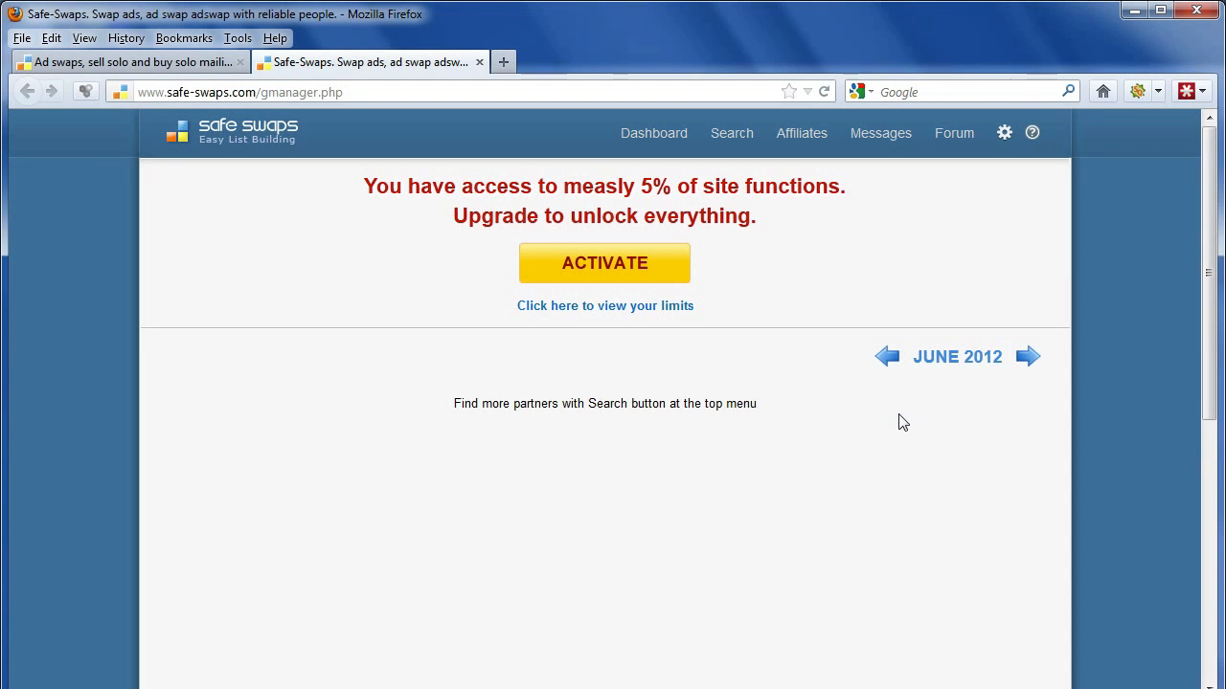
pyautogui.moveTo(891, 433)
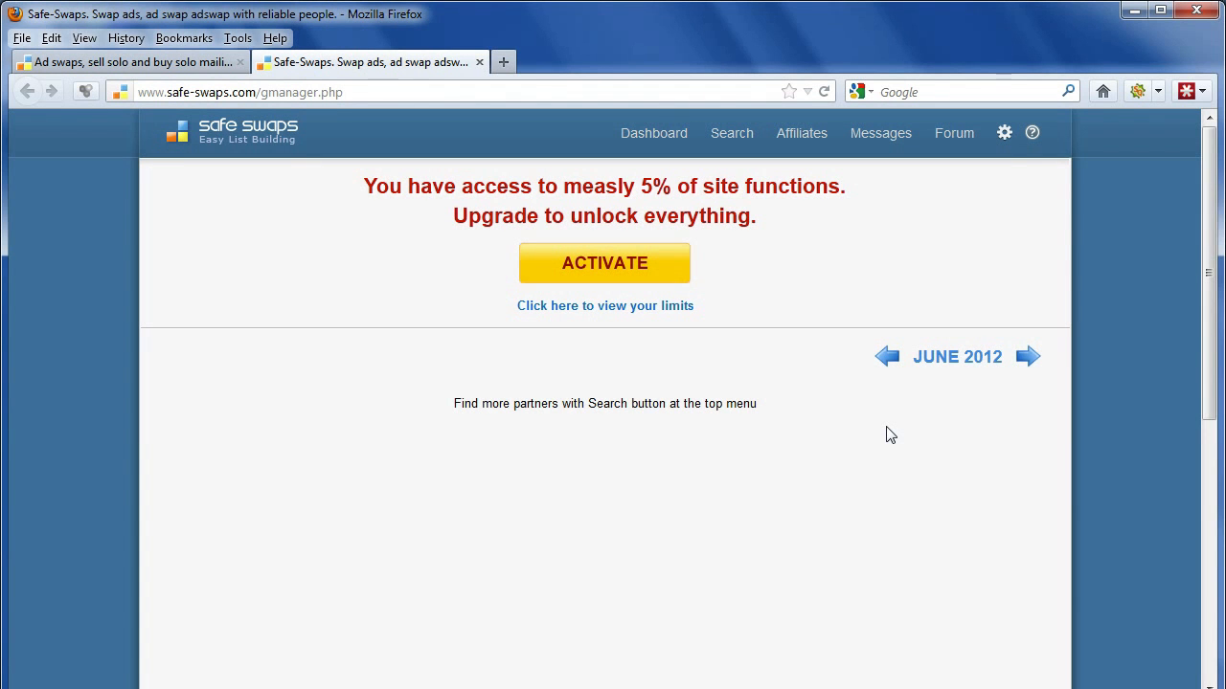
# - Reach the profile Settings page via the gear menu, dismissing the guest notice and LastPass bar
pyautogui.click(1003, 132)
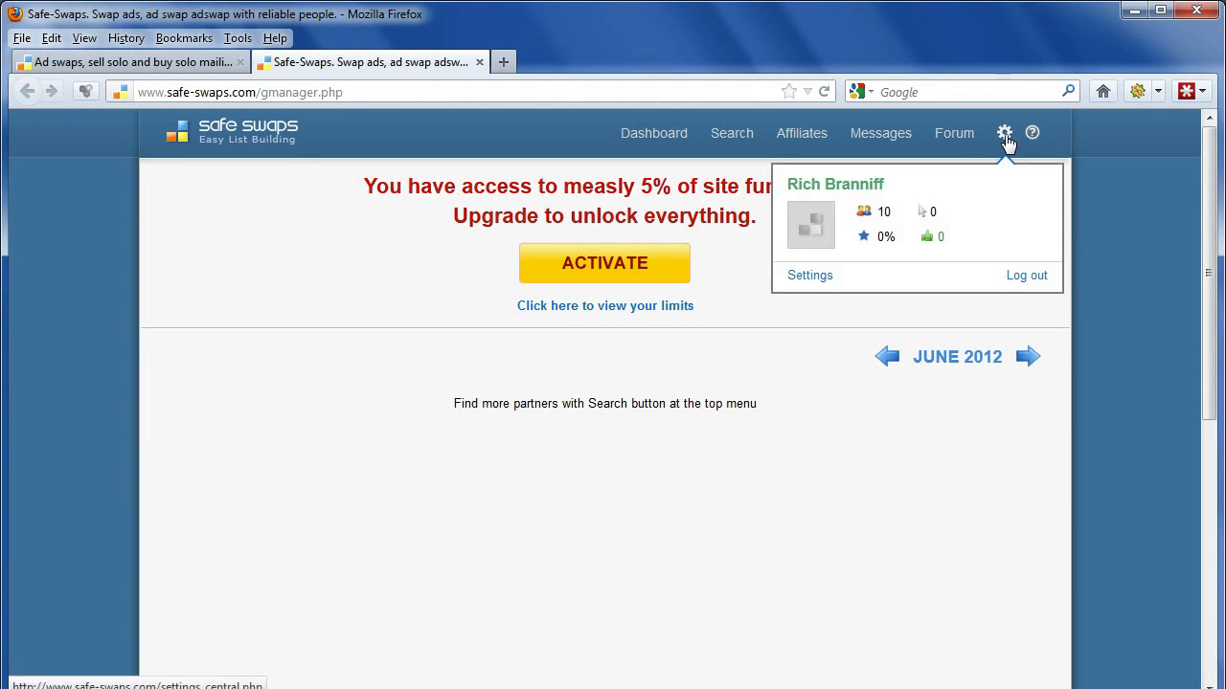
pyautogui.click(808, 276)
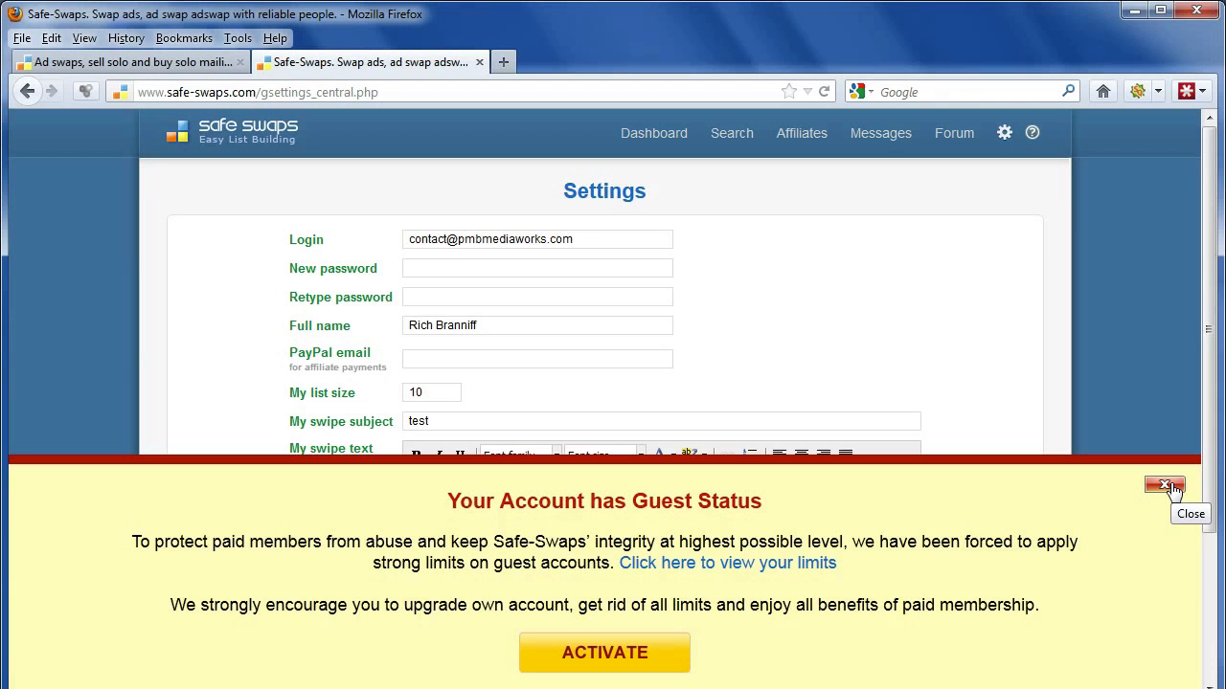
pyautogui.click(1164, 486)
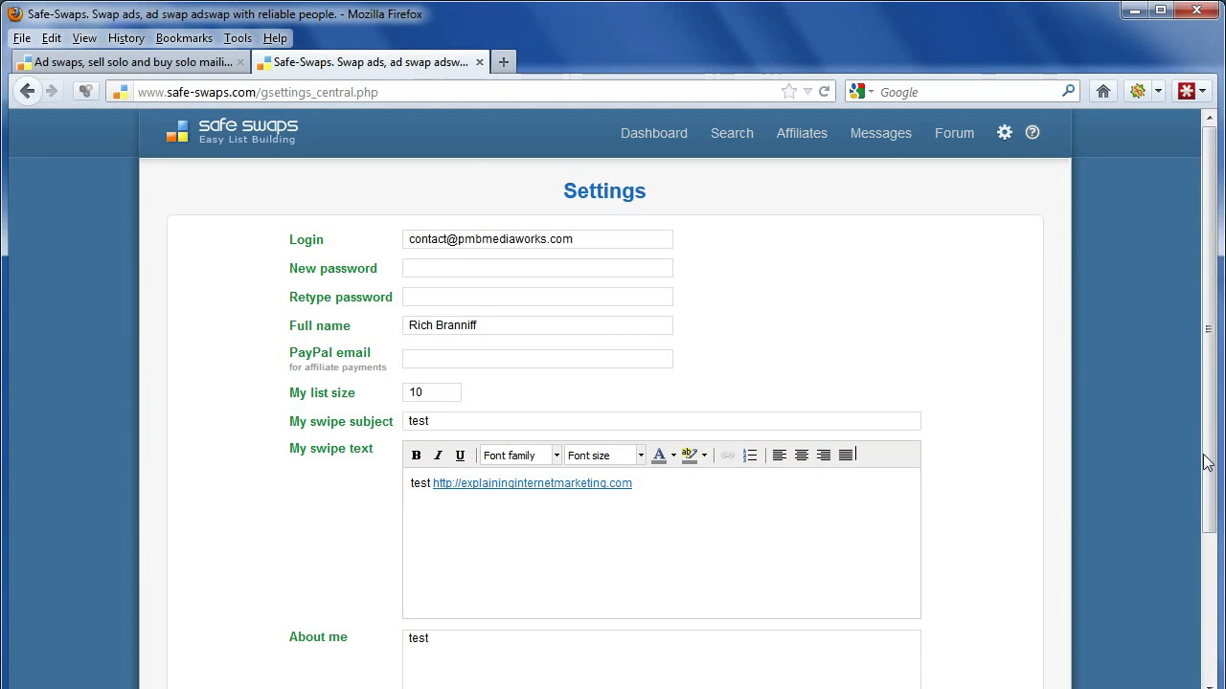
pyautogui.scroll(-3)
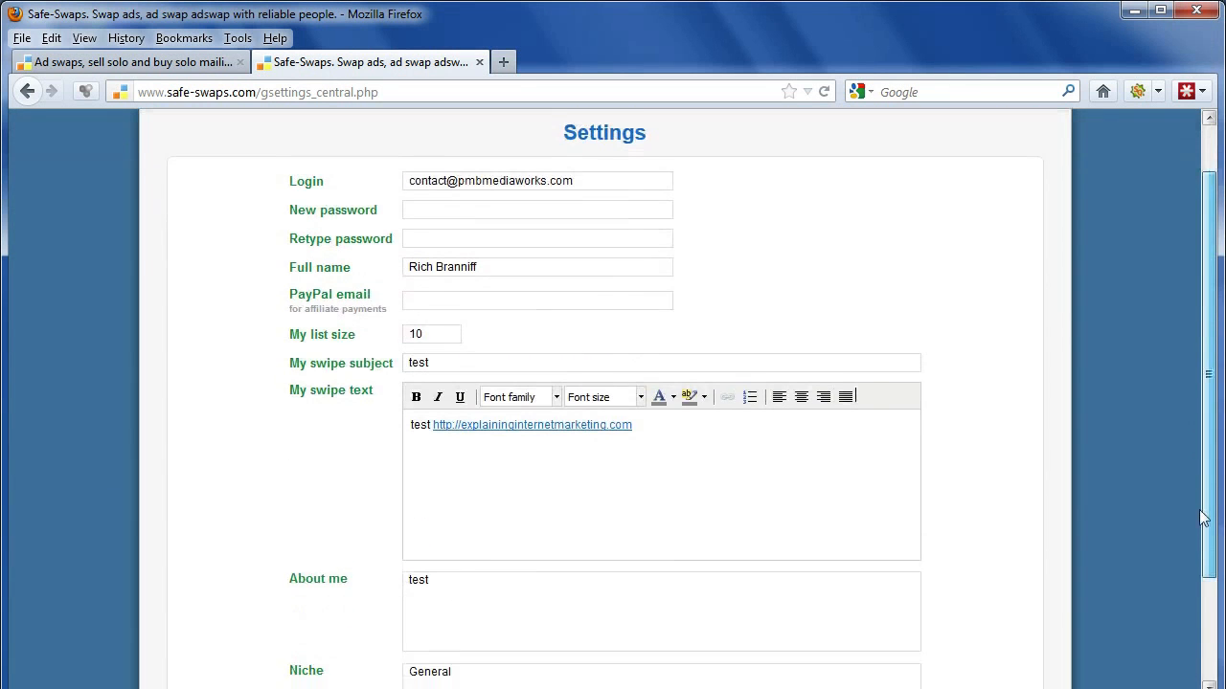
pyautogui.scroll(-3)
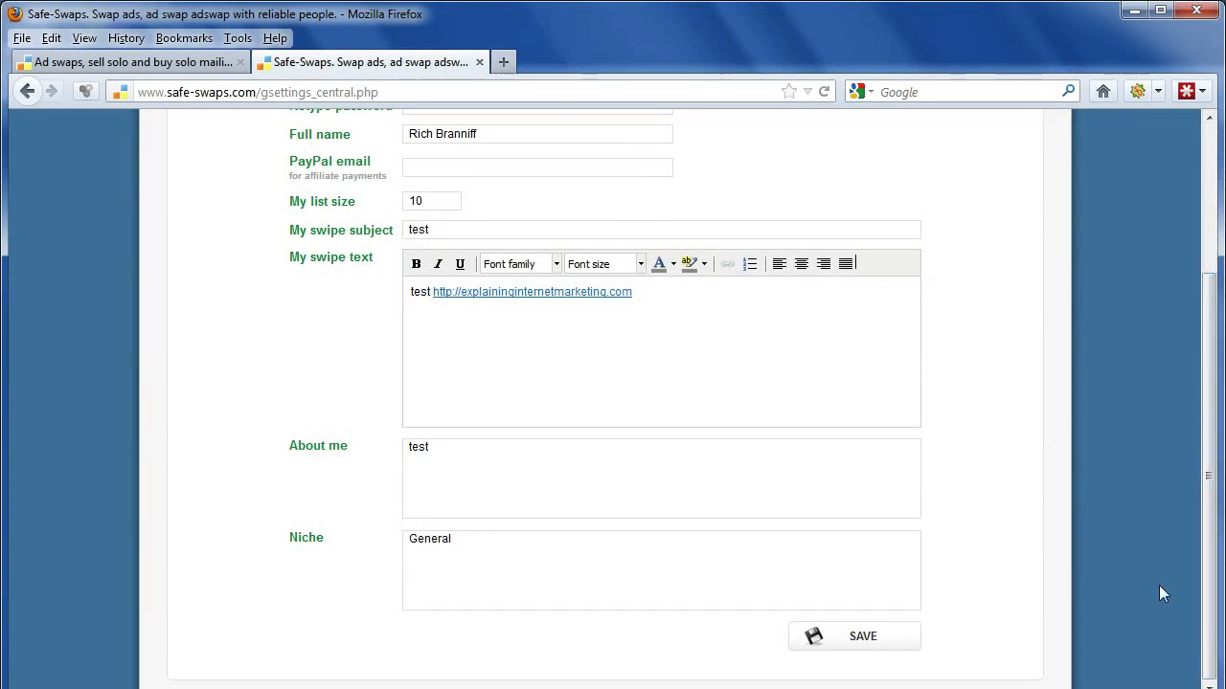
pyautogui.moveTo(455, 199)
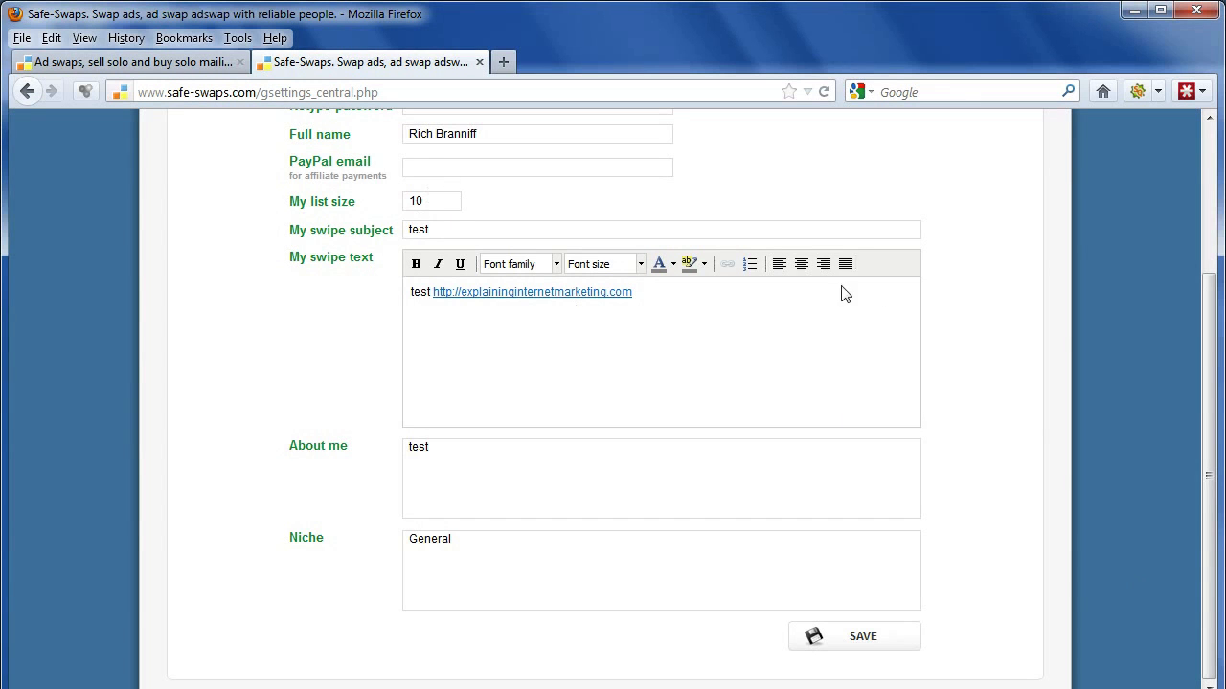
pyautogui.moveTo(322, 153)
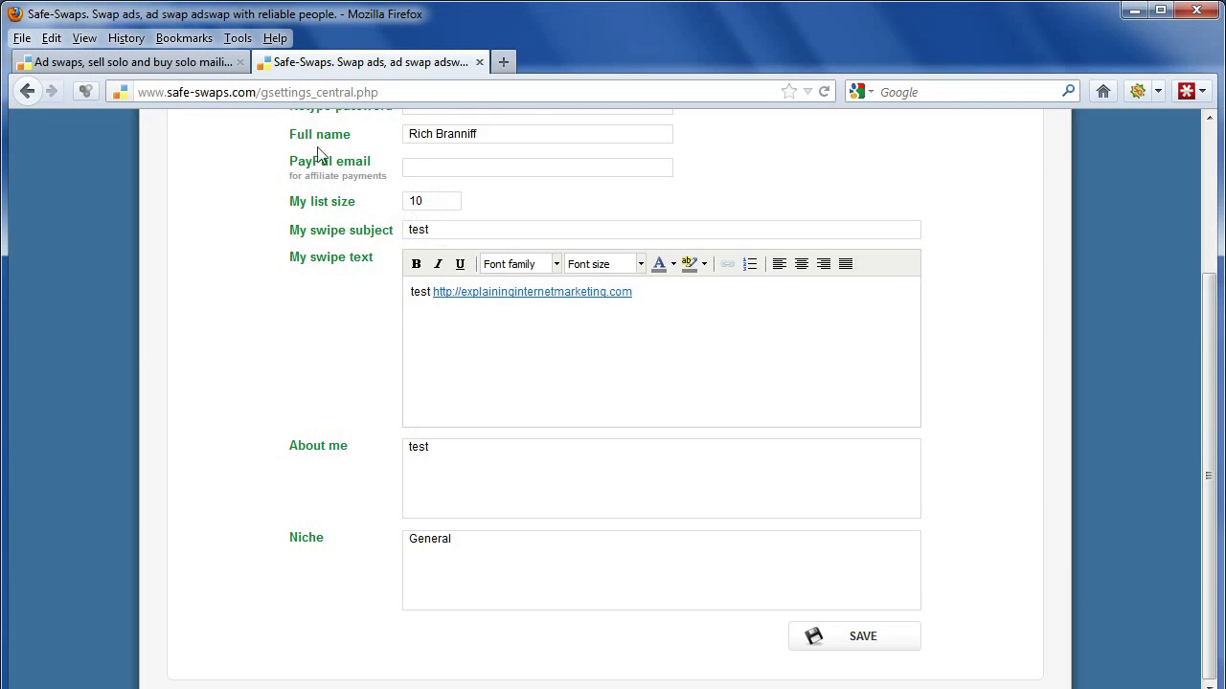
pyautogui.moveTo(440, 218)
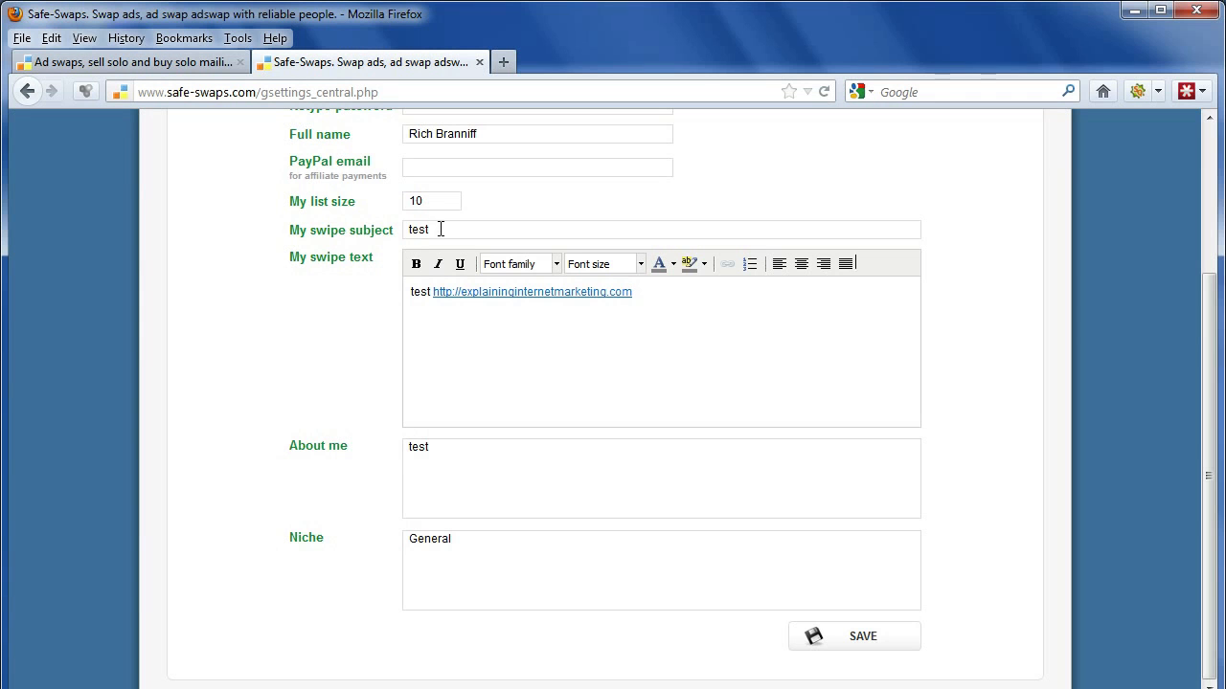
pyautogui.moveTo(448, 260)
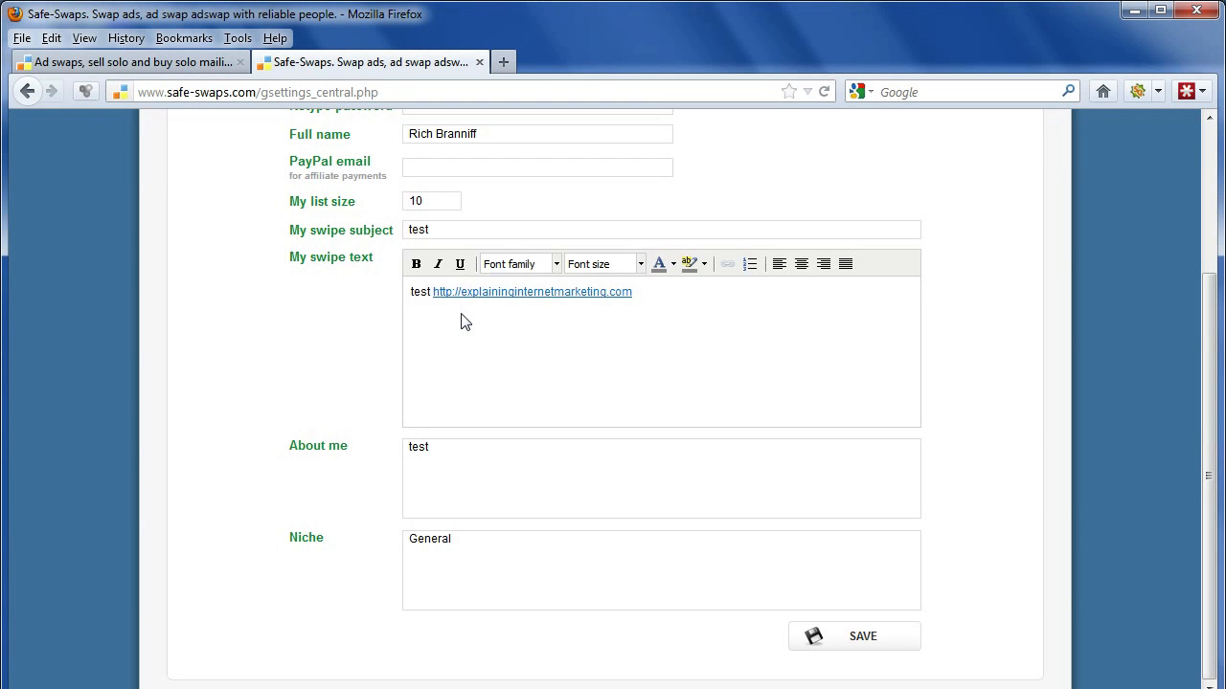
pyautogui.moveTo(478, 331)
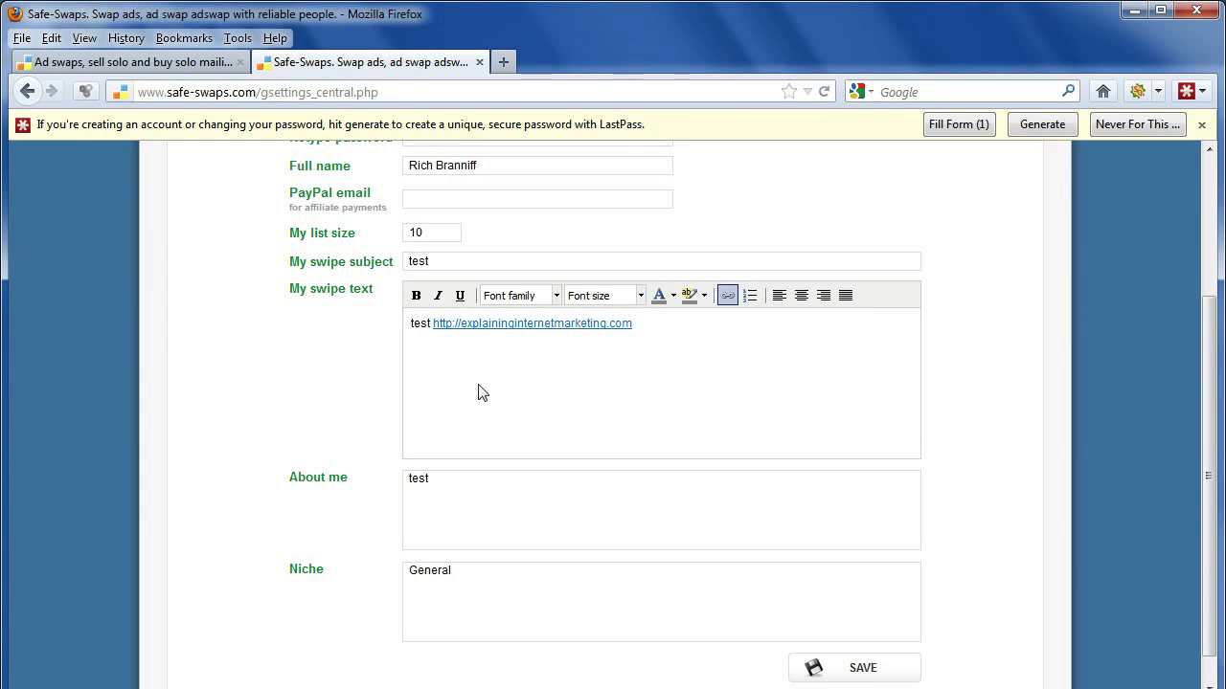
pyautogui.moveTo(417, 341)
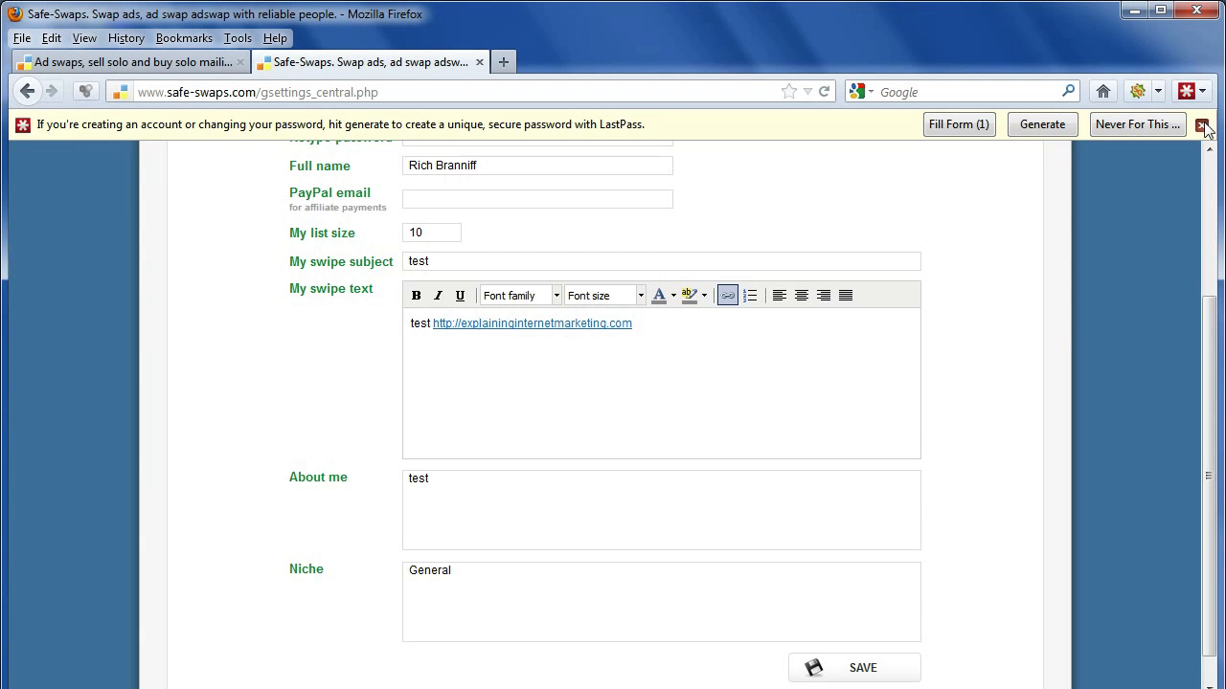
pyautogui.click(1207, 124)
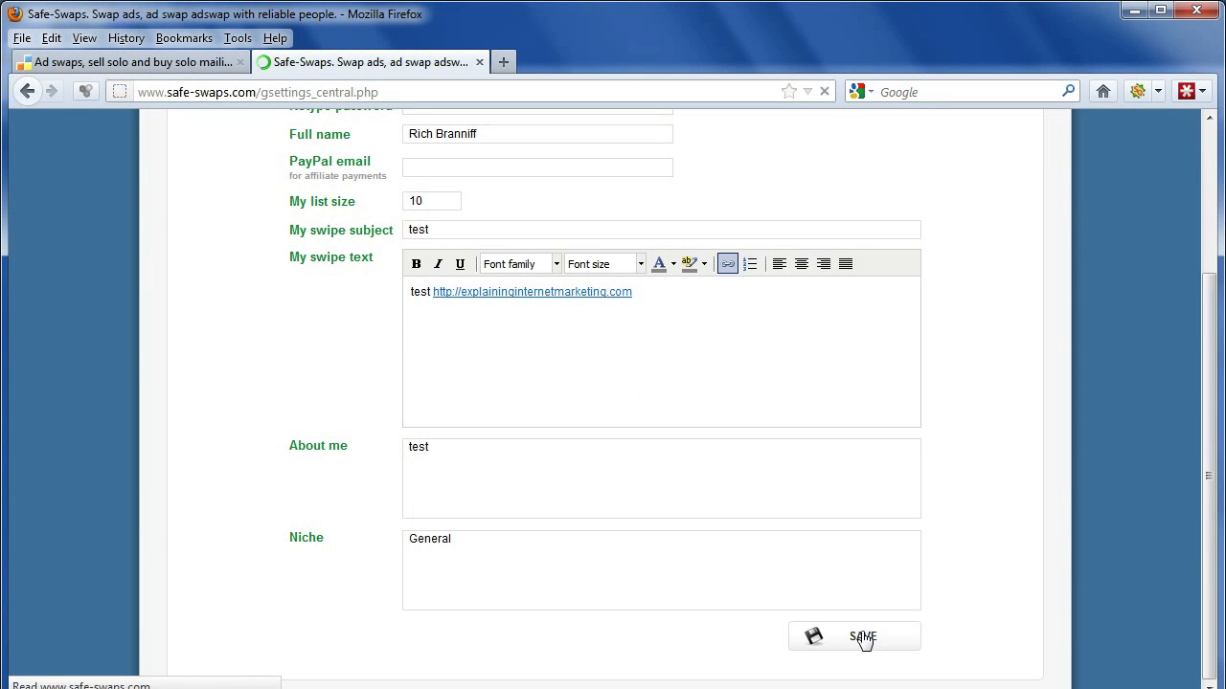
# - Save the profile settings form, reloading the page with the guest notice
pyautogui.click(861, 636)
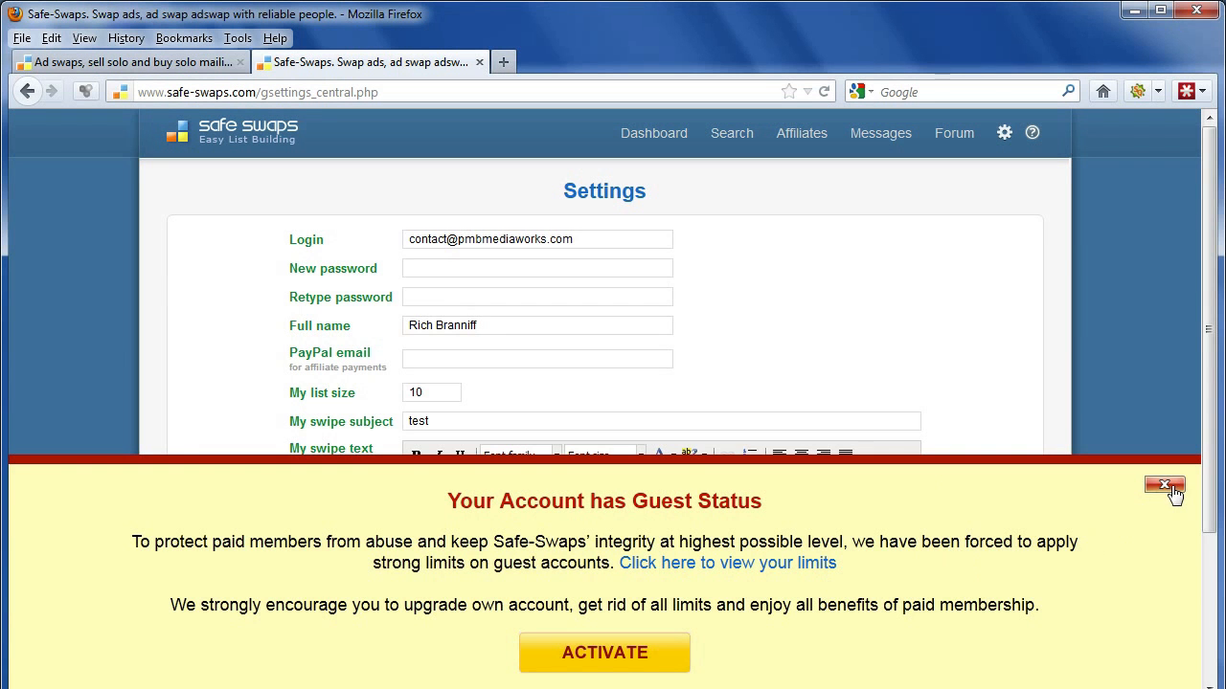
pyautogui.moveTo(1164, 487)
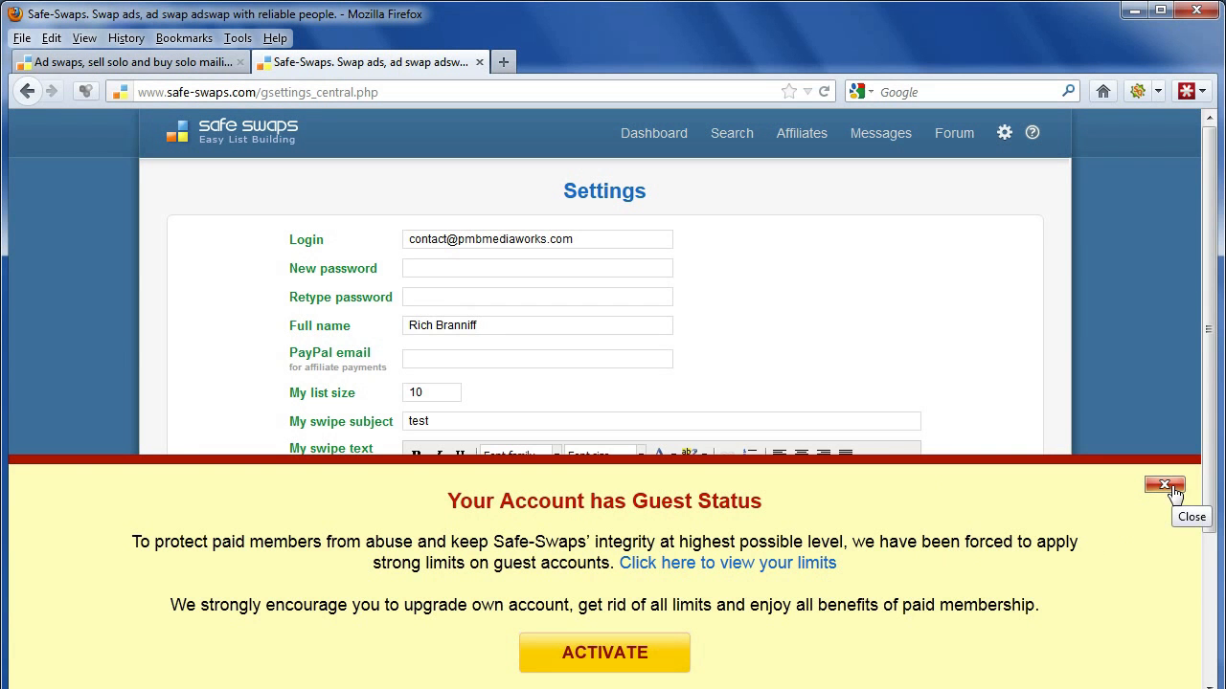
pyautogui.click(1165, 487)
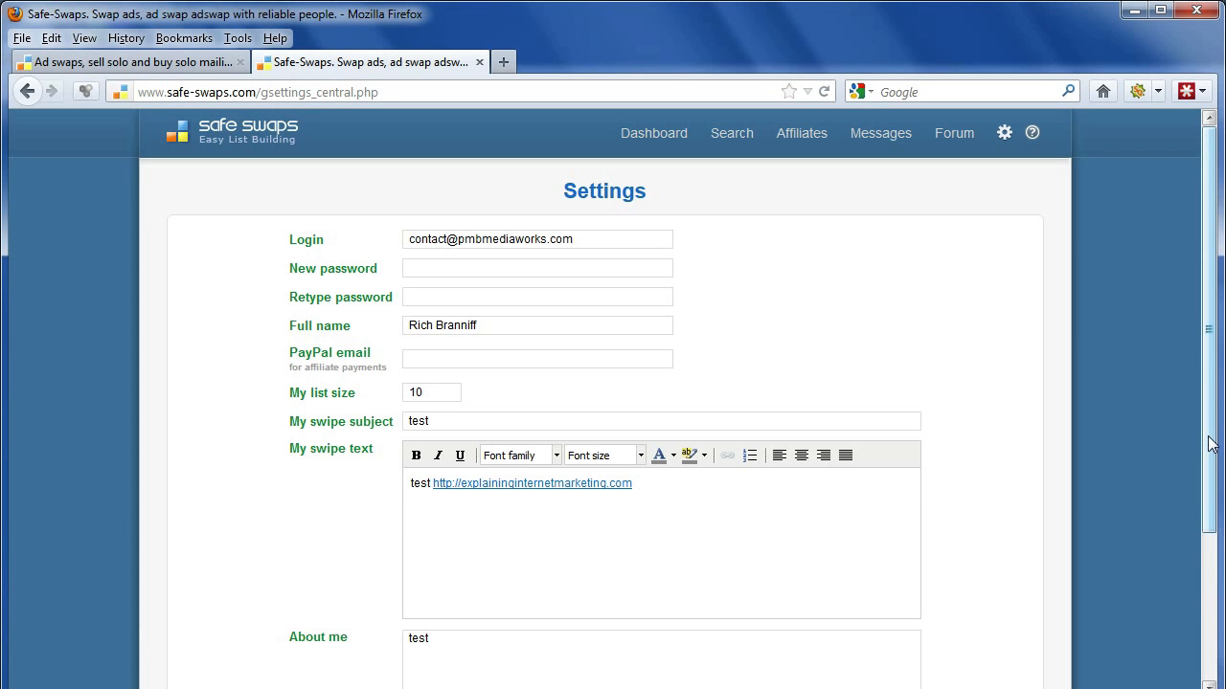
pyautogui.moveTo(459, 517)
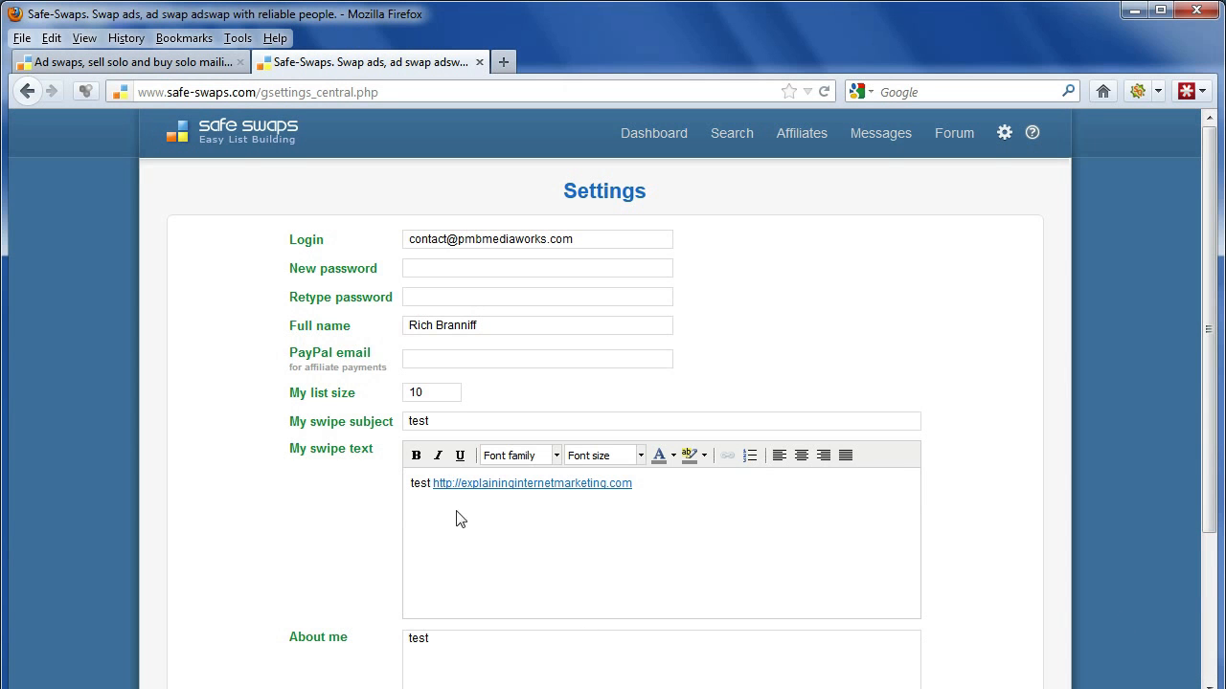
pyautogui.moveTo(676, 425)
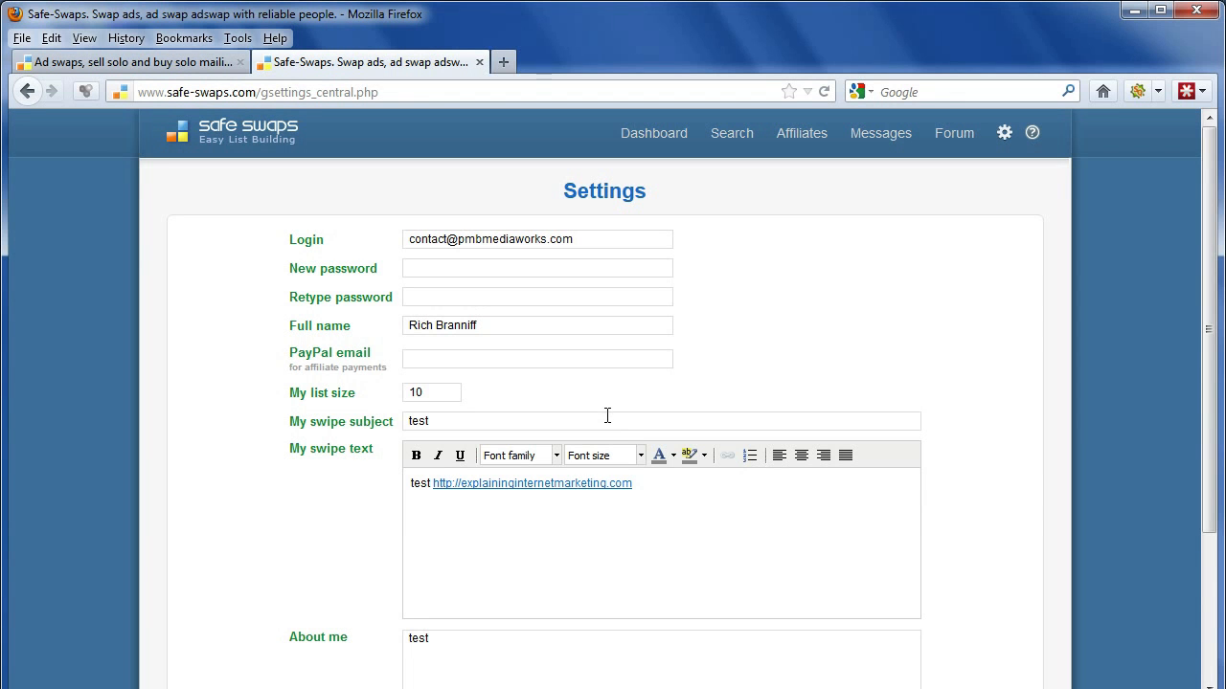
pyautogui.moveTo(540, 553)
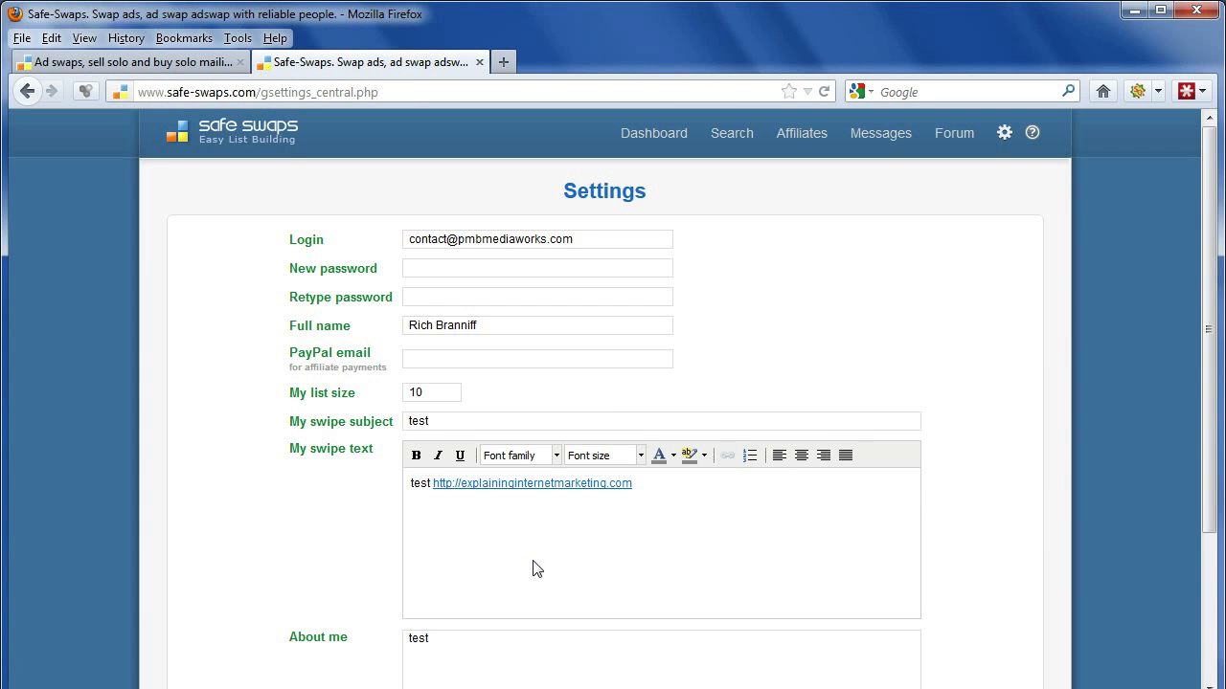
pyautogui.moveTo(551, 584)
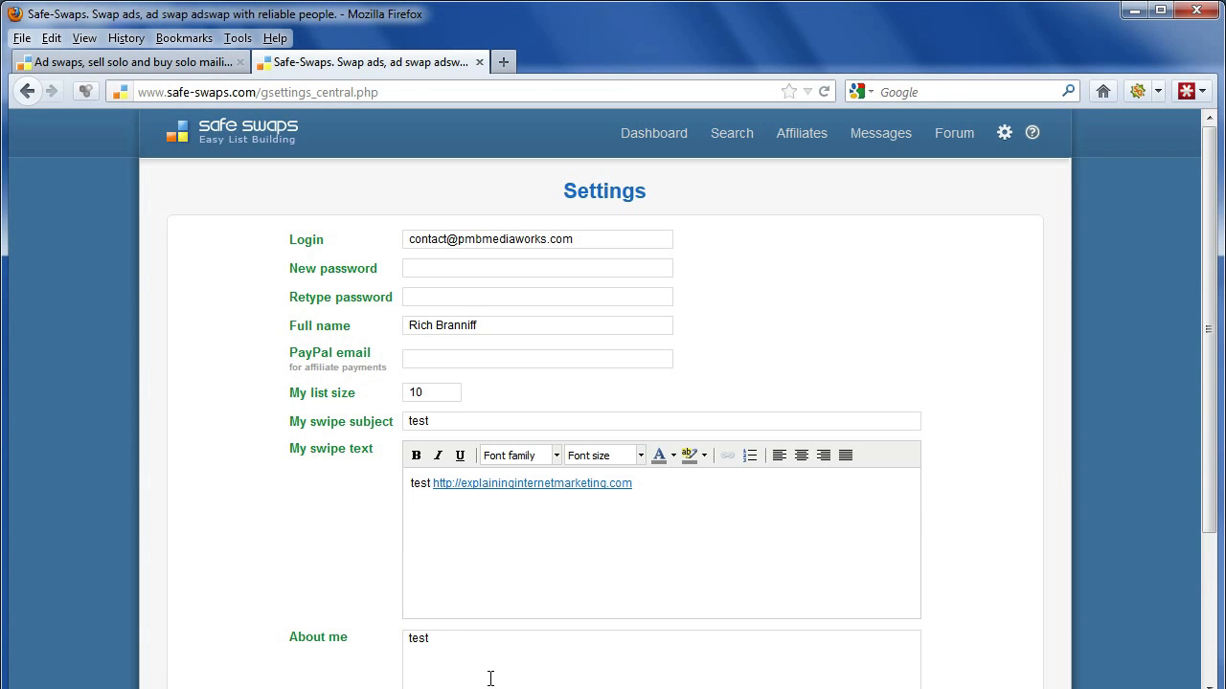
pyautogui.scroll(-3)
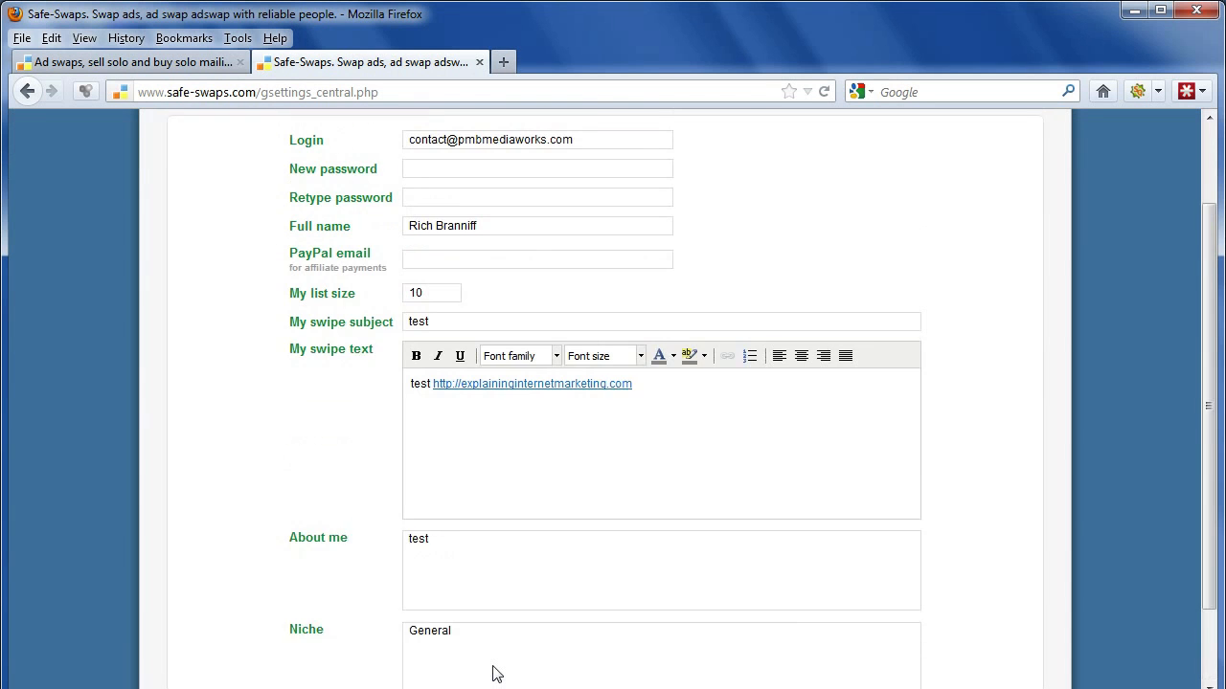
pyautogui.scroll(-3)
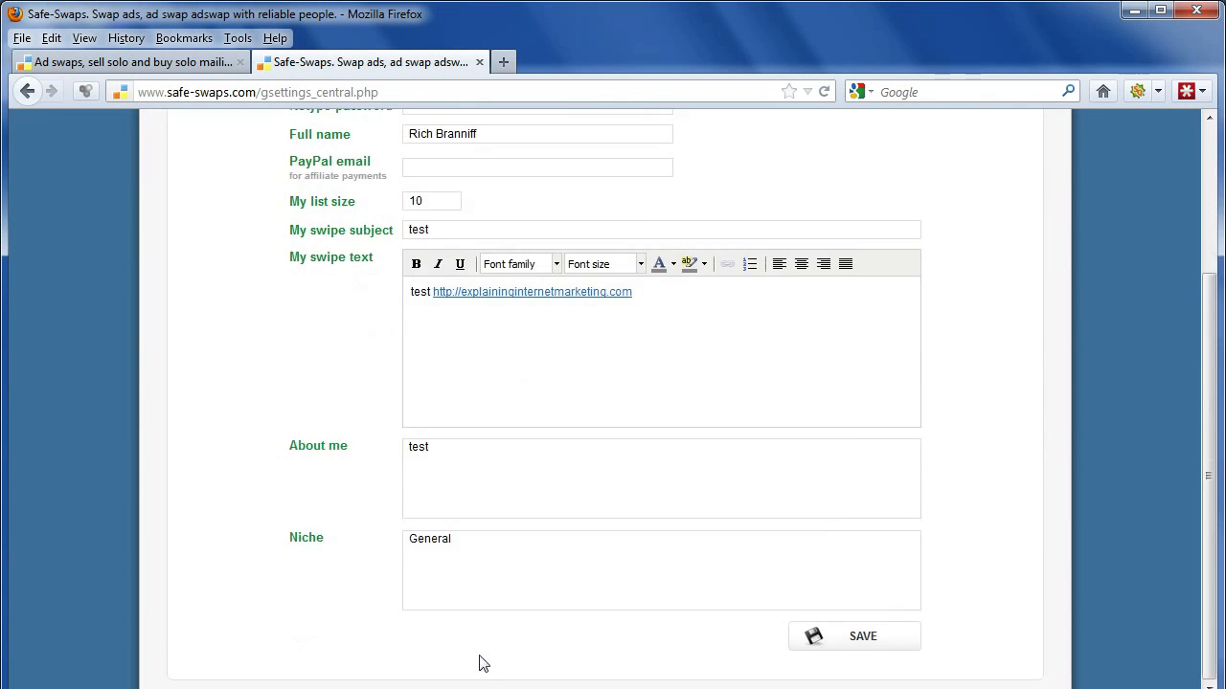
pyautogui.moveTo(360, 628)
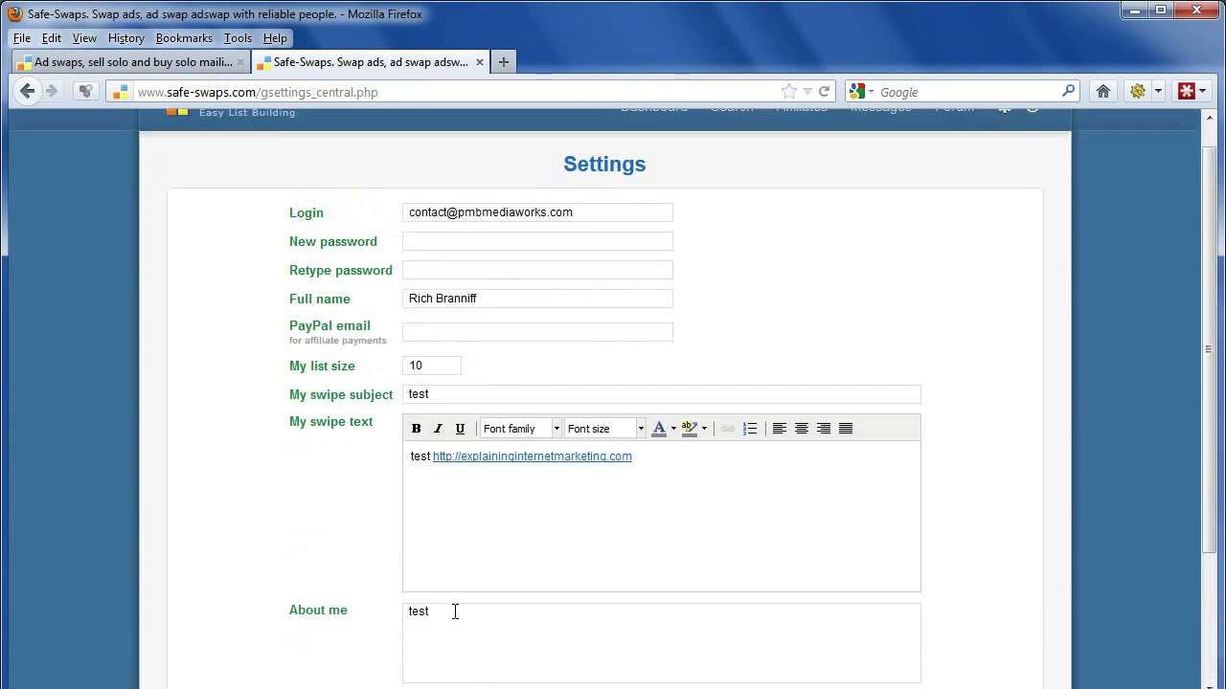
pyautogui.scroll(-3)
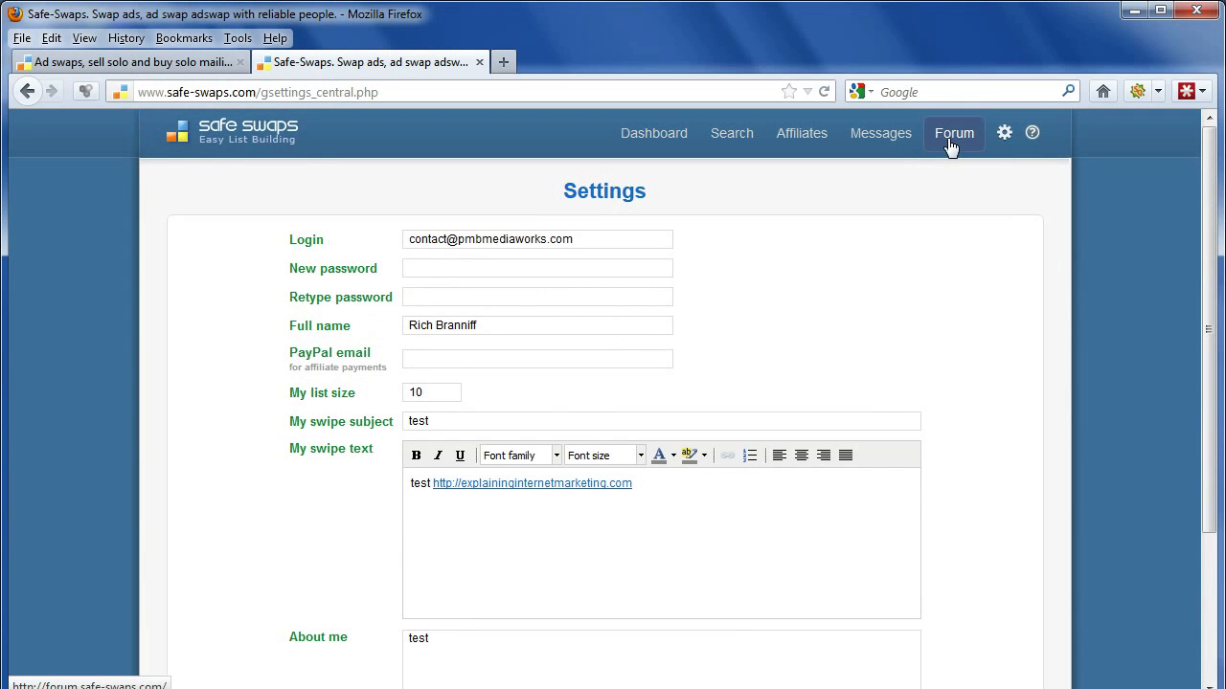
# - Enter the Forum and browse the Main forum topics, dismissing the guest notices
pyautogui.click(953, 134)
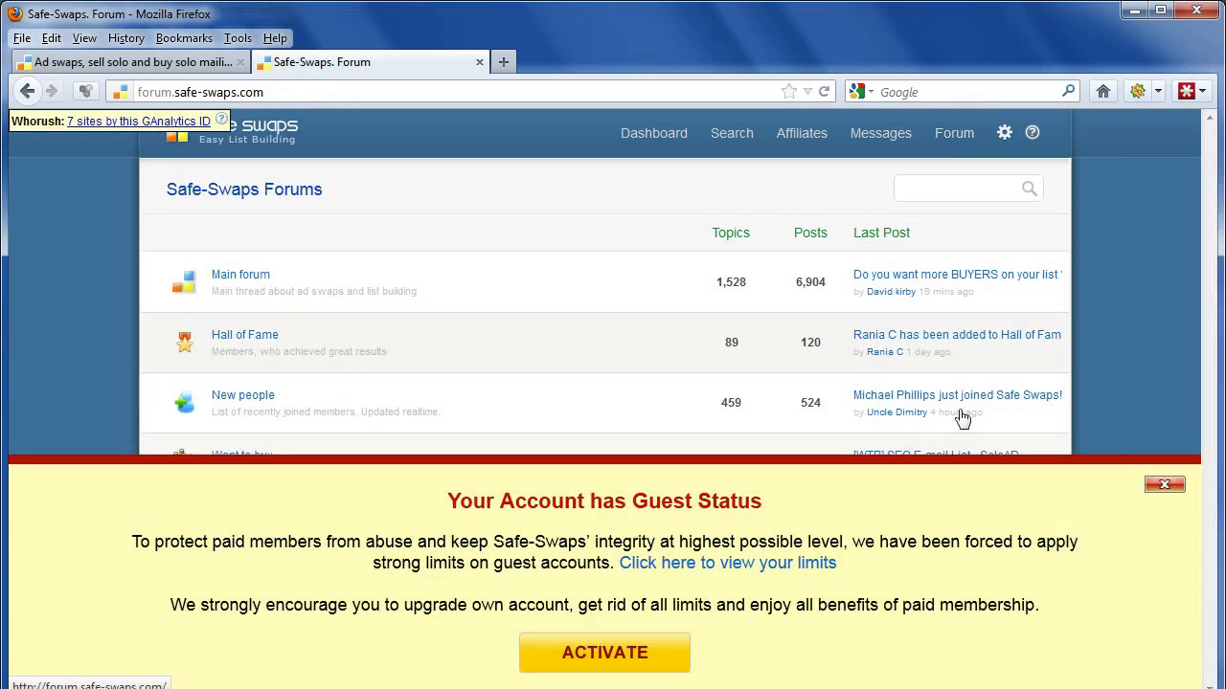
pyautogui.click(1165, 483)
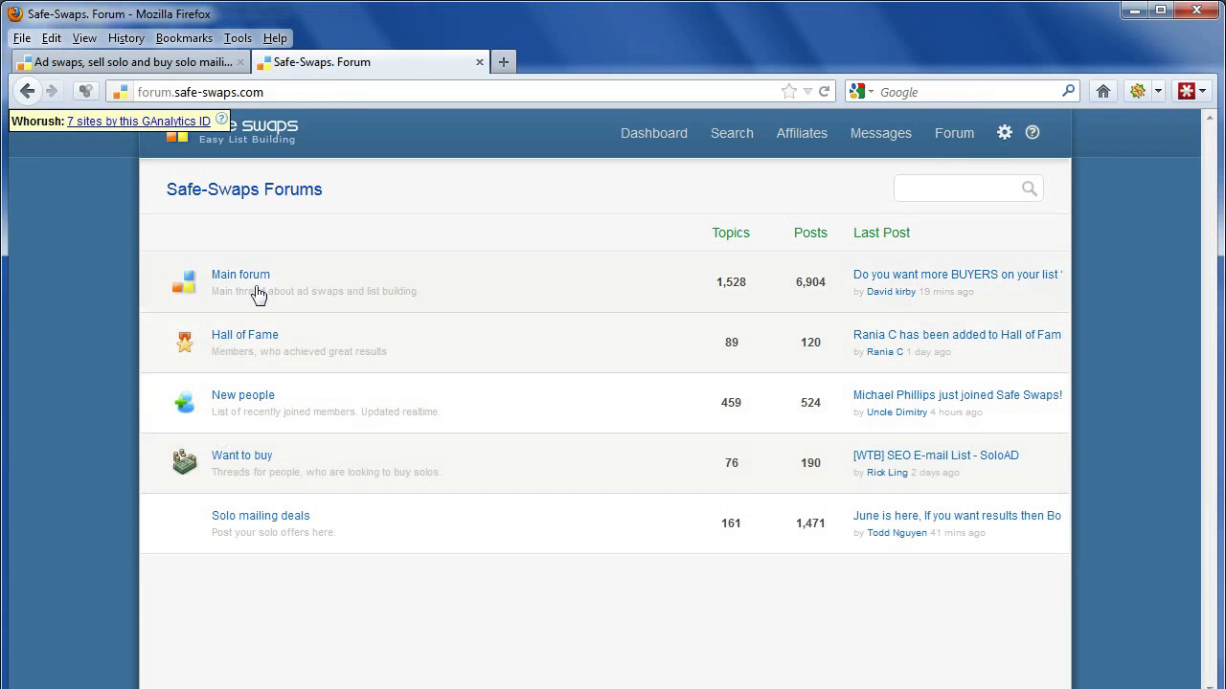
pyautogui.click(242, 276)
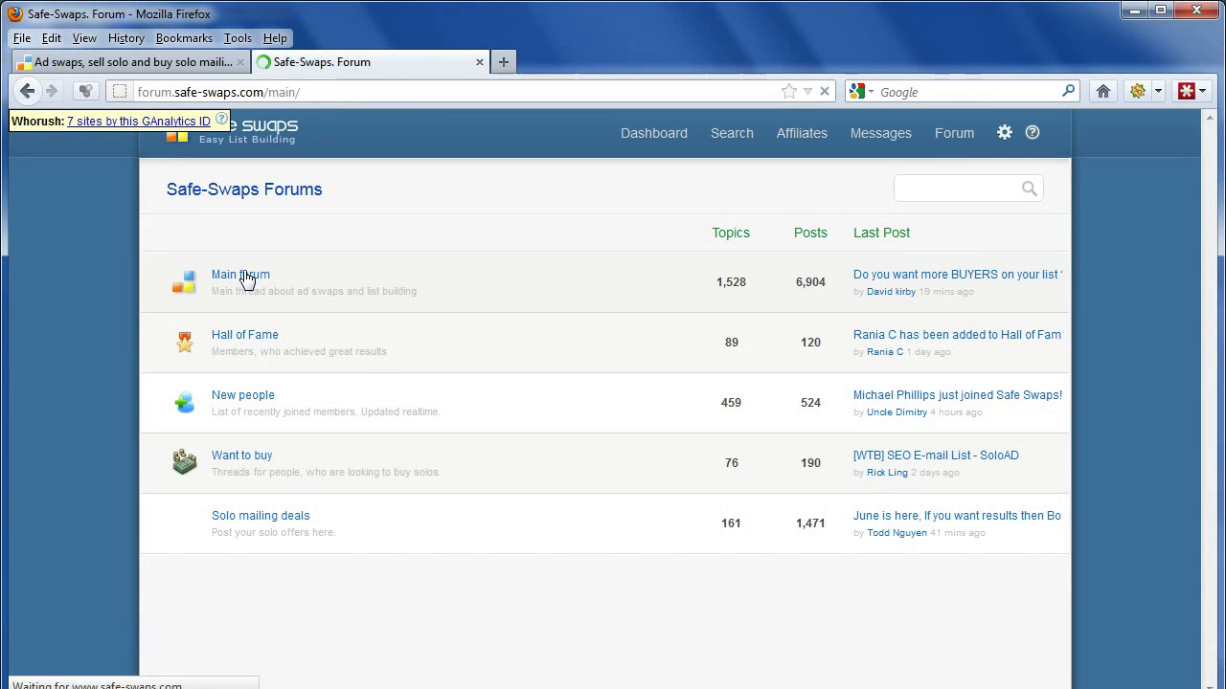
pyautogui.click(241, 276)
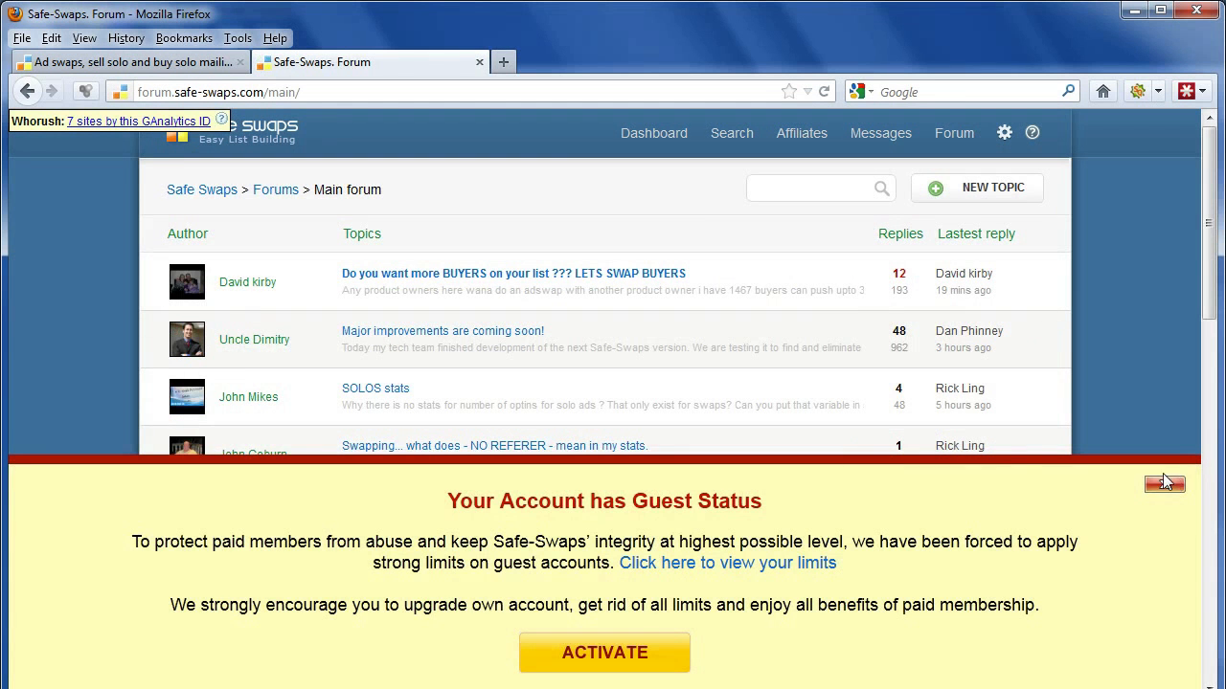
pyautogui.click(1165, 482)
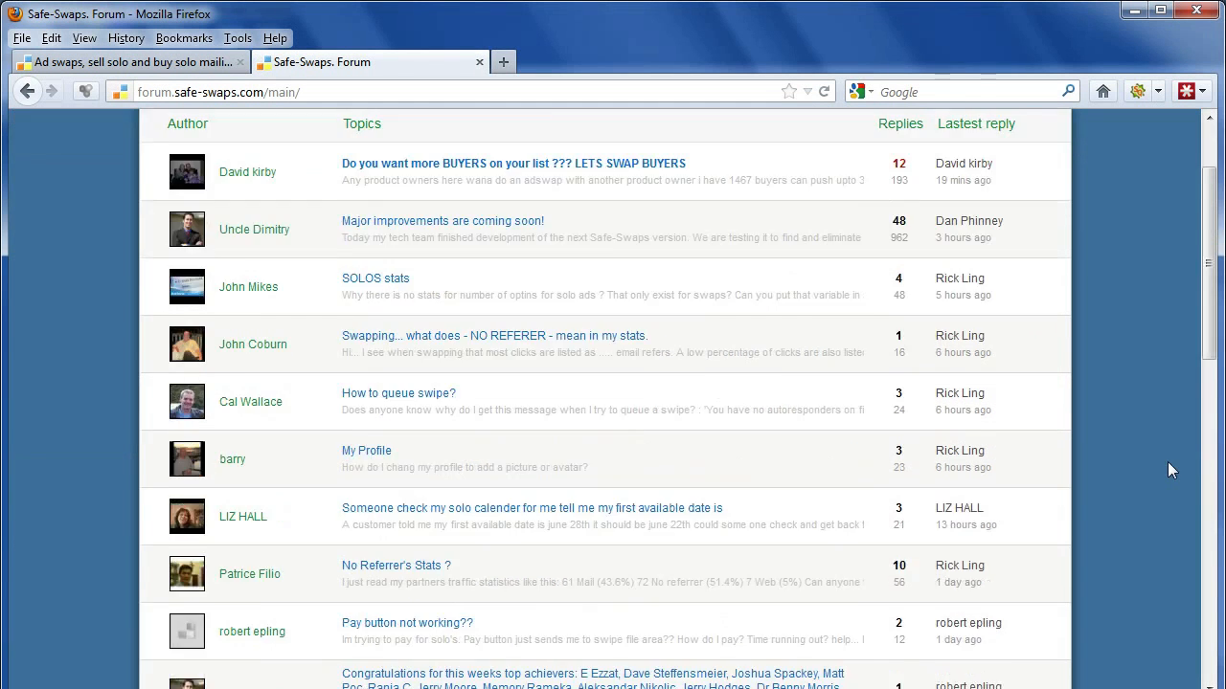
pyautogui.scroll(-3)
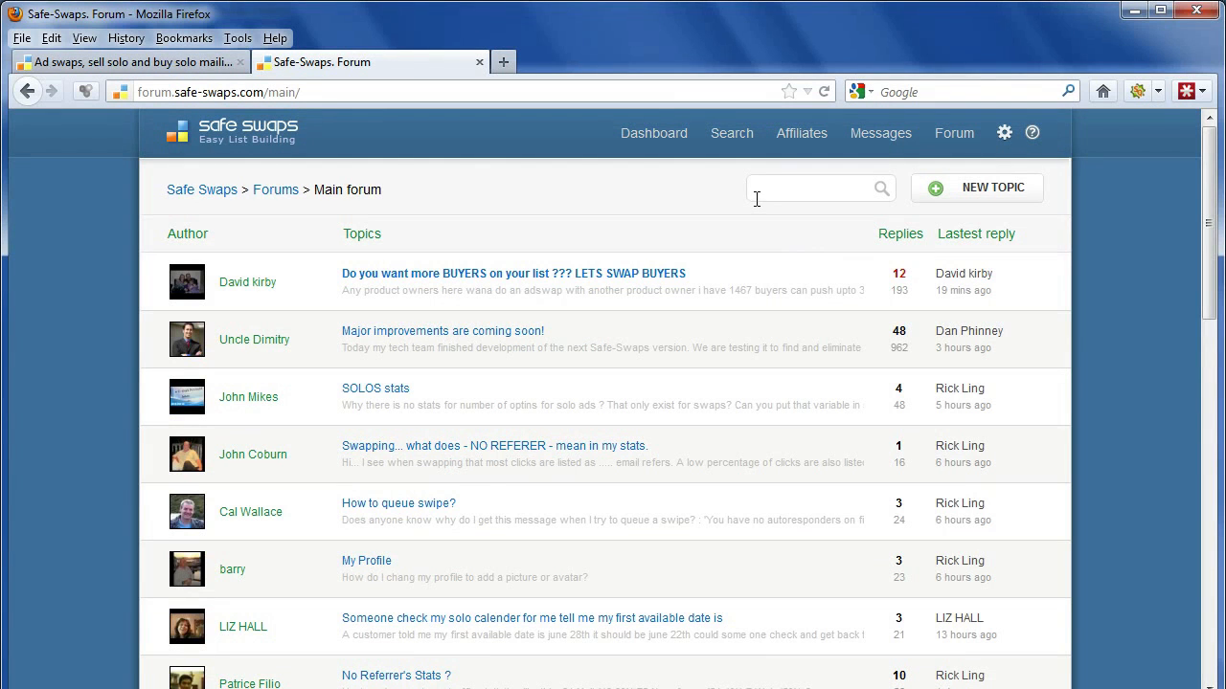
pyautogui.moveTo(745, 241)
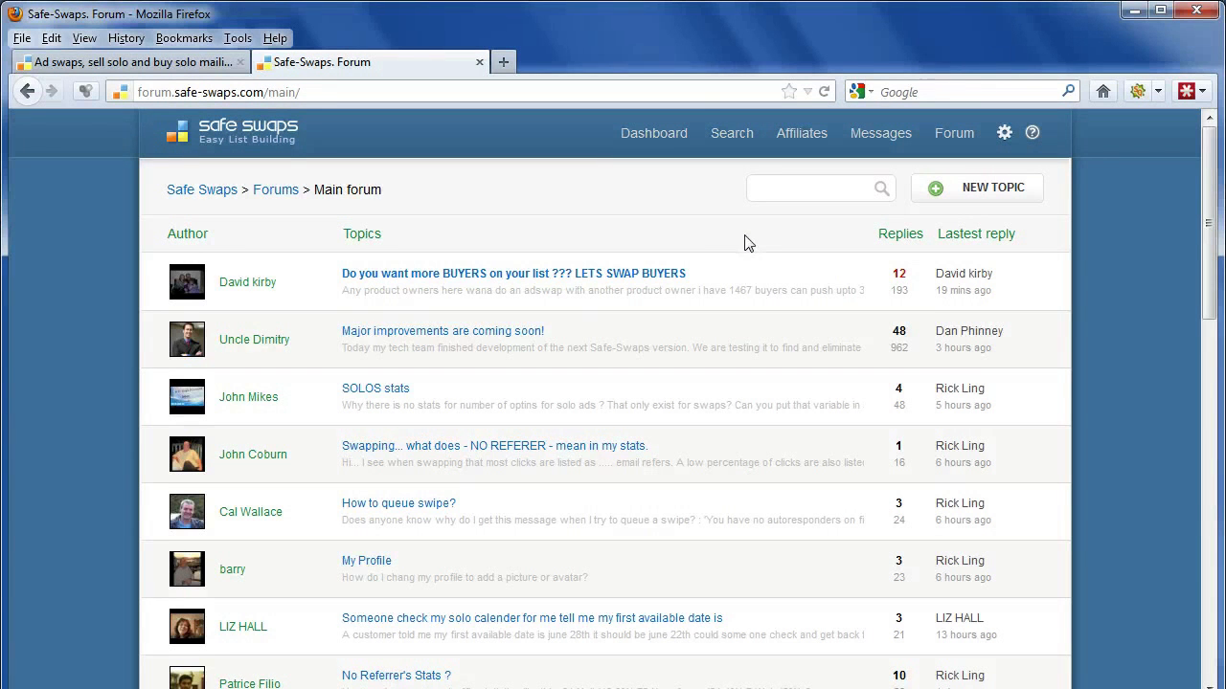
pyautogui.scroll(-3)
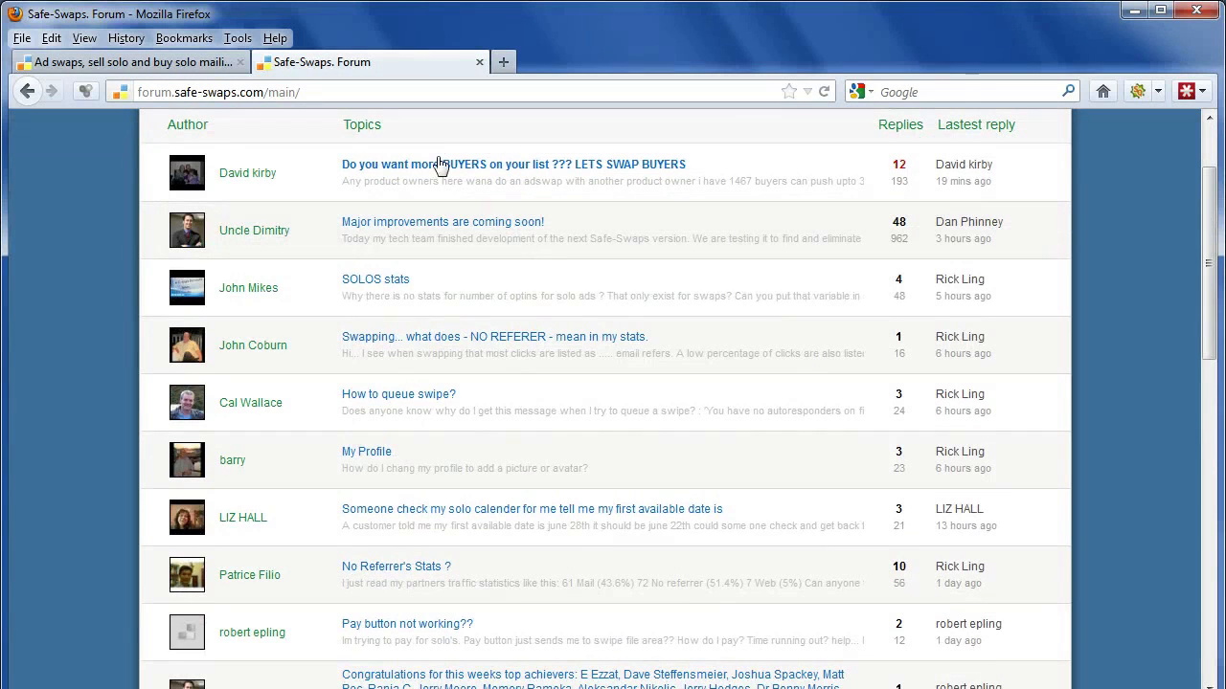
pyautogui.moveTo(418, 368)
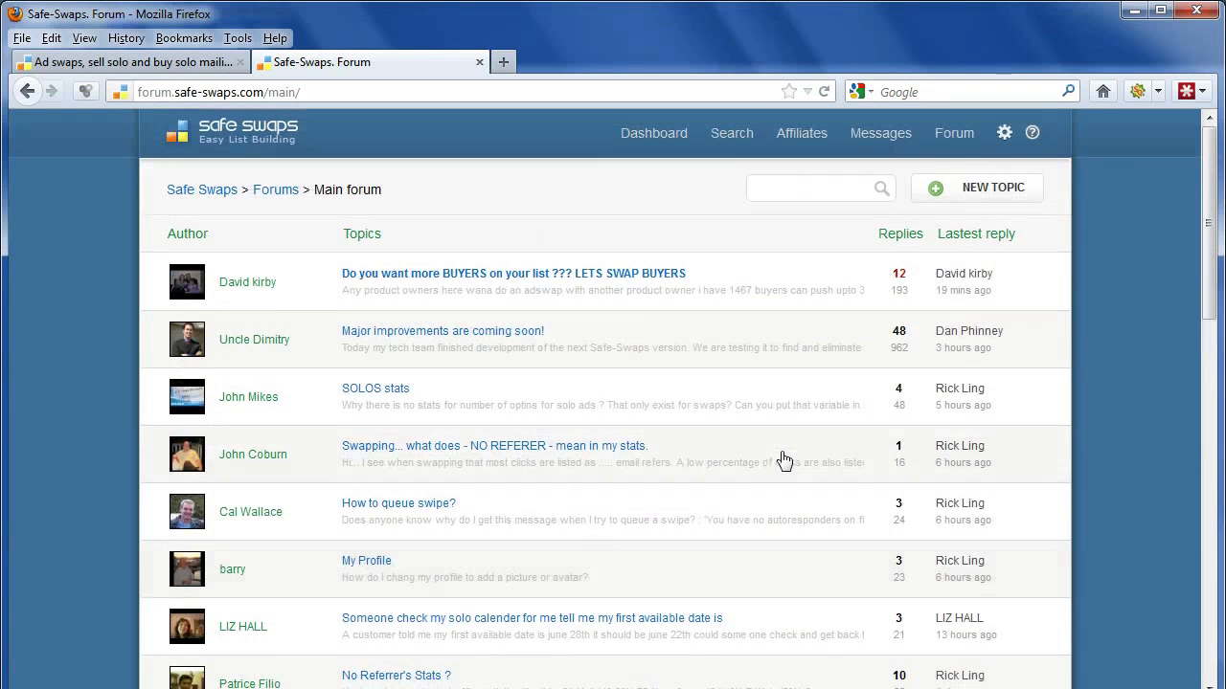
pyautogui.moveTo(789, 371)
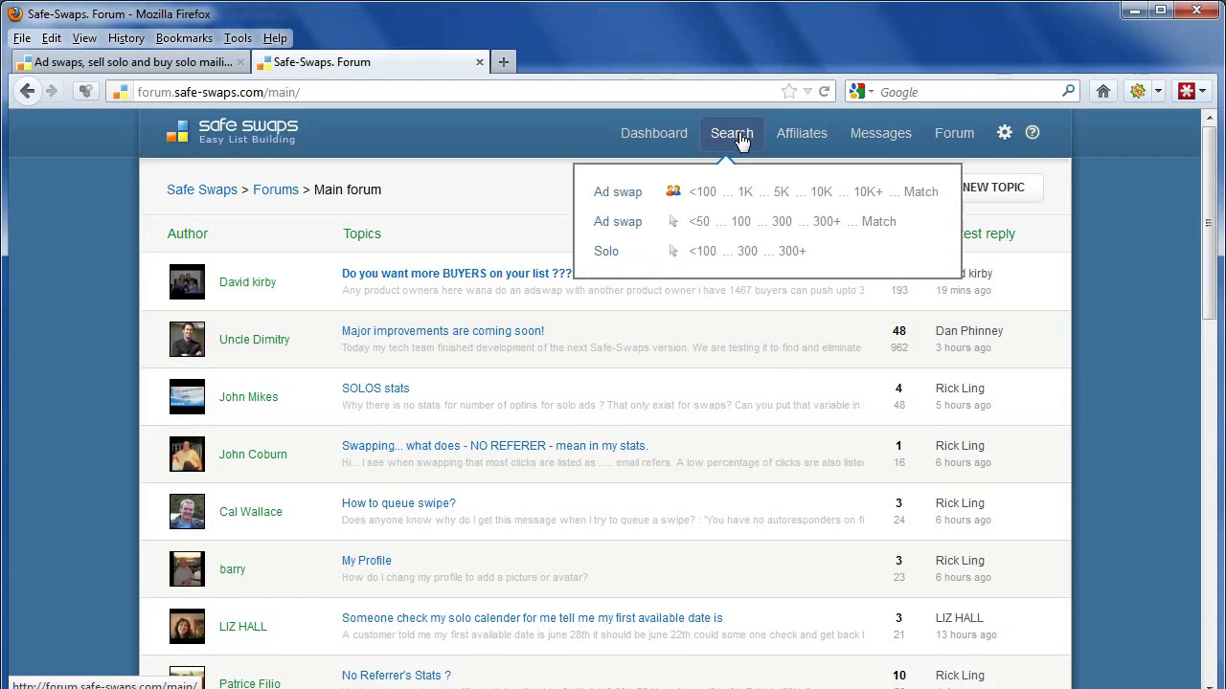
pyautogui.moveTo(727, 146)
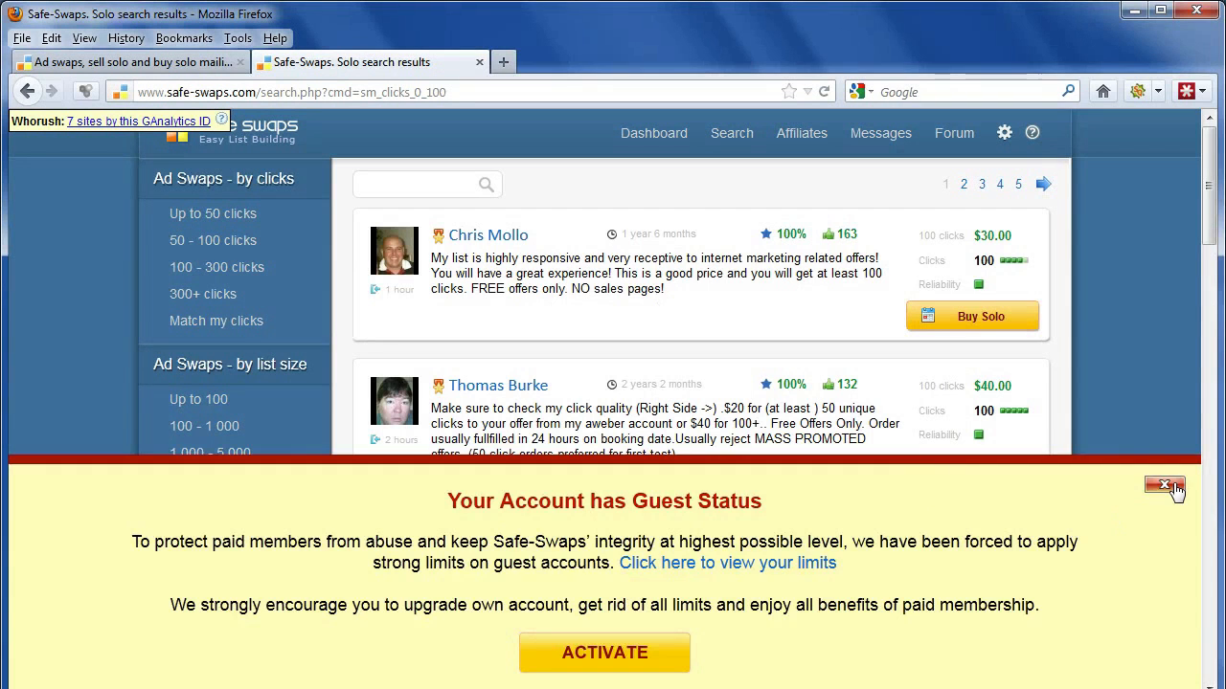
# - Dismiss the guest status notice over the up-to-100-clicks solo results
pyautogui.click(1164, 487)
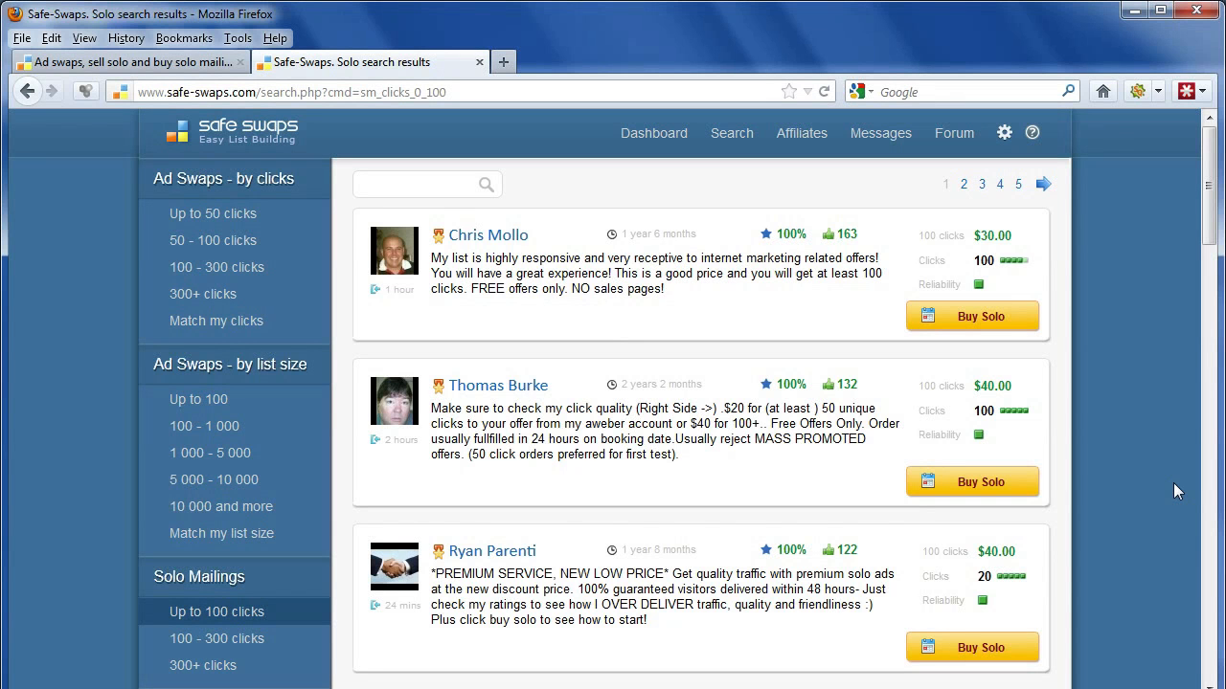
pyautogui.moveTo(1131, 343)
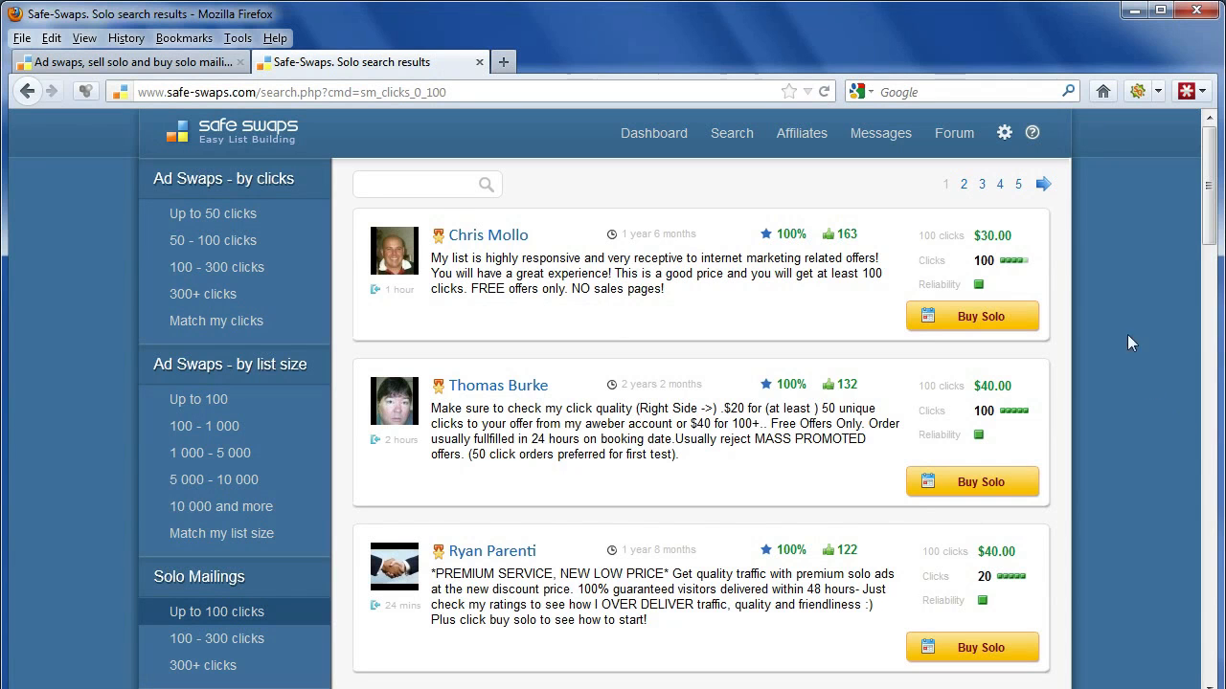
pyautogui.moveTo(1203, 212)
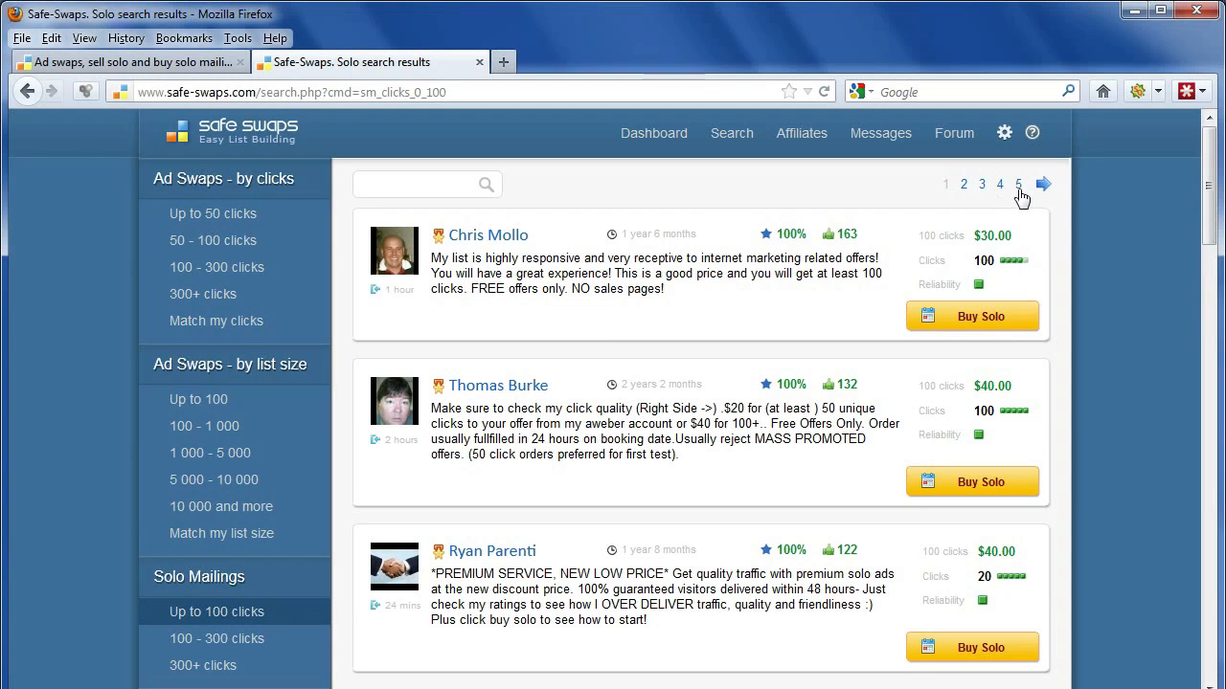
pyautogui.moveTo(525, 548)
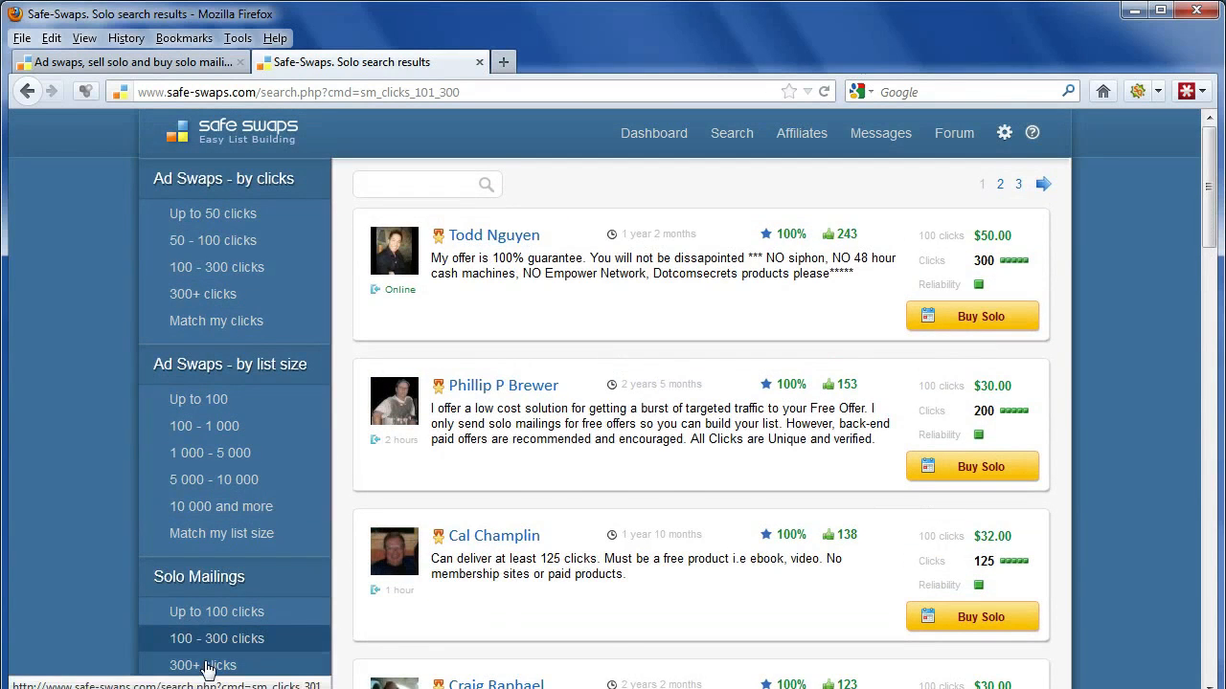
# - List 300+ clicks solo offers, then head back to the up-to-100-clicks offers
pyautogui.click(203, 664)
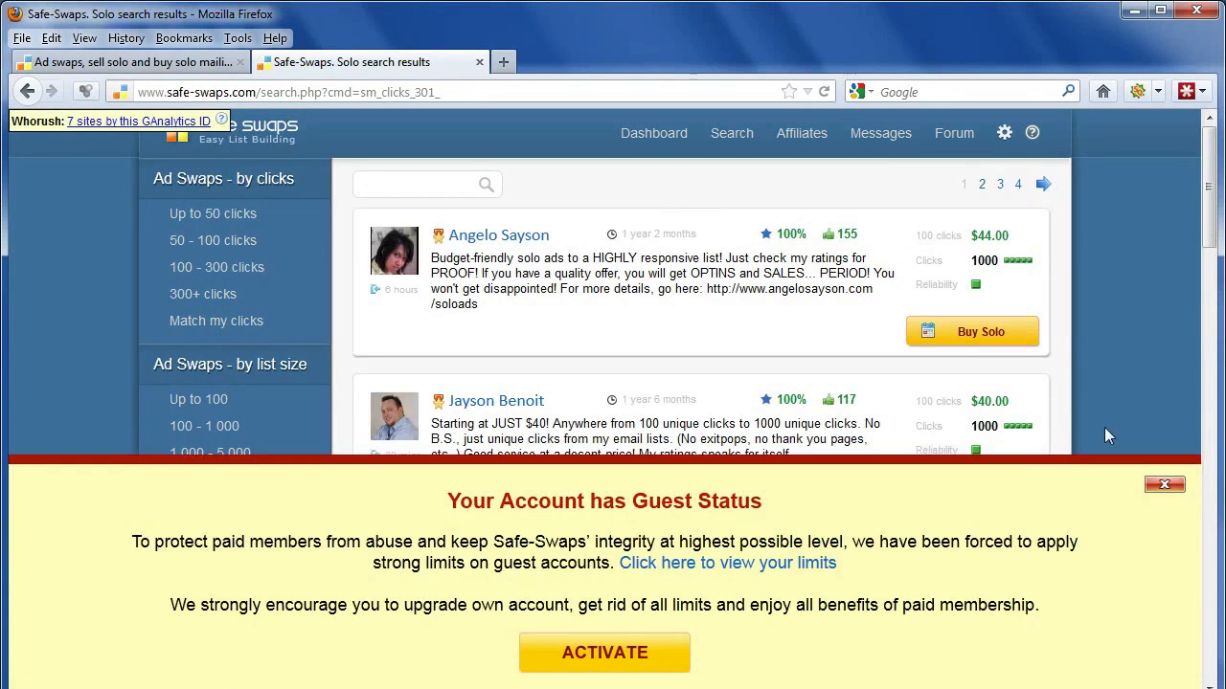
pyautogui.click(1165, 482)
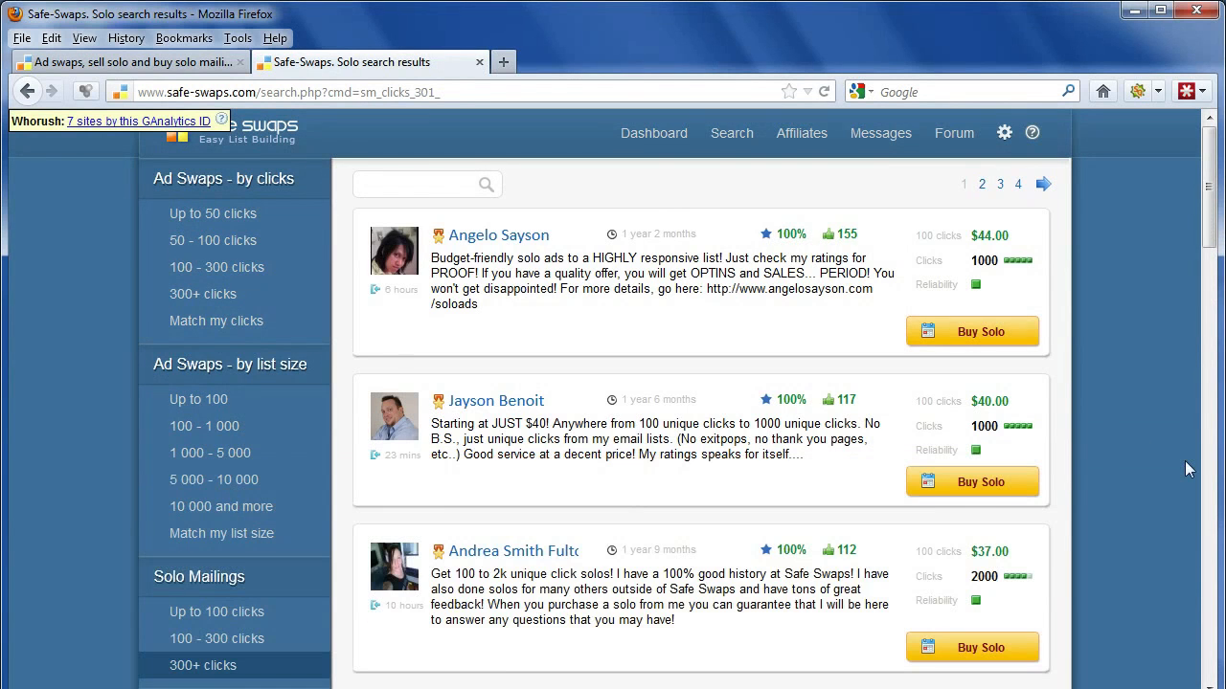
pyautogui.scroll(-3)
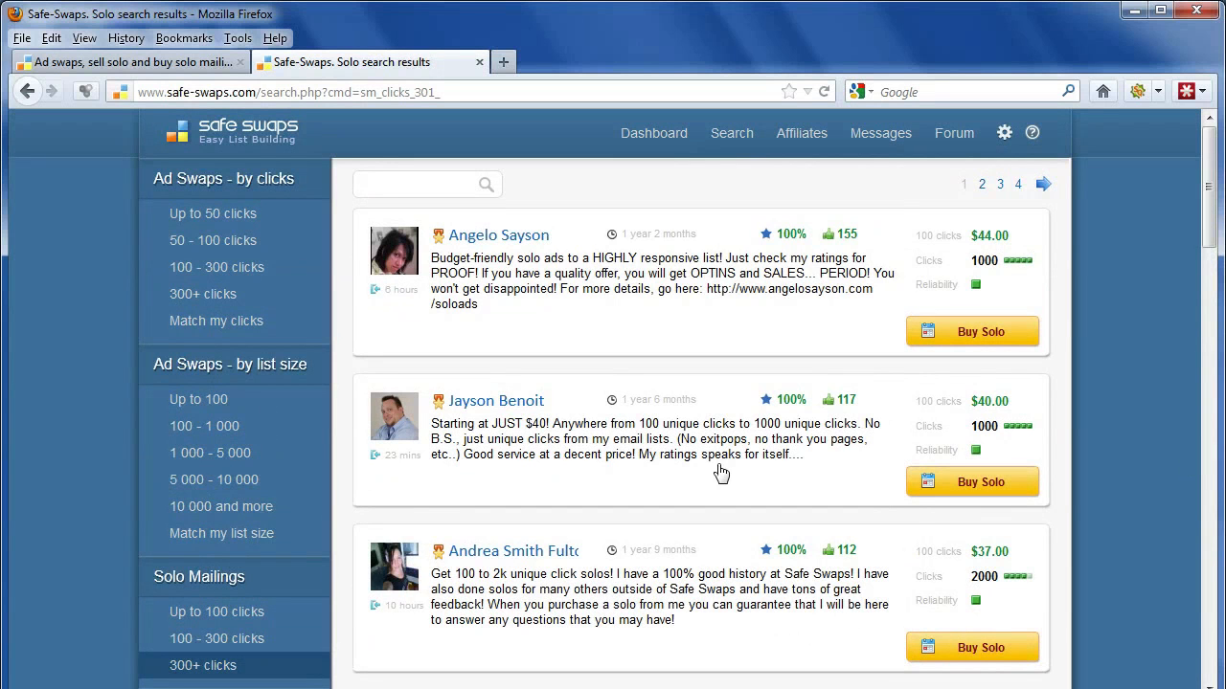
pyautogui.moveTo(745, 456)
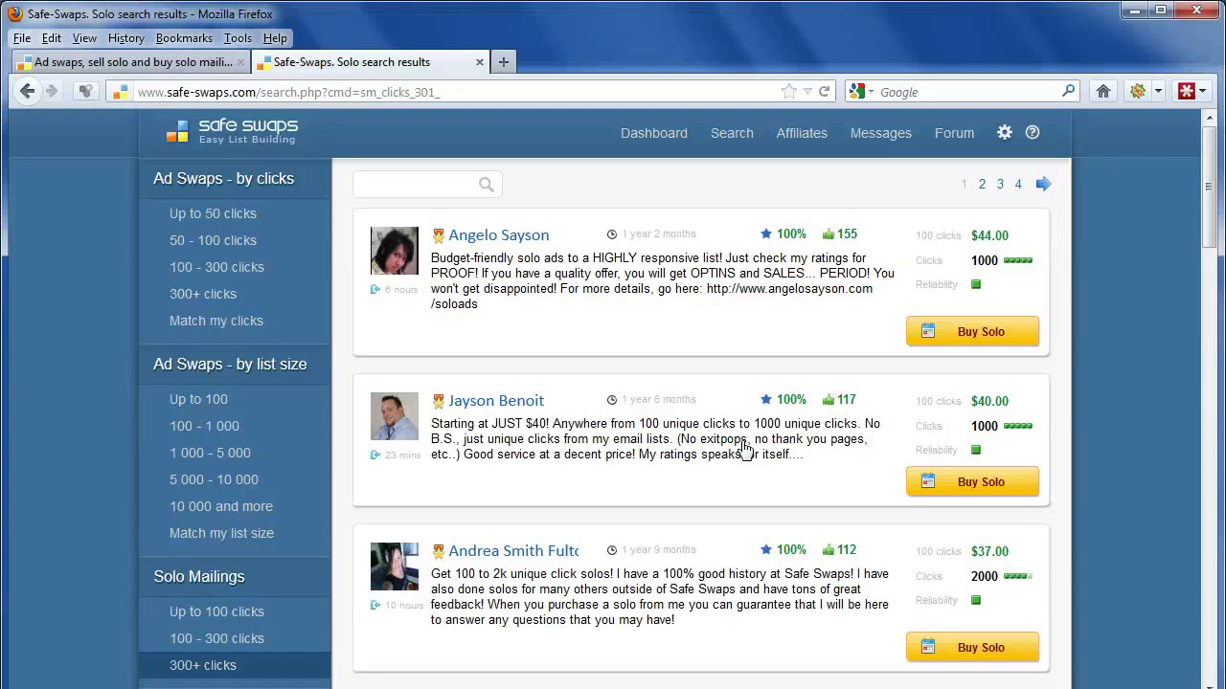
pyautogui.click(212, 613)
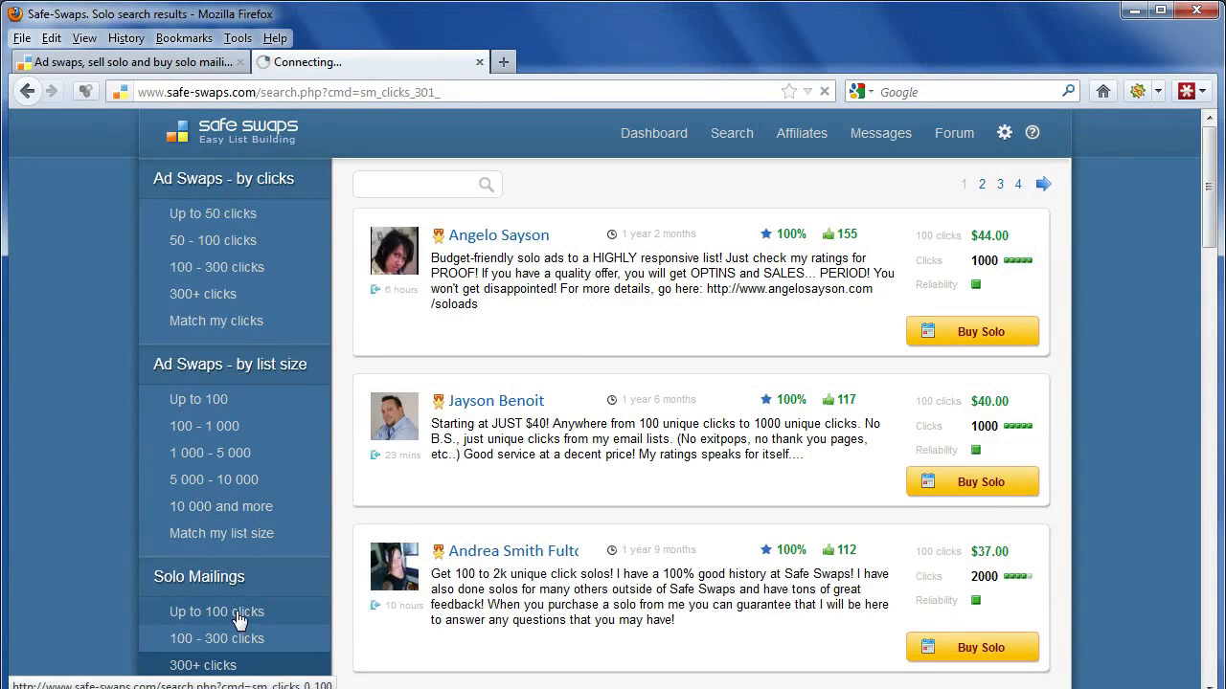
pyautogui.click(214, 613)
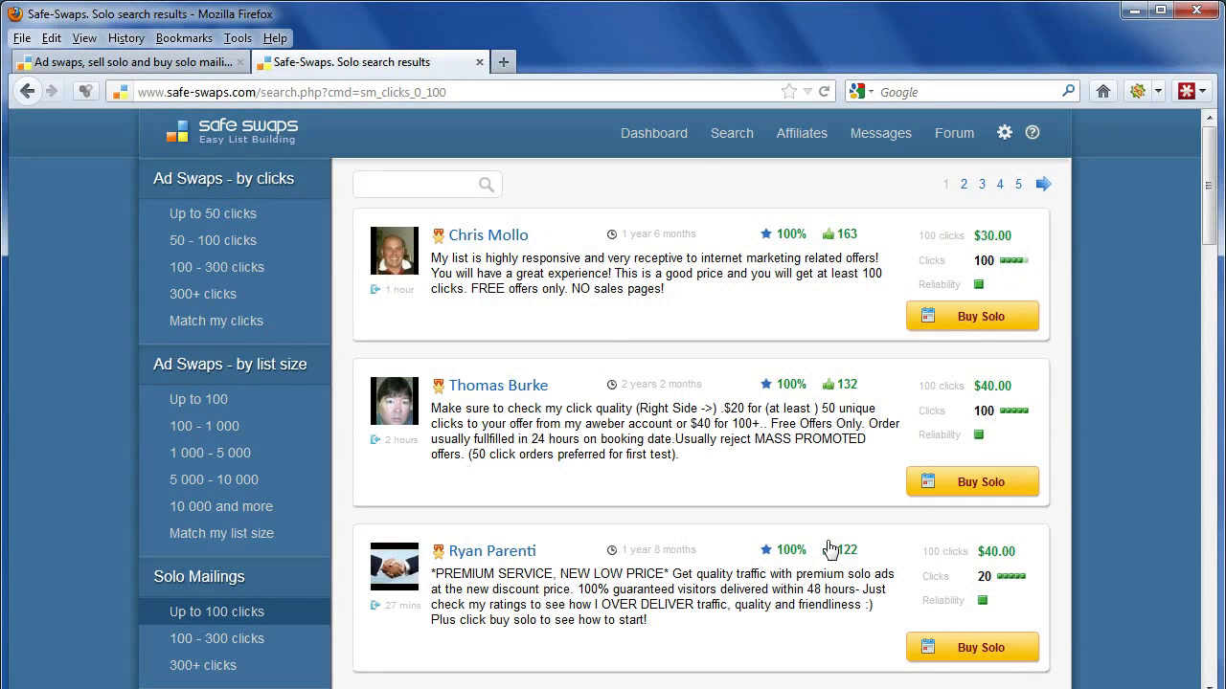
pyautogui.moveTo(725, 333)
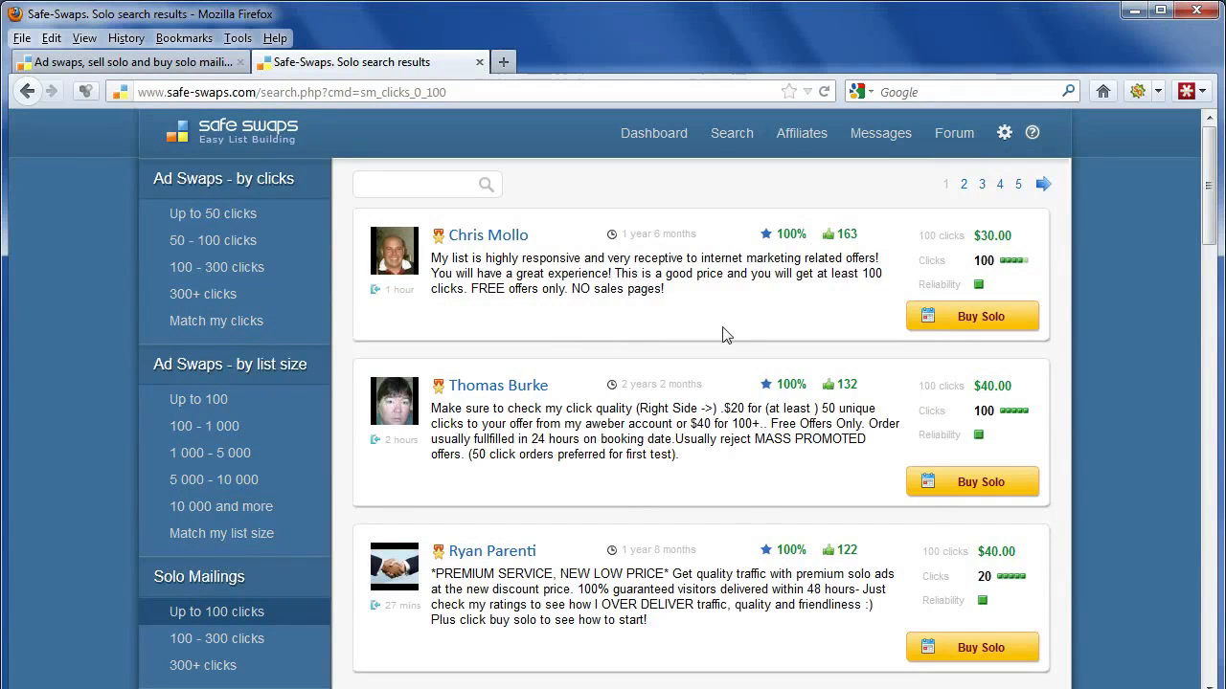
pyautogui.moveTo(770, 626)
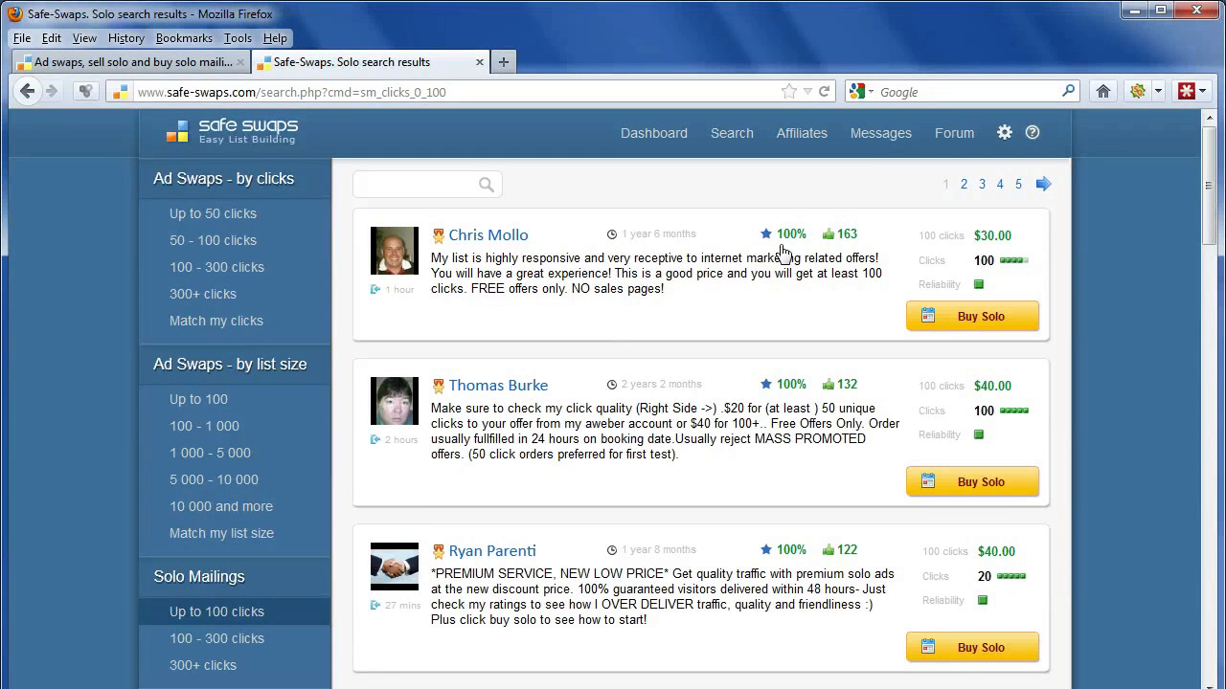
pyautogui.moveTo(847, 237)
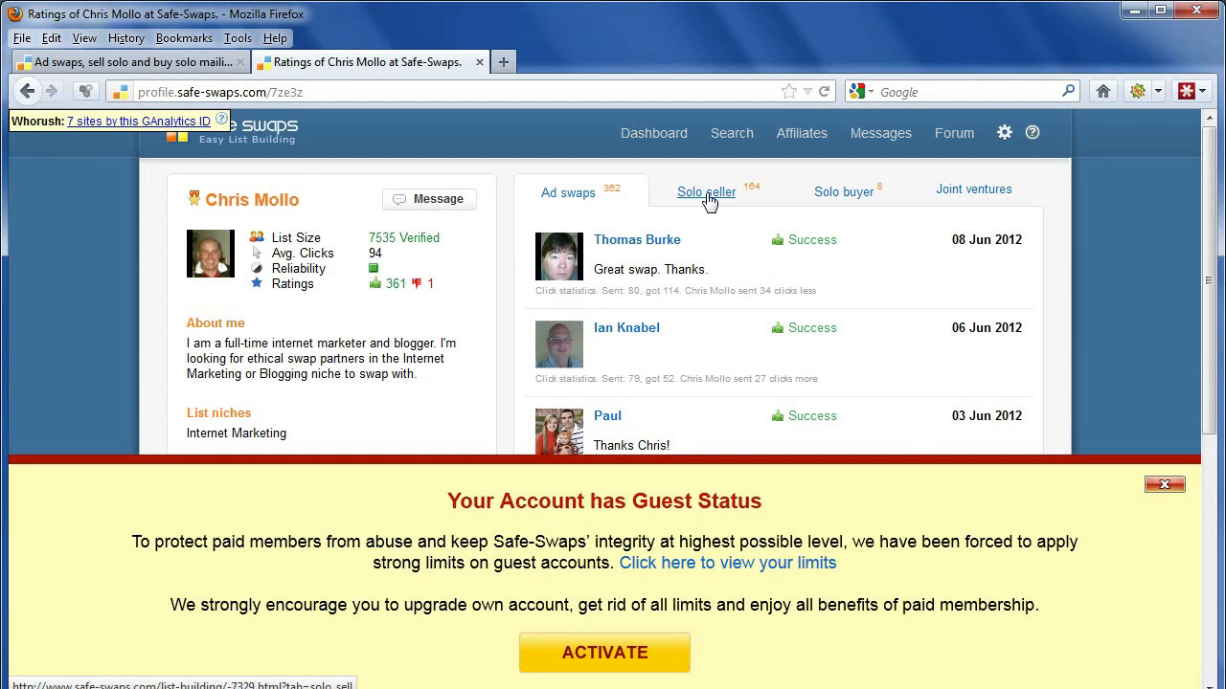
pyautogui.click(707, 191)
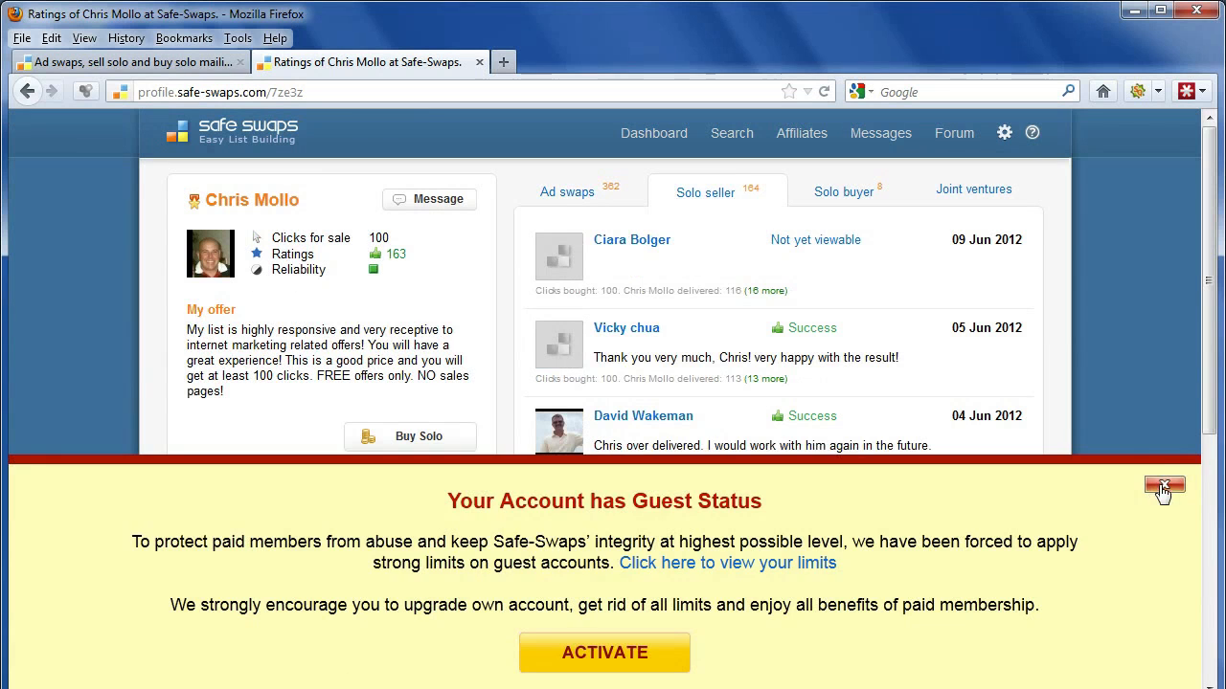
pyautogui.click(1164, 486)
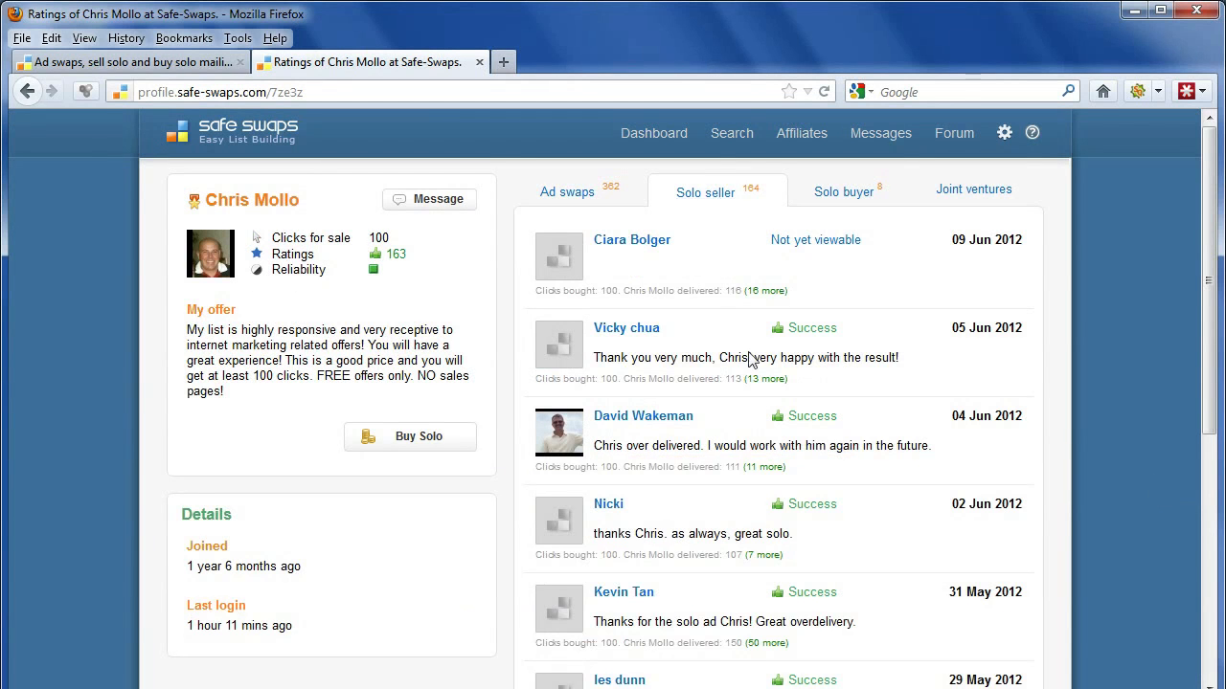
pyautogui.moveTo(226, 242)
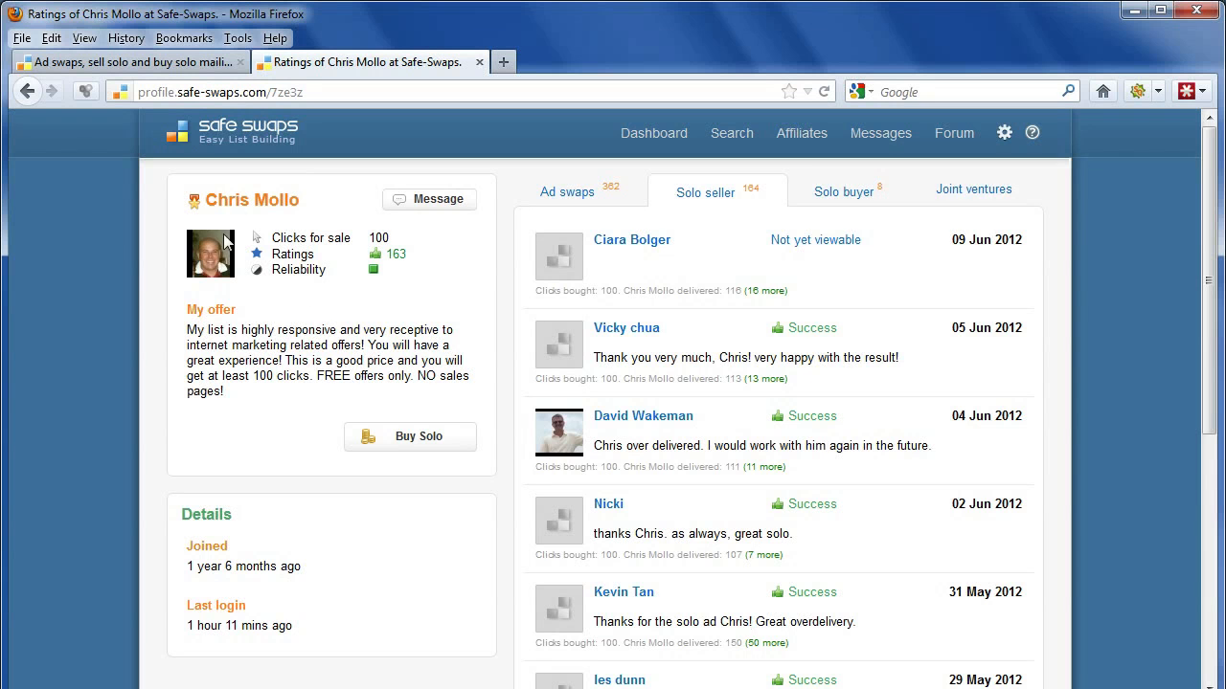
pyautogui.scroll(-3)
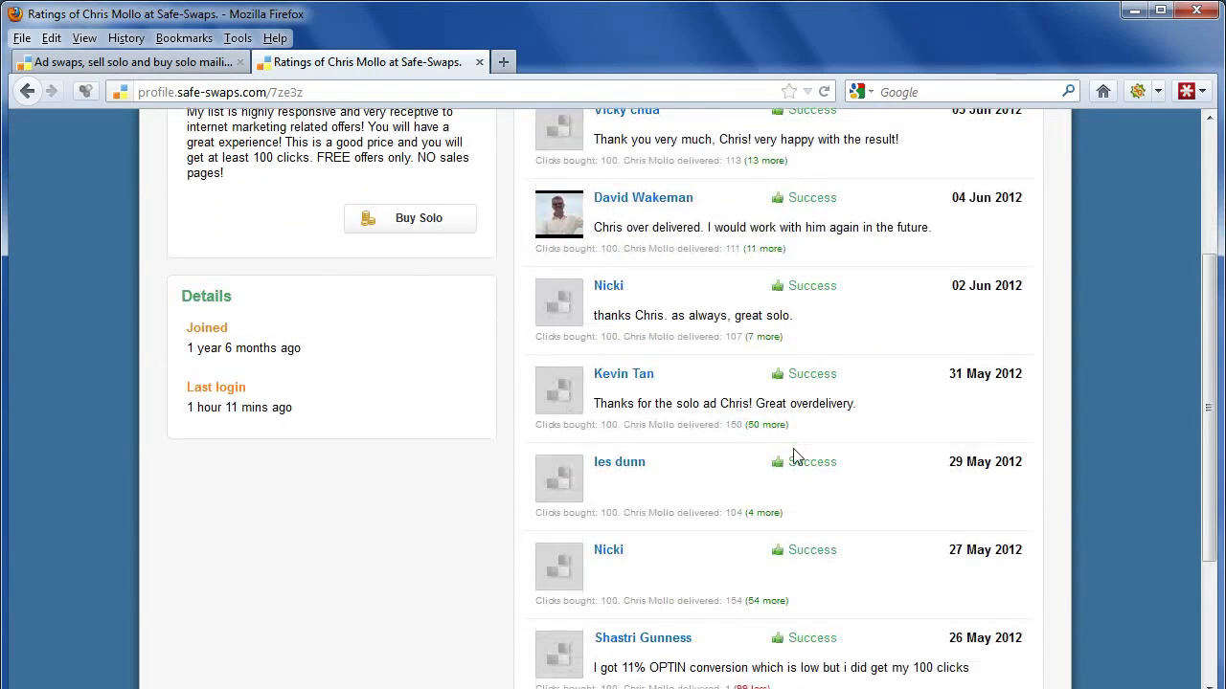
pyautogui.moveTo(881, 391)
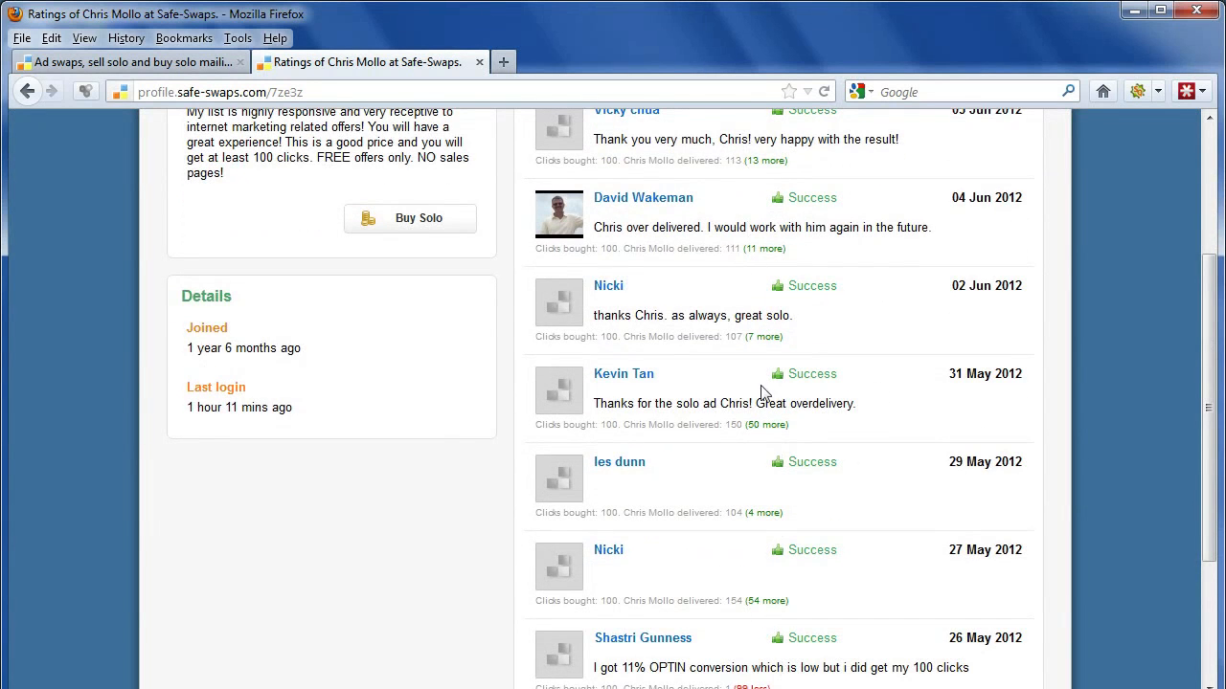
pyautogui.moveTo(794, 651)
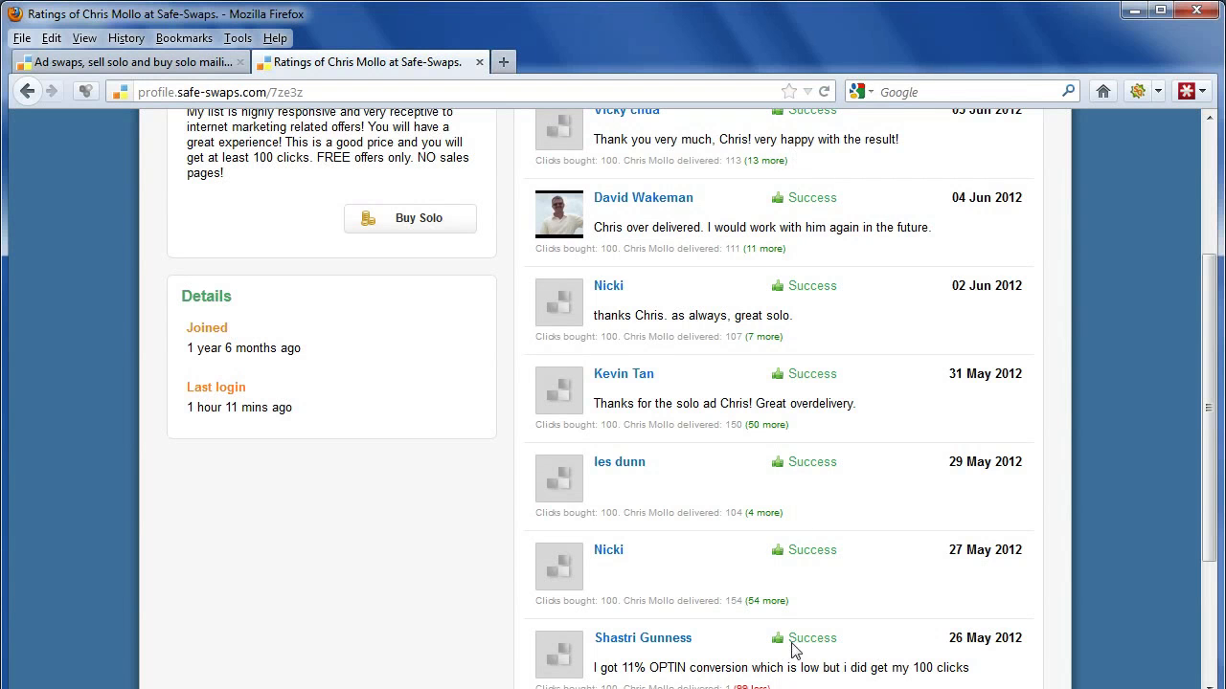
pyautogui.moveTo(769, 563)
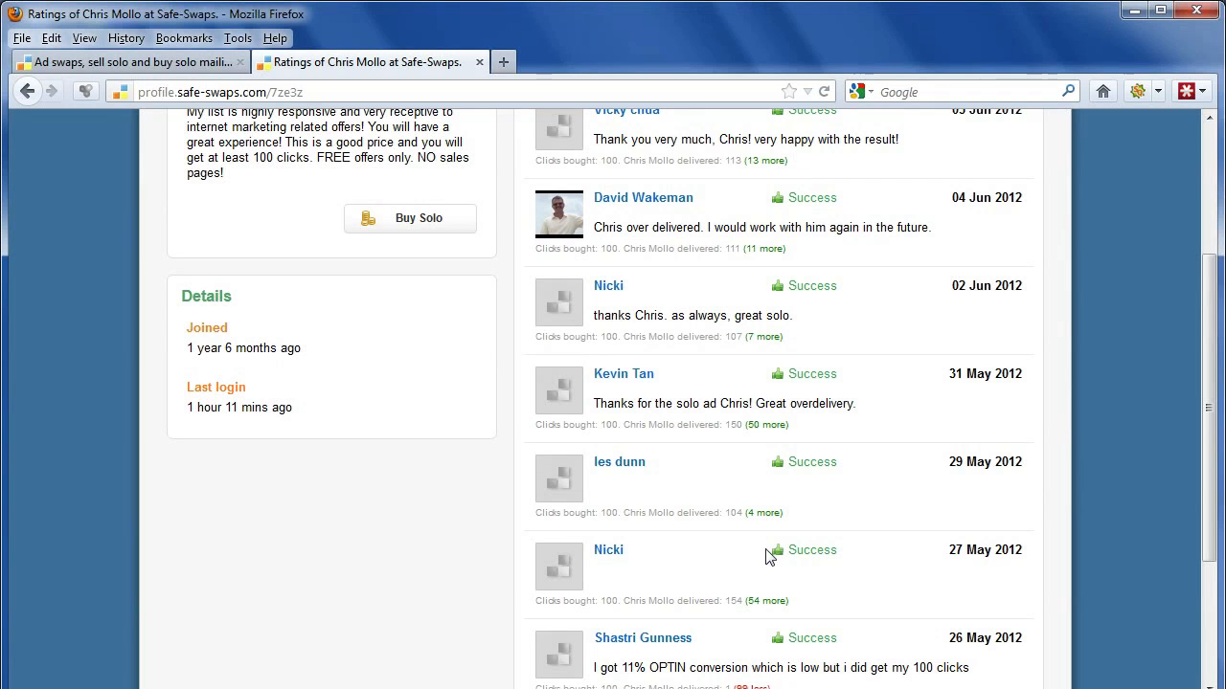
pyautogui.moveTo(777, 373)
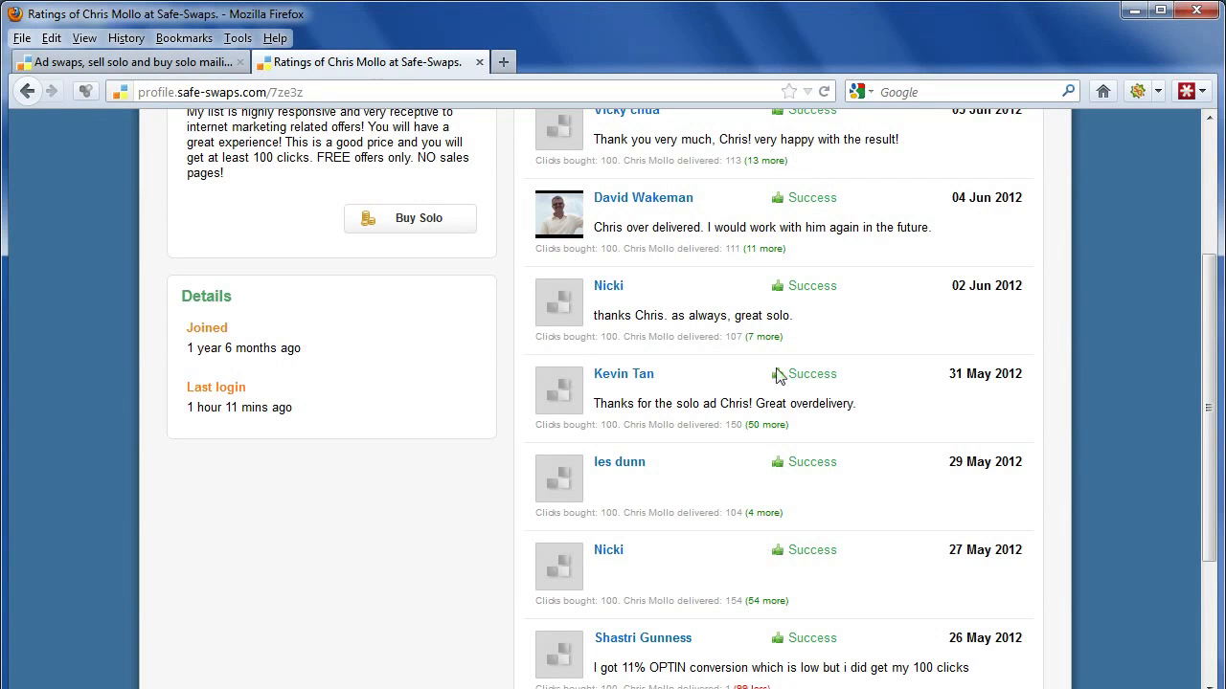
pyautogui.moveTo(885, 237)
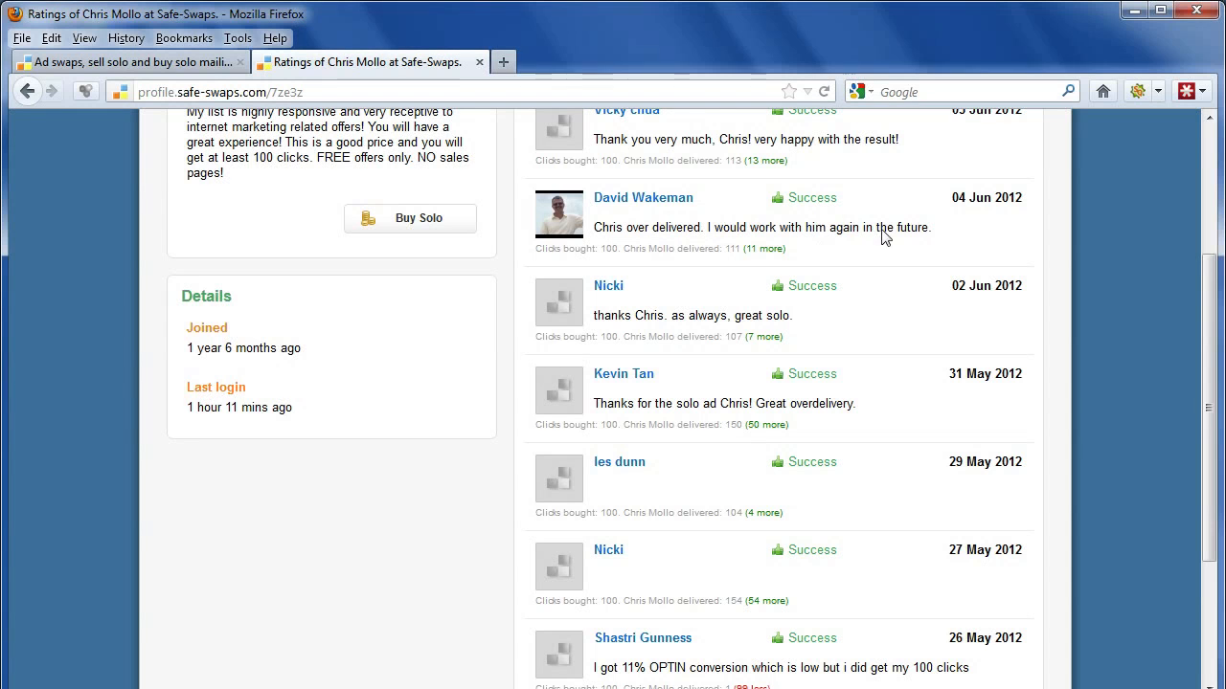
pyautogui.moveTo(785, 264)
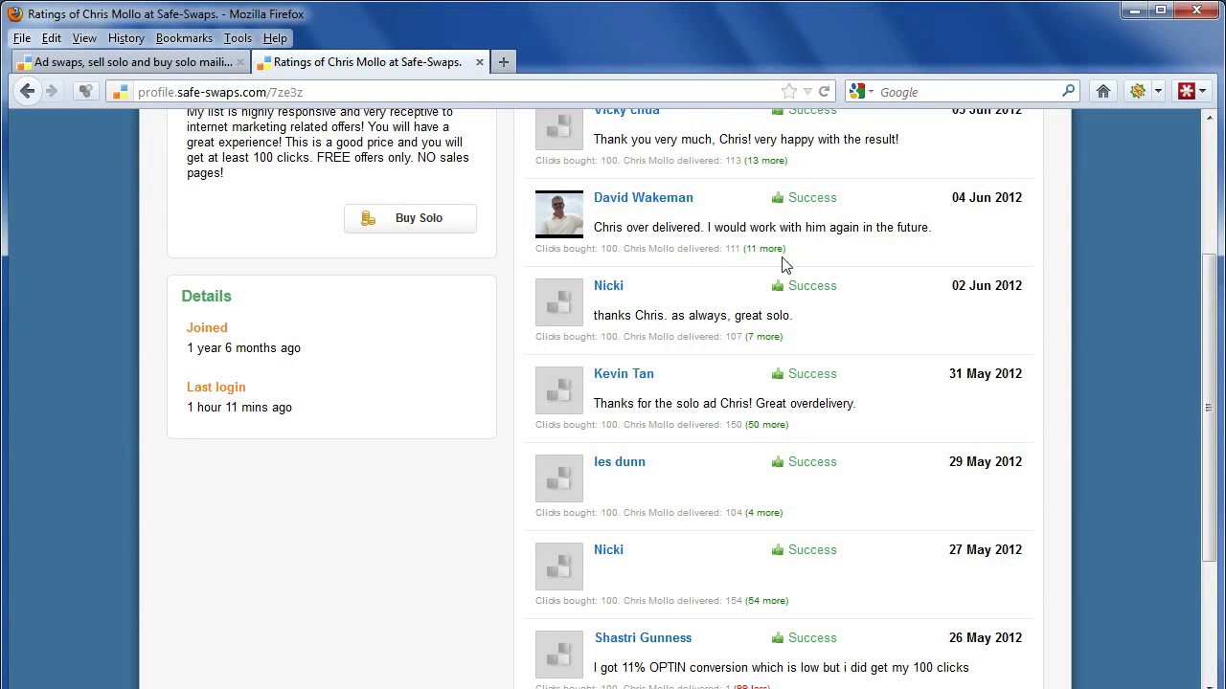
pyautogui.moveTo(735, 263)
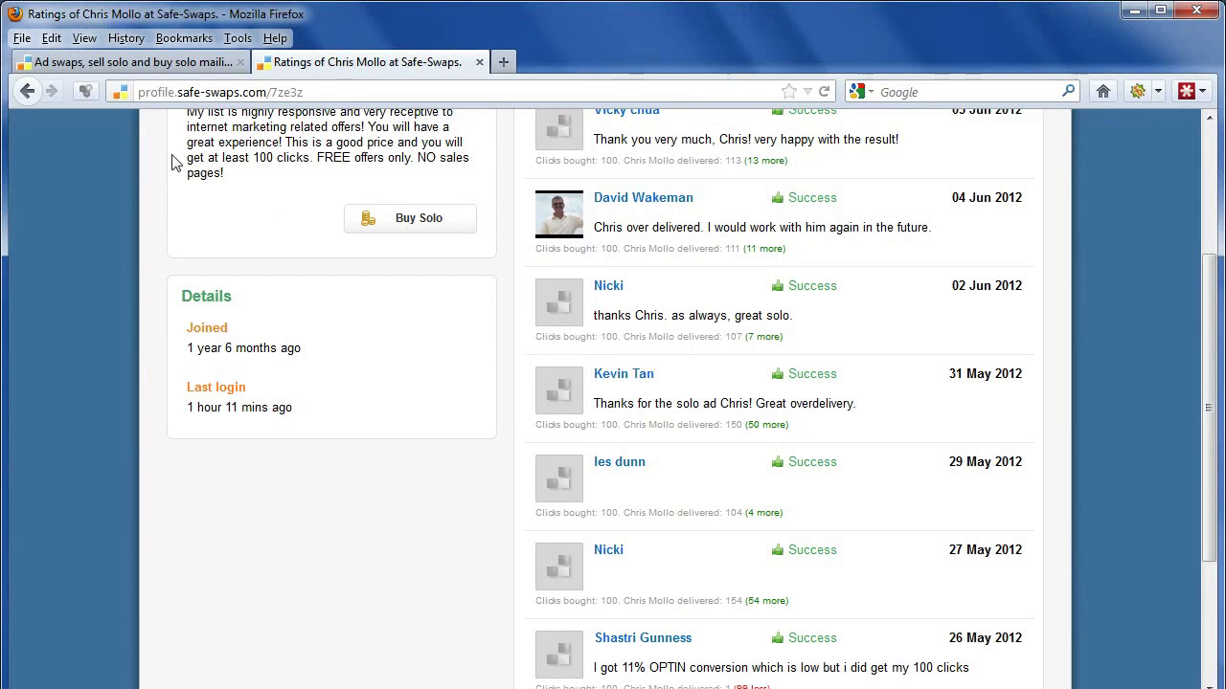
pyautogui.moveTo(740, 268)
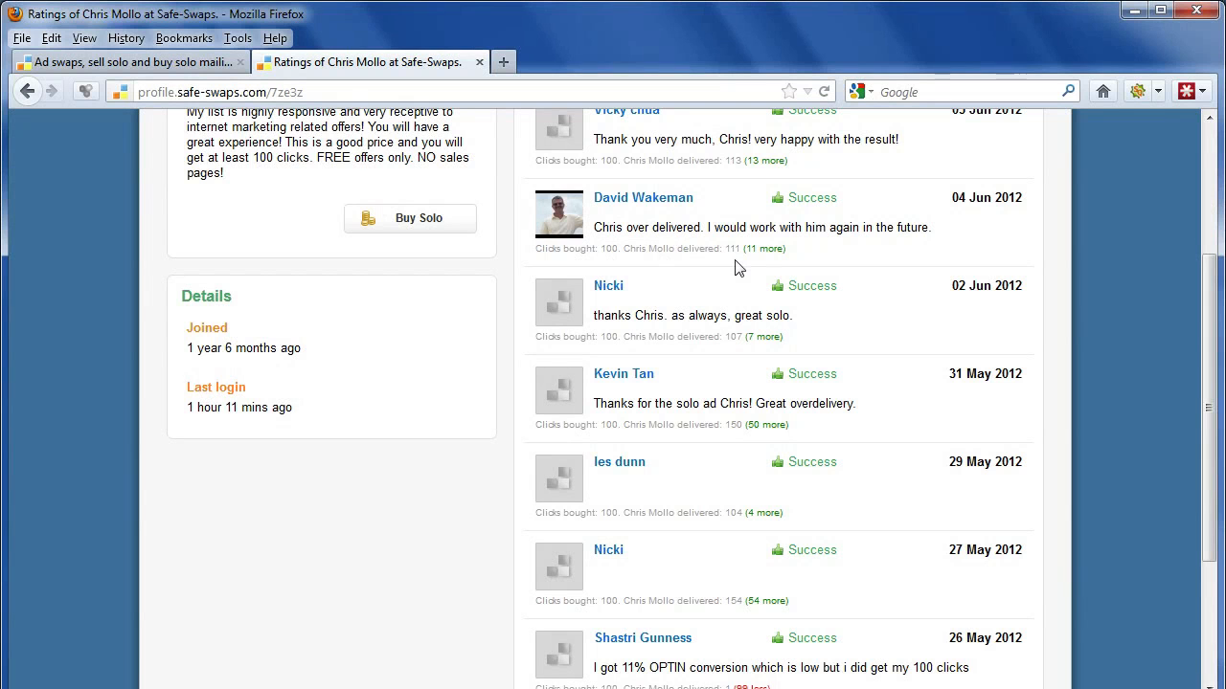
pyautogui.moveTo(590, 361)
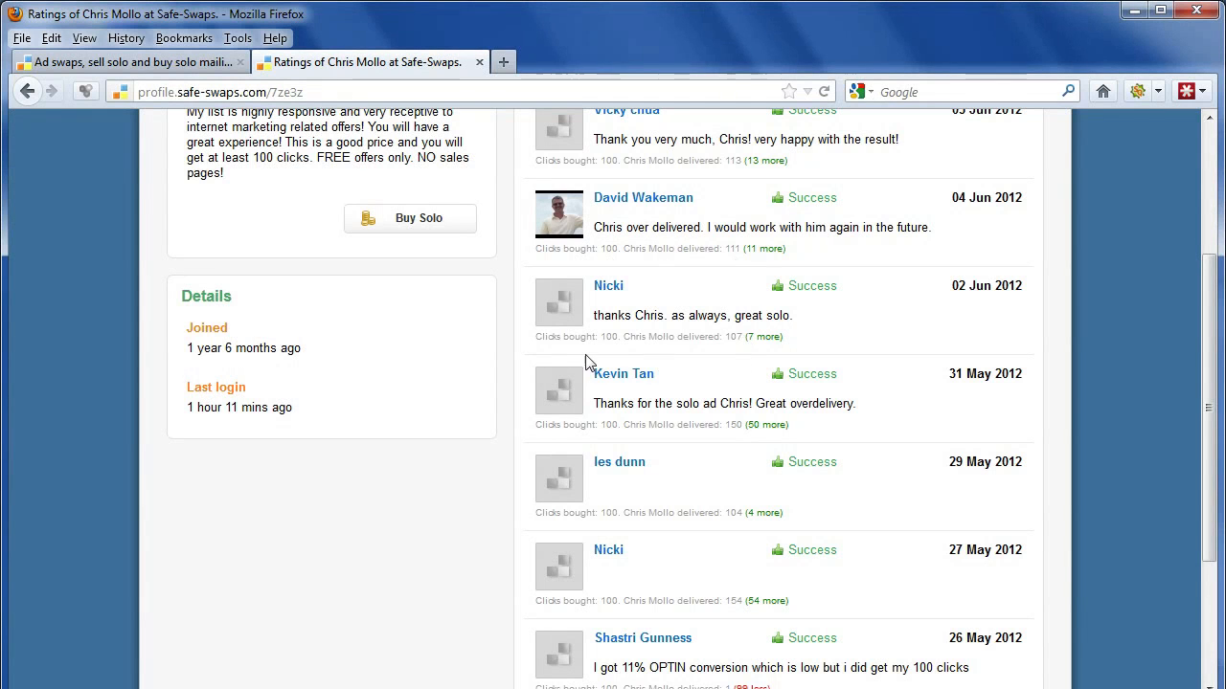
pyautogui.moveTo(753, 396)
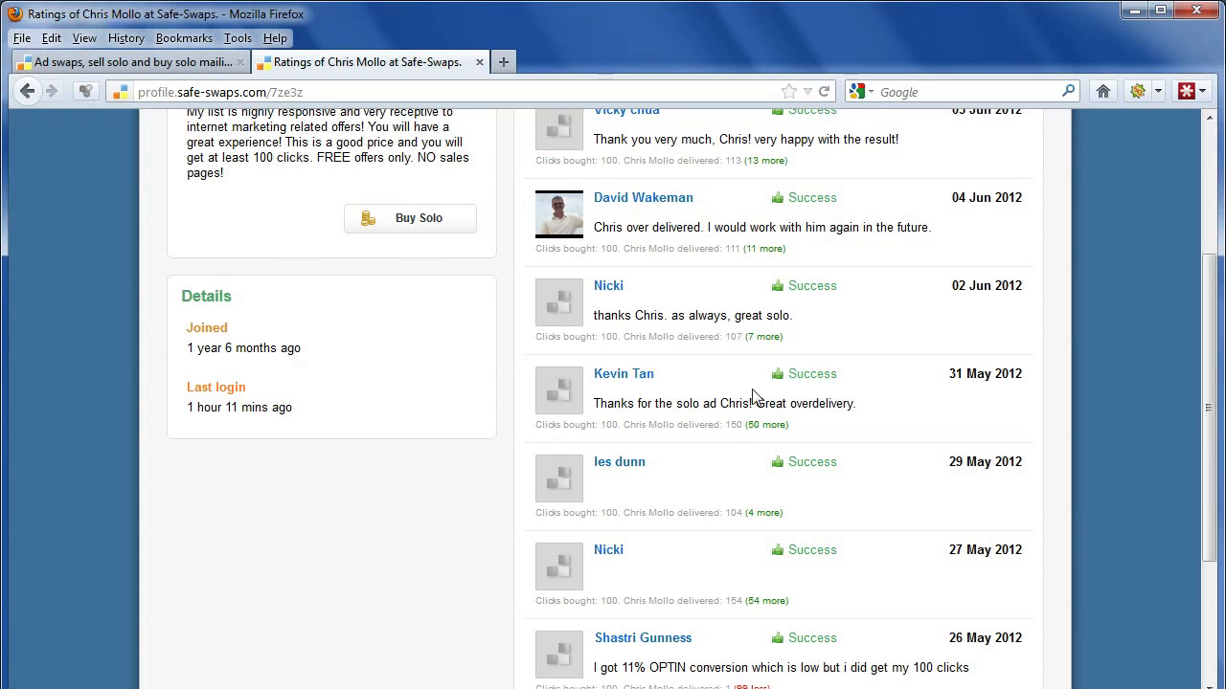
pyautogui.moveTo(751, 445)
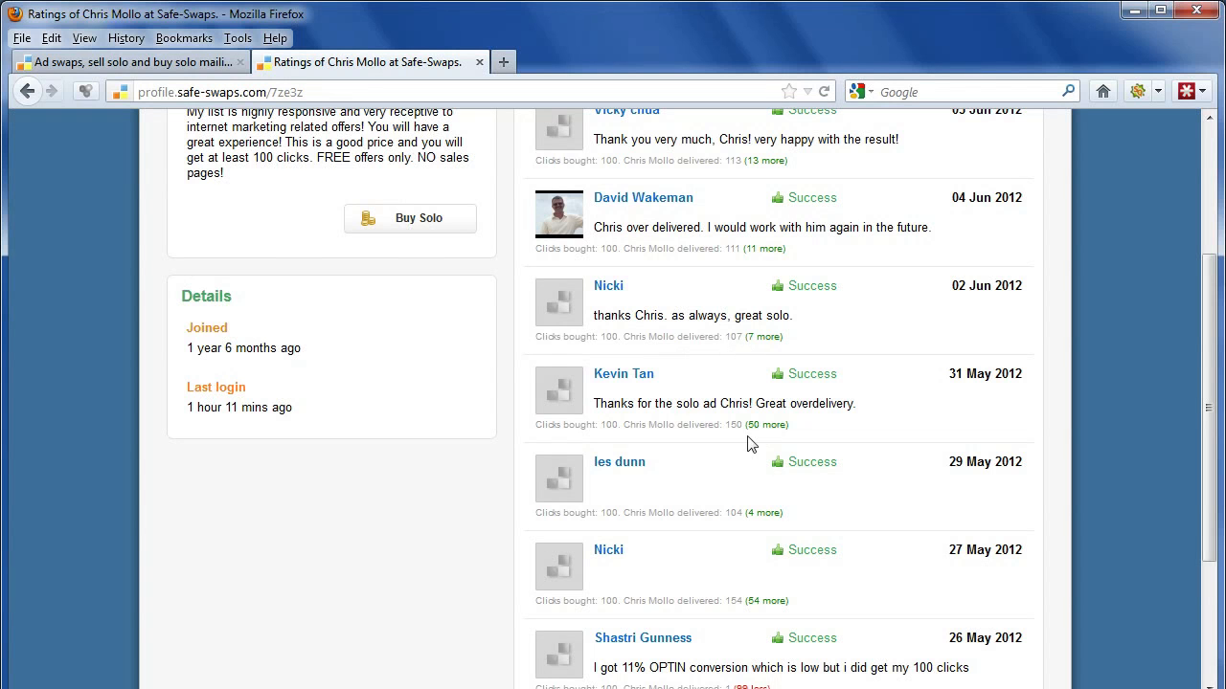
pyautogui.moveTo(770, 439)
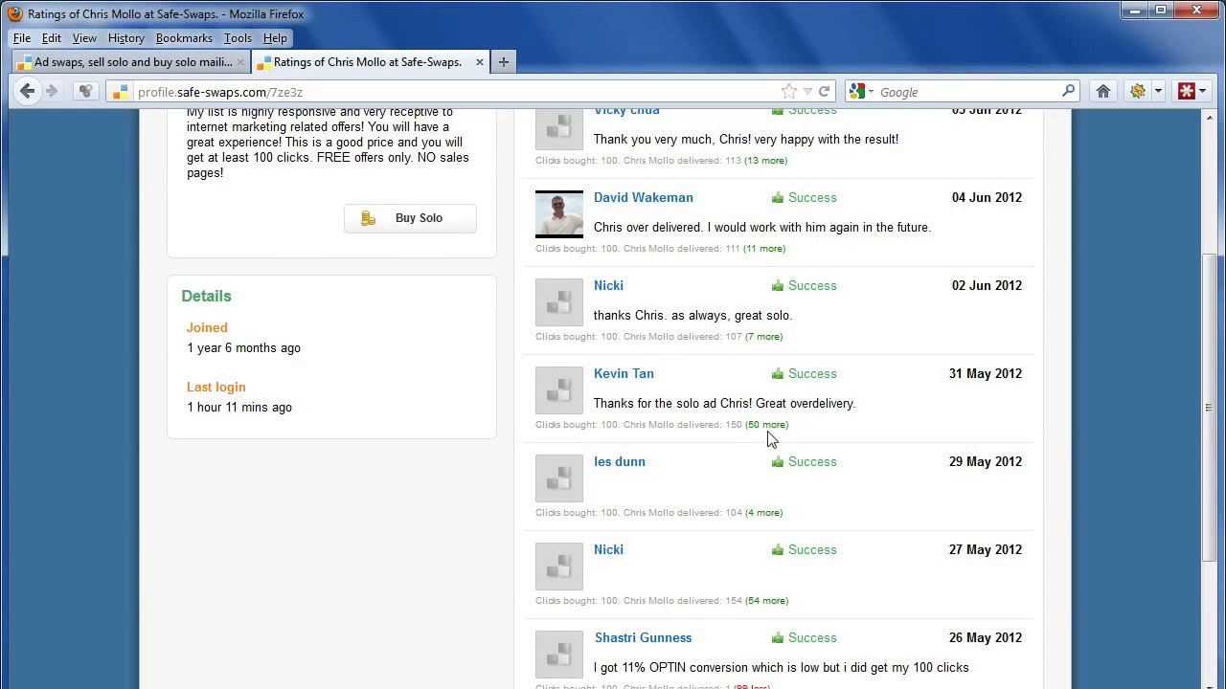
pyautogui.scroll(-3)
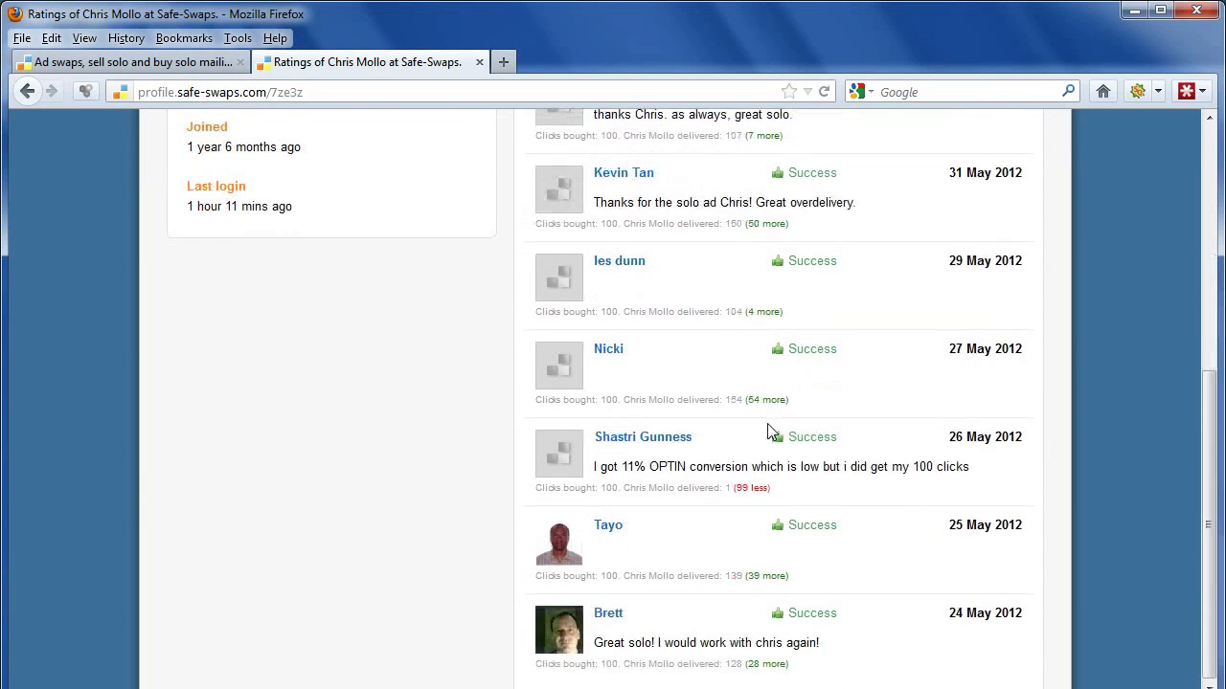
pyautogui.scroll(3)
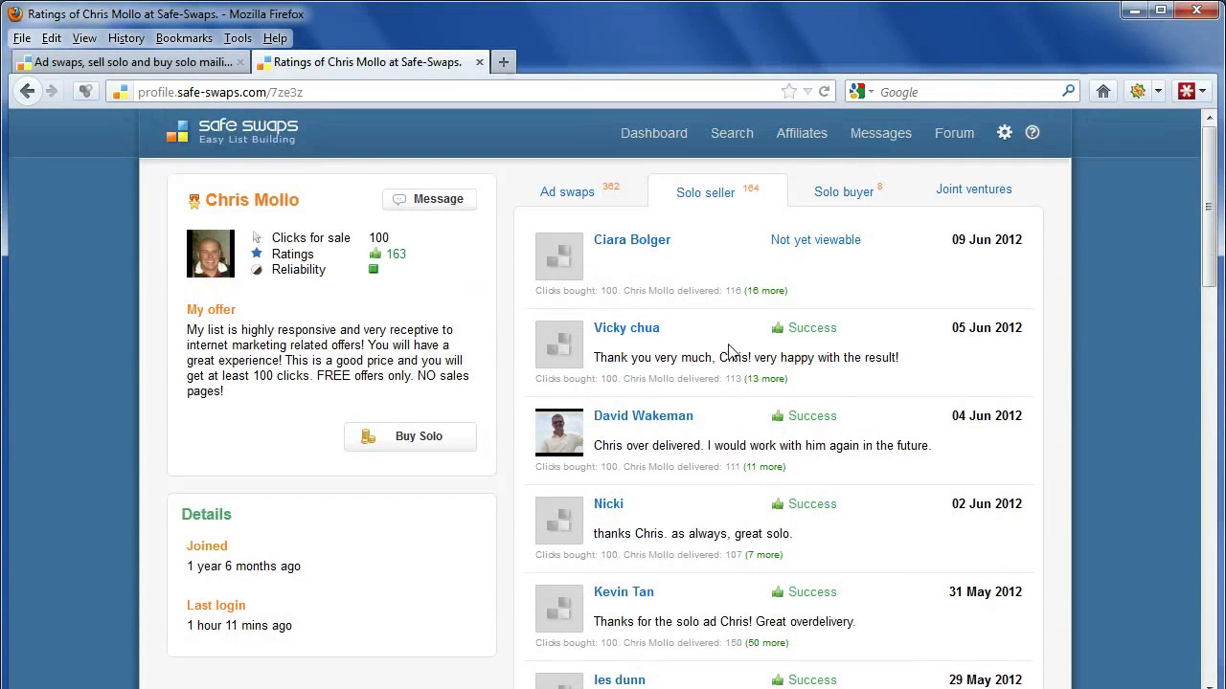
pyautogui.moveTo(784, 387)
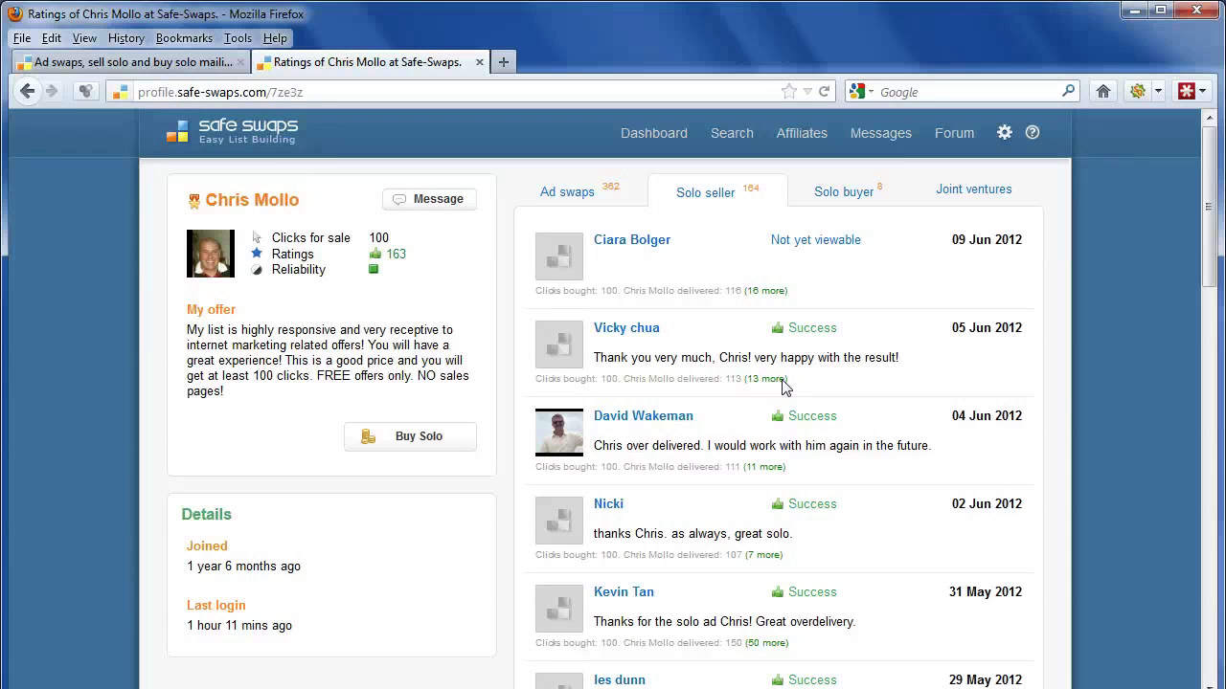
pyautogui.moveTo(1099, 326)
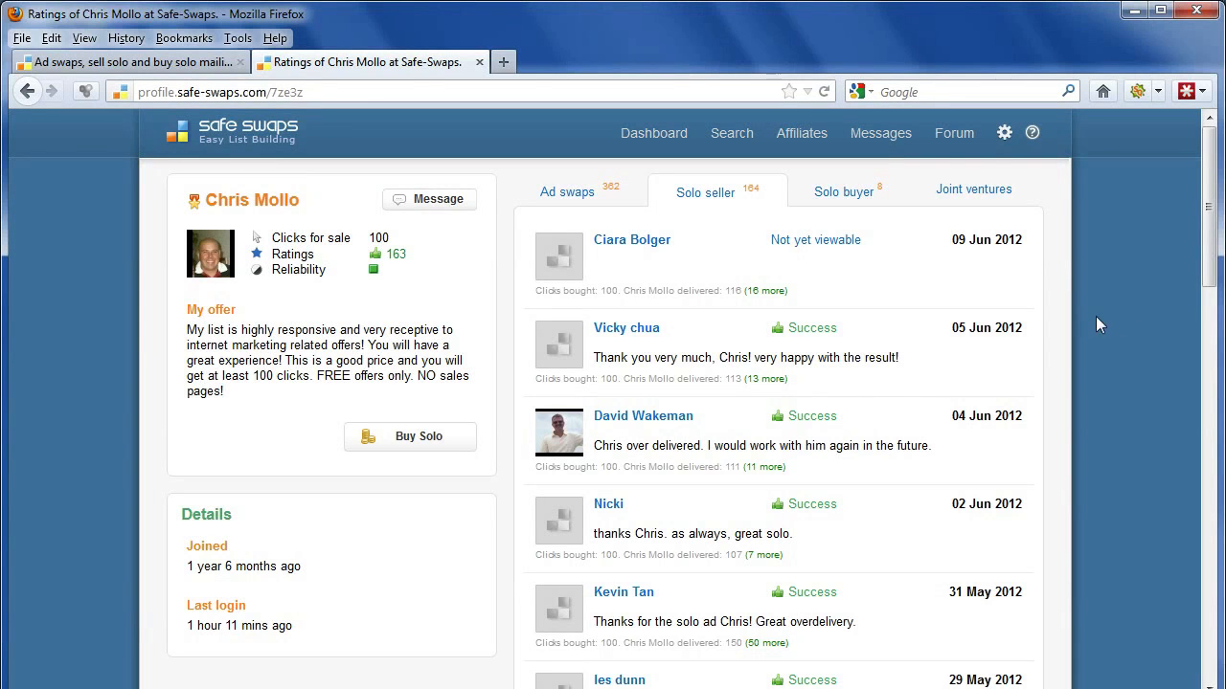
pyautogui.scroll(-3)
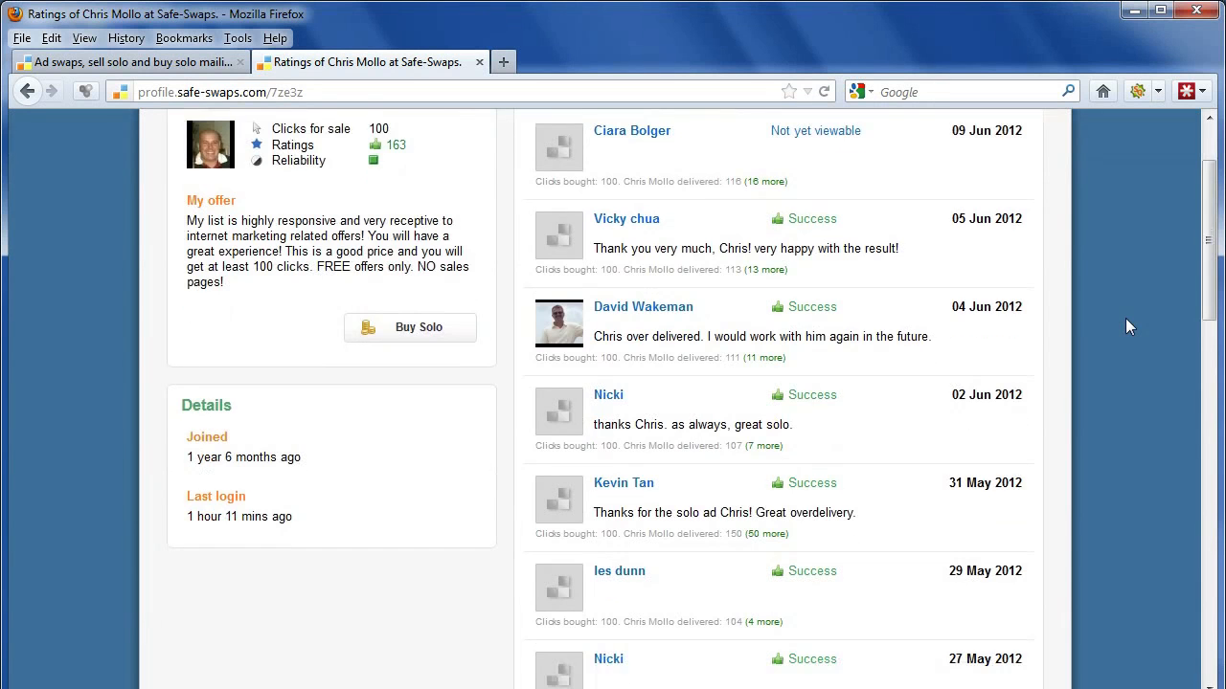
pyautogui.scroll(3)
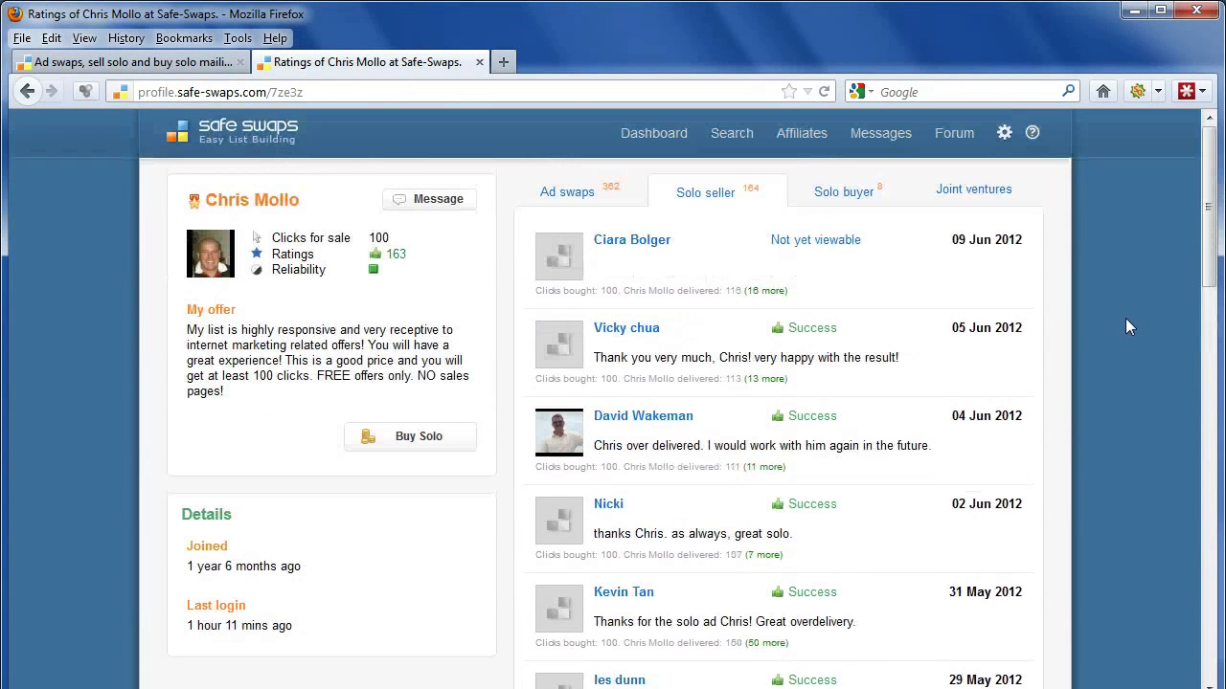
pyautogui.moveTo(766, 316)
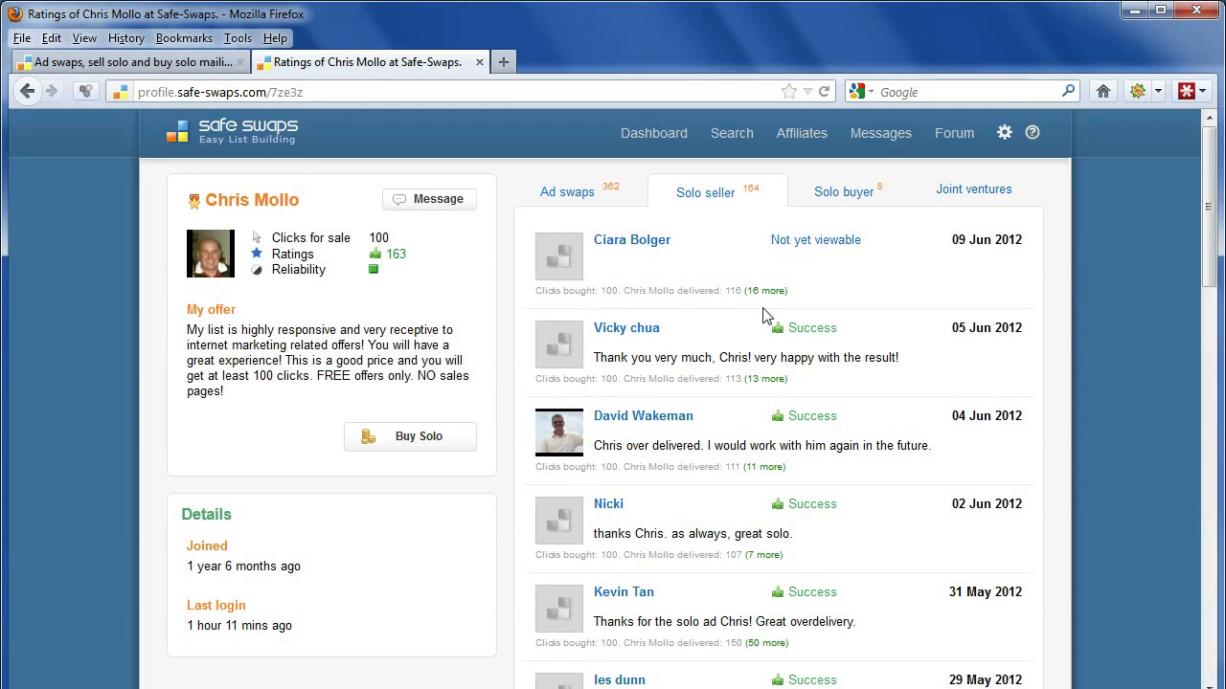
pyautogui.moveTo(418, 449)
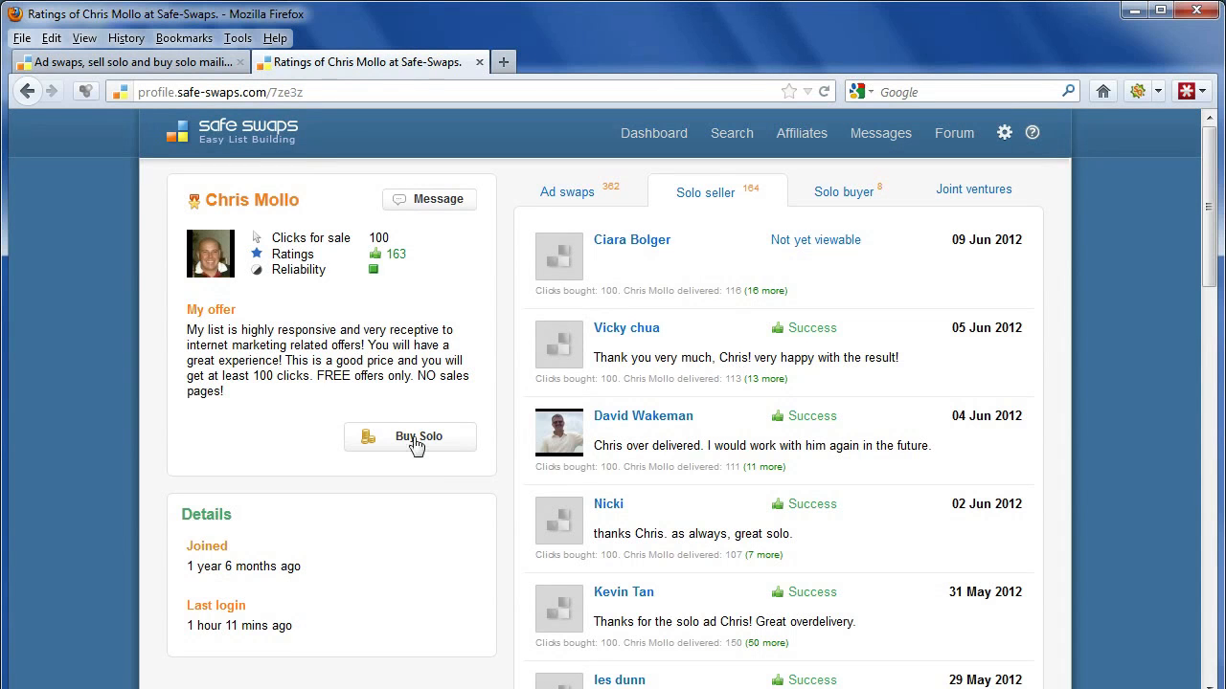
pyautogui.click(417, 436)
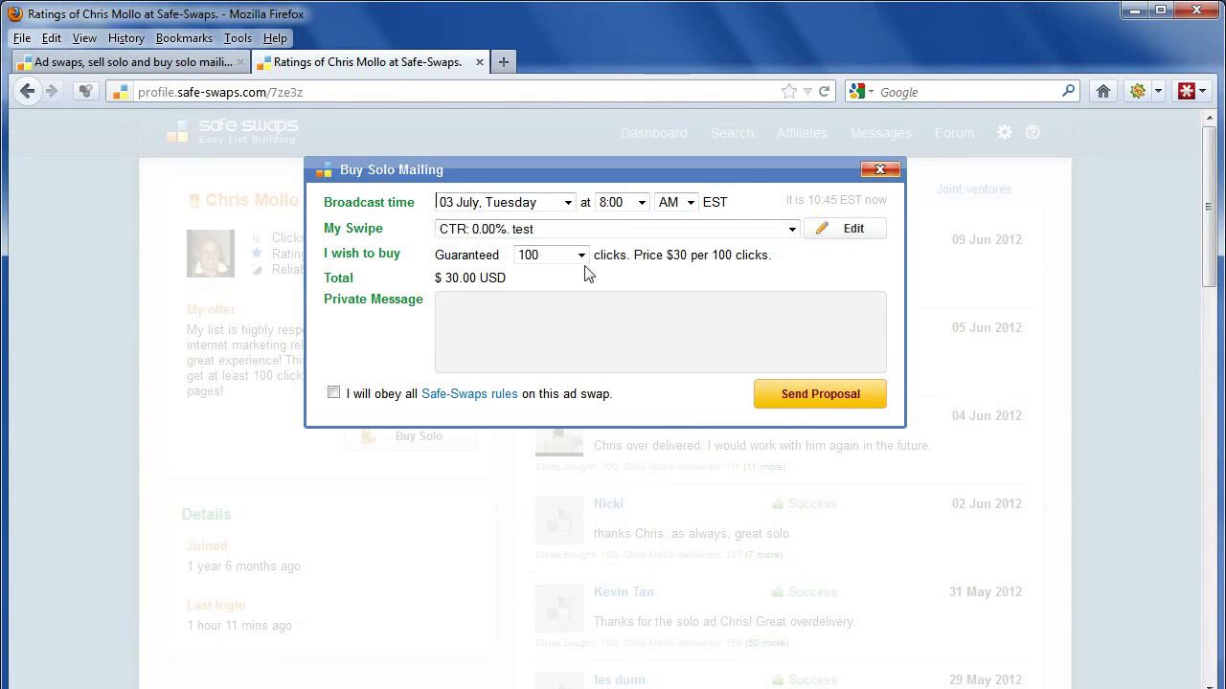
pyautogui.moveTo(785, 241)
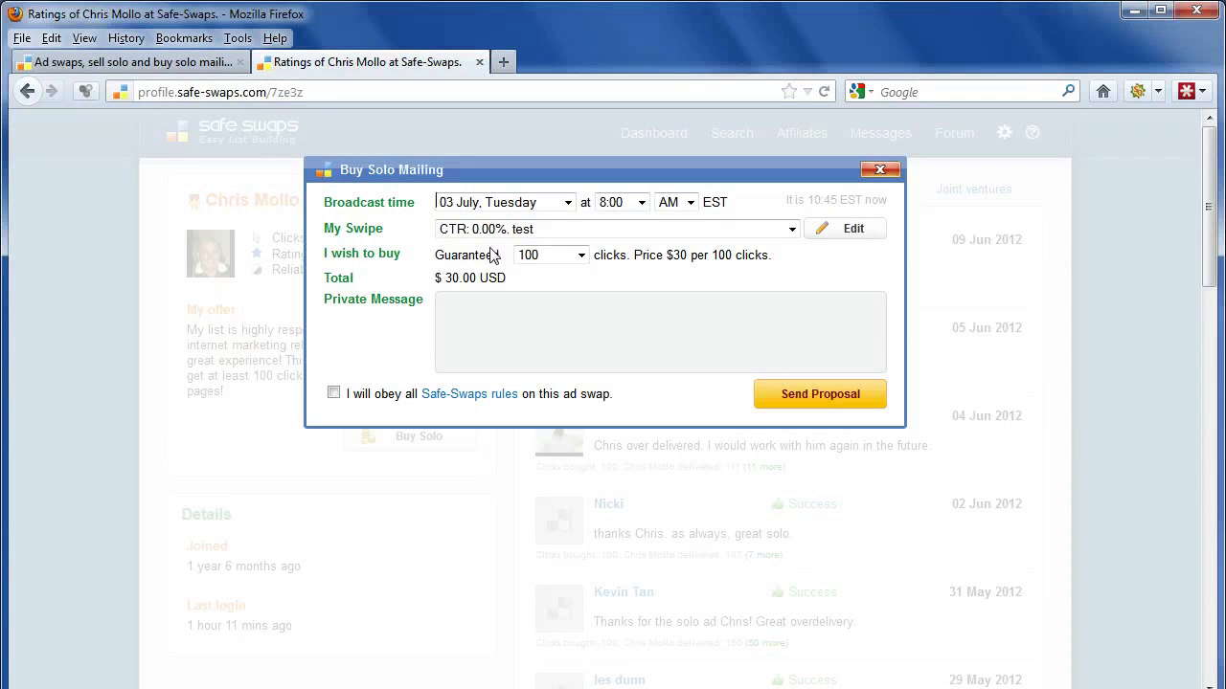
pyautogui.click(582, 255)
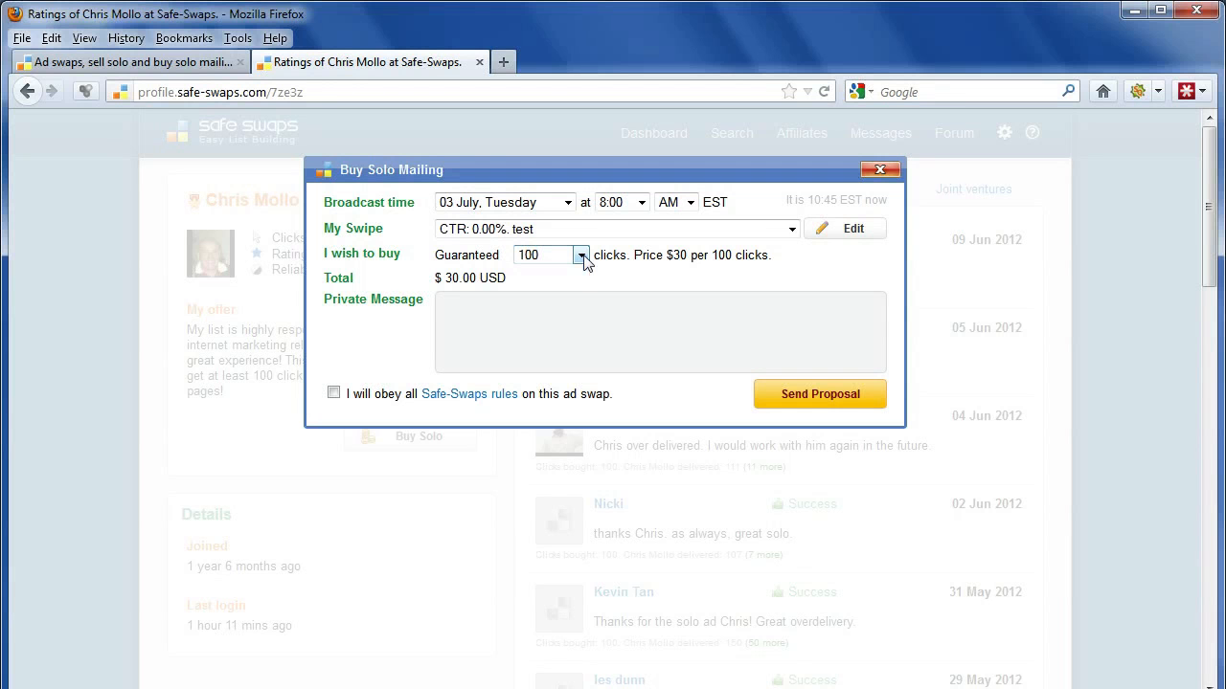
pyautogui.click(583, 255)
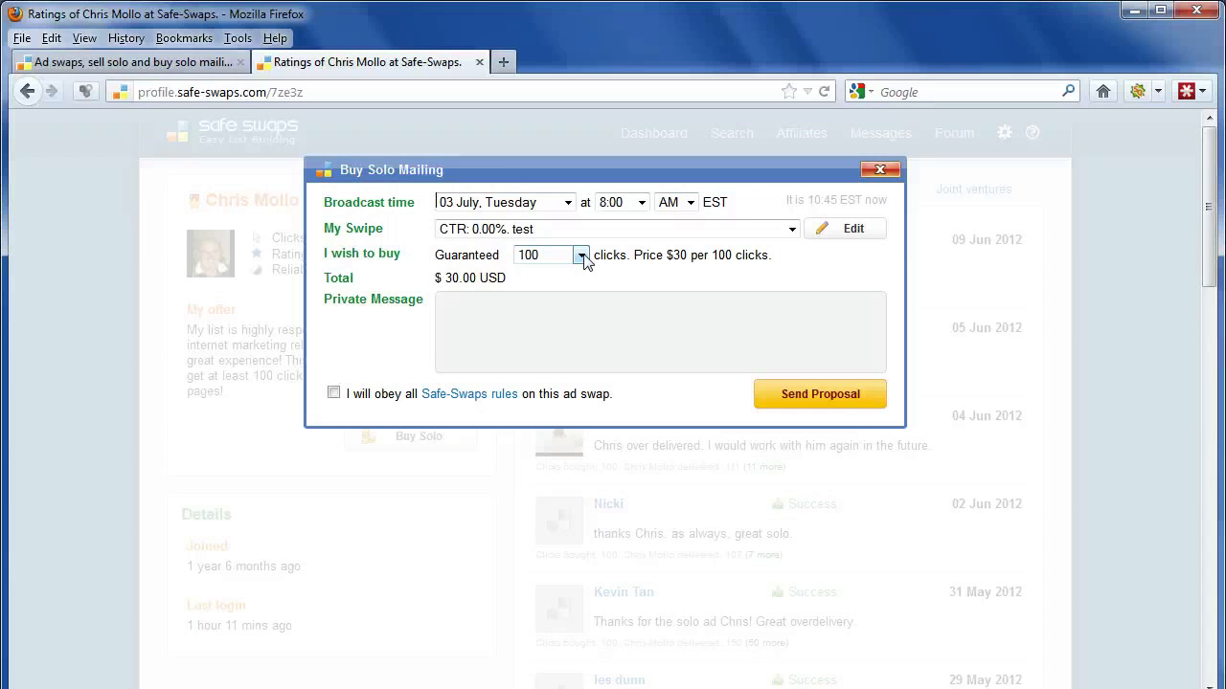
pyautogui.click(879, 168)
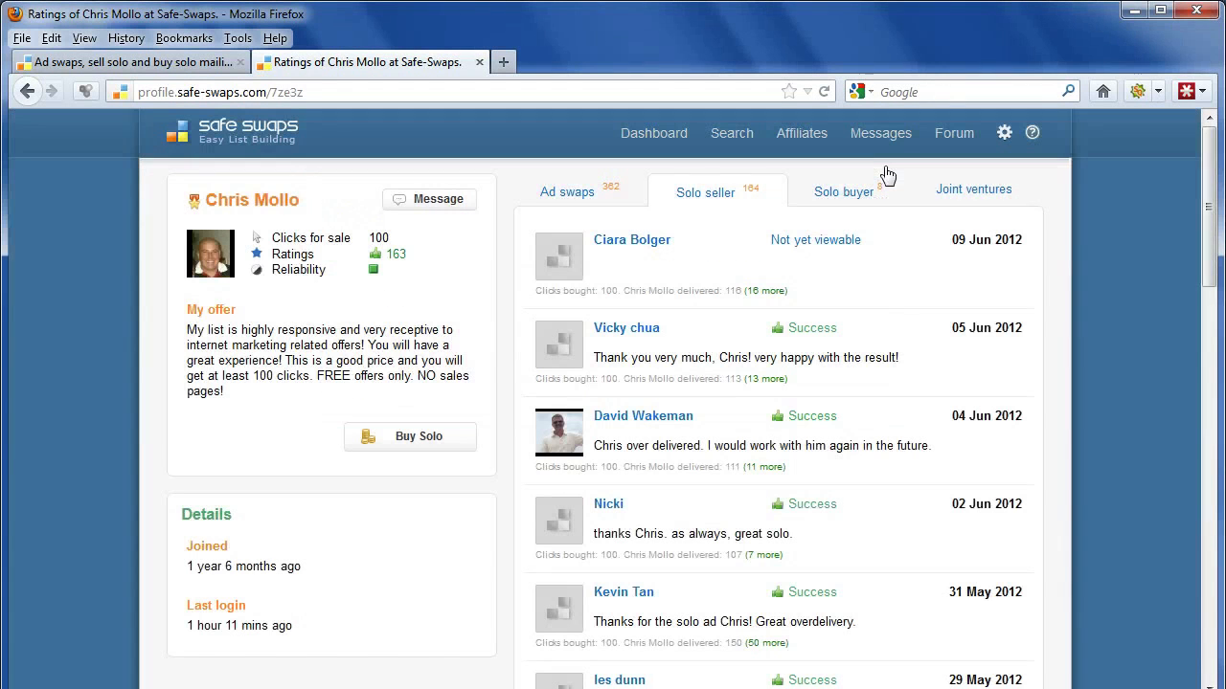